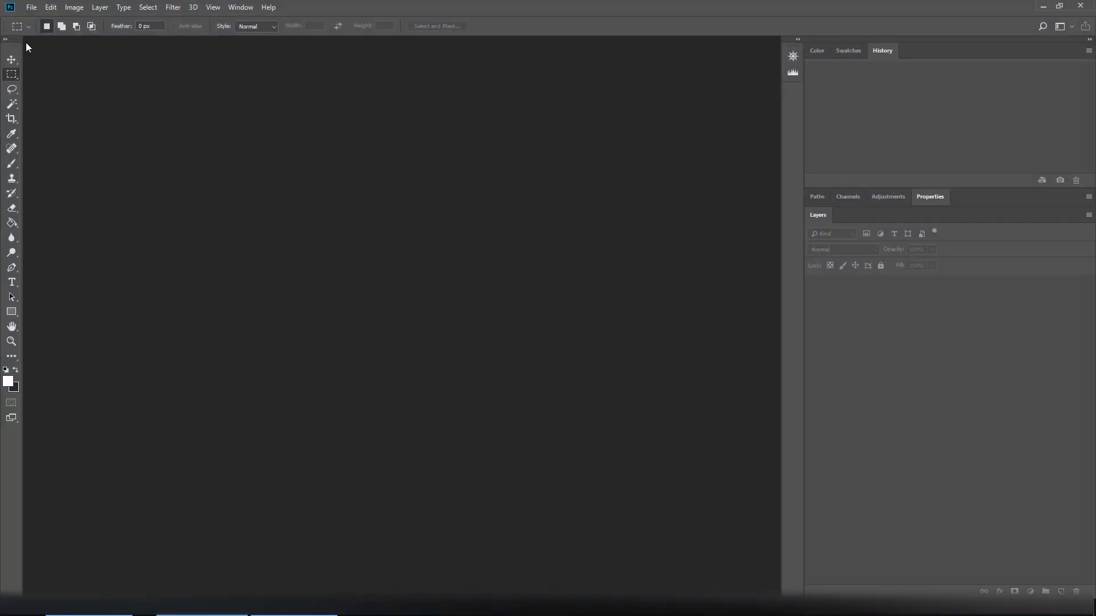
mouse_move(192, 57)
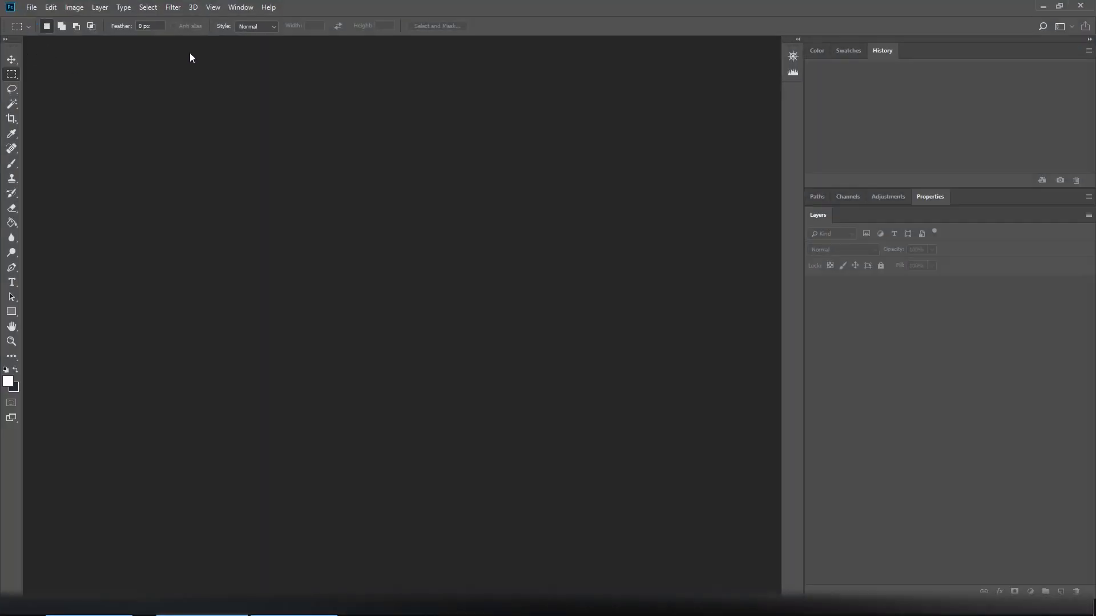
Step: Launch the Pulze Post Manager Beta extension from the Window menu
left_click(240, 6)
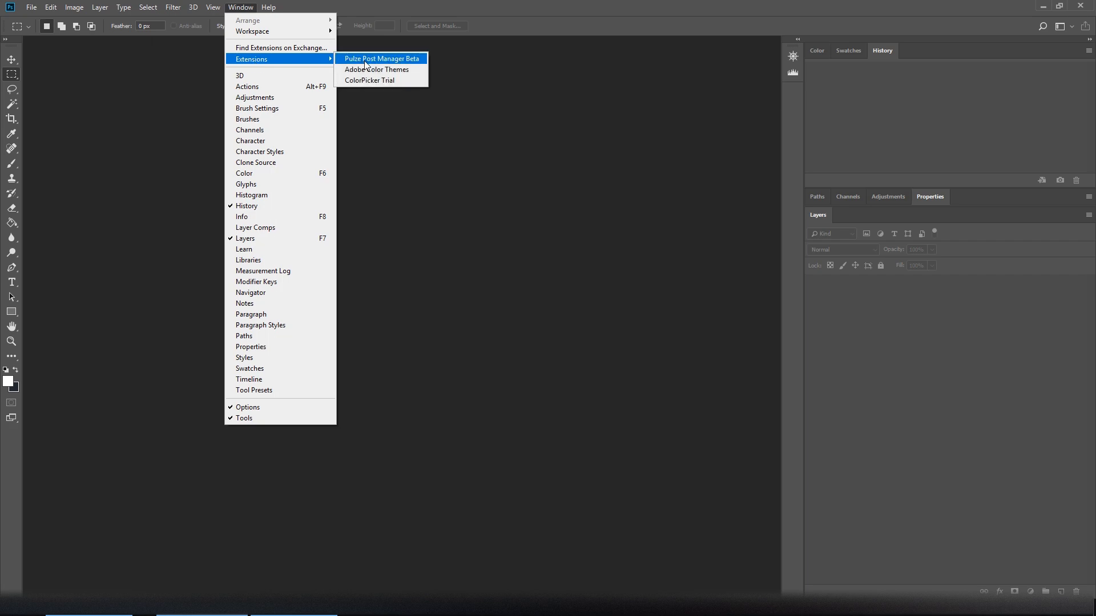
left_click(380, 58)
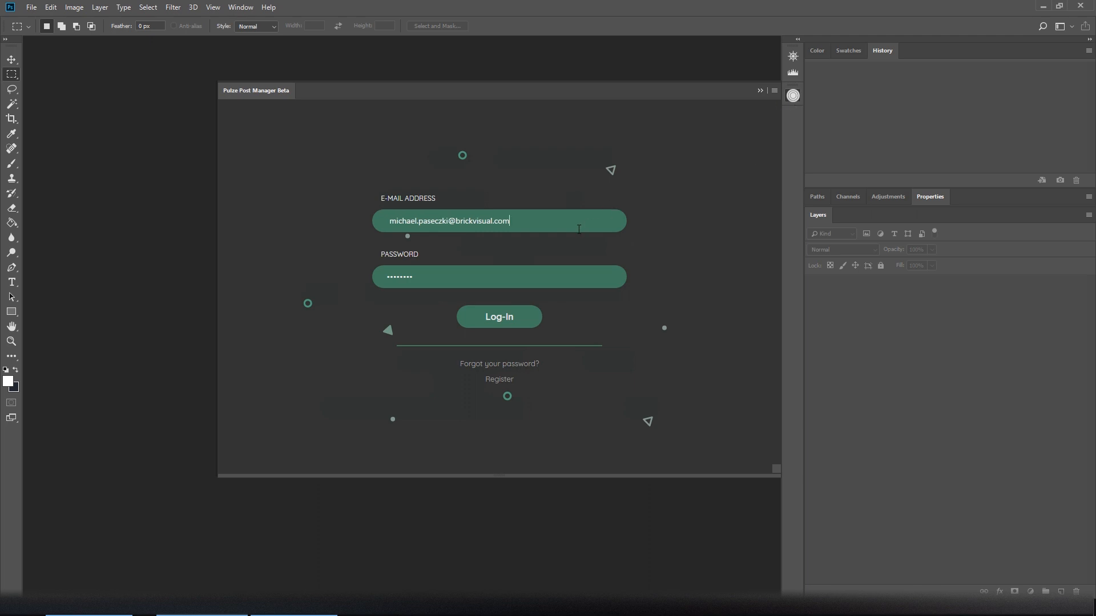
Step: Submit the Pulze login and wait for the welcome screen with V-Ray active
left_click(498, 317)
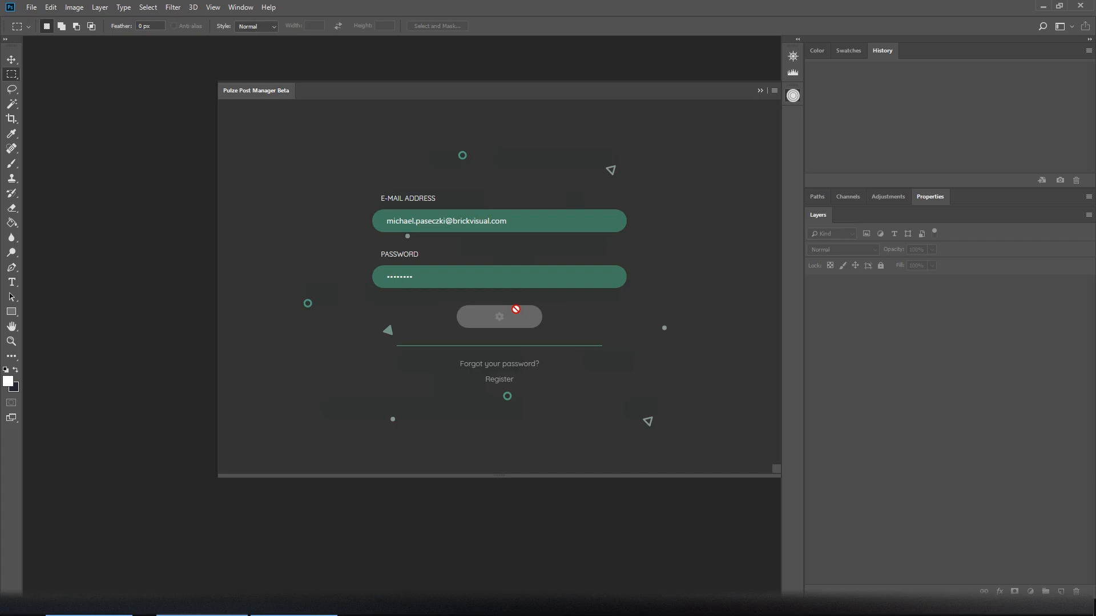
left_click(498, 317)
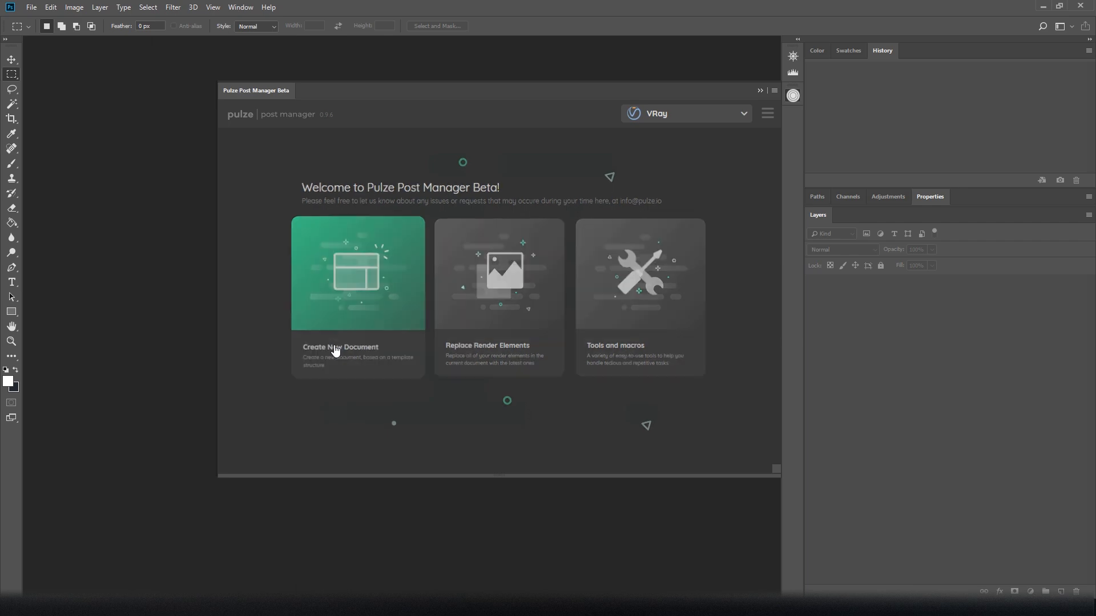
Step: Create a new Pulze document from all PNG render elements in the version_01 folder
left_click(357, 273)
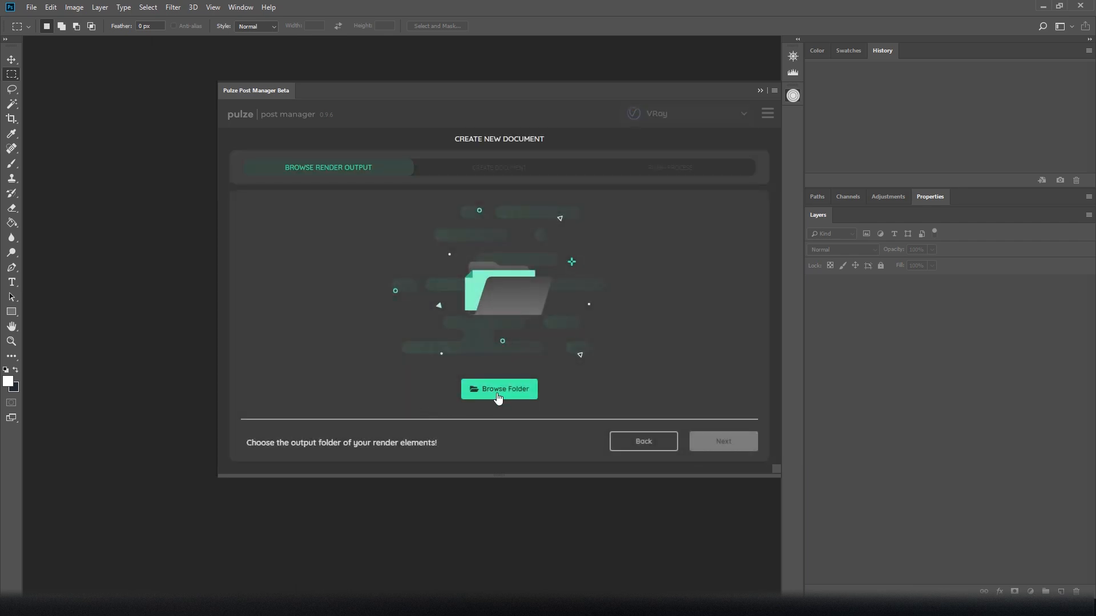
left_click(498, 389)
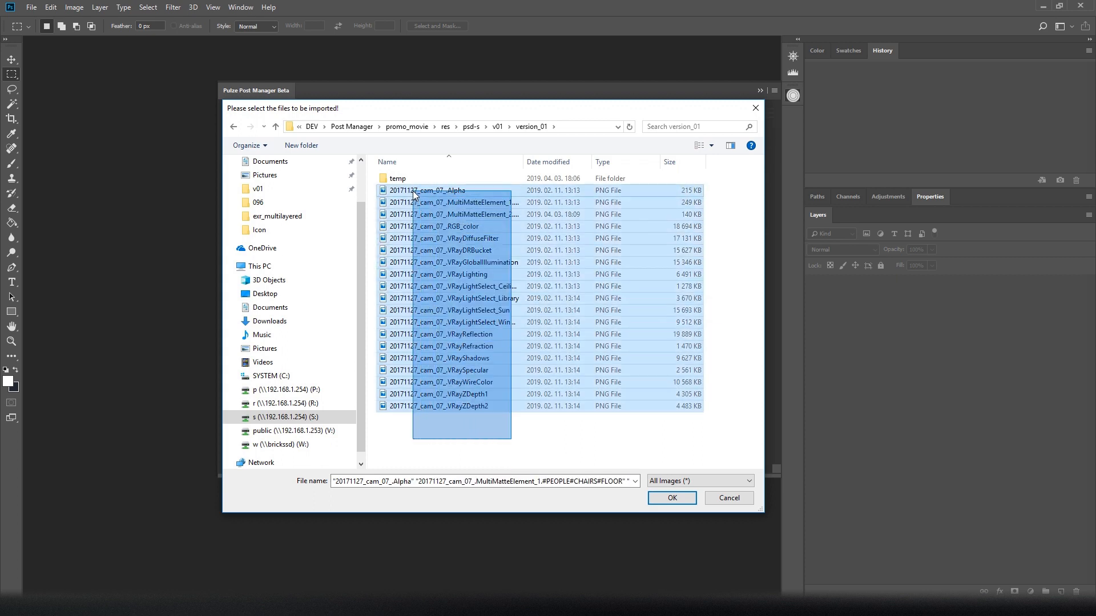
left_click(670, 498)
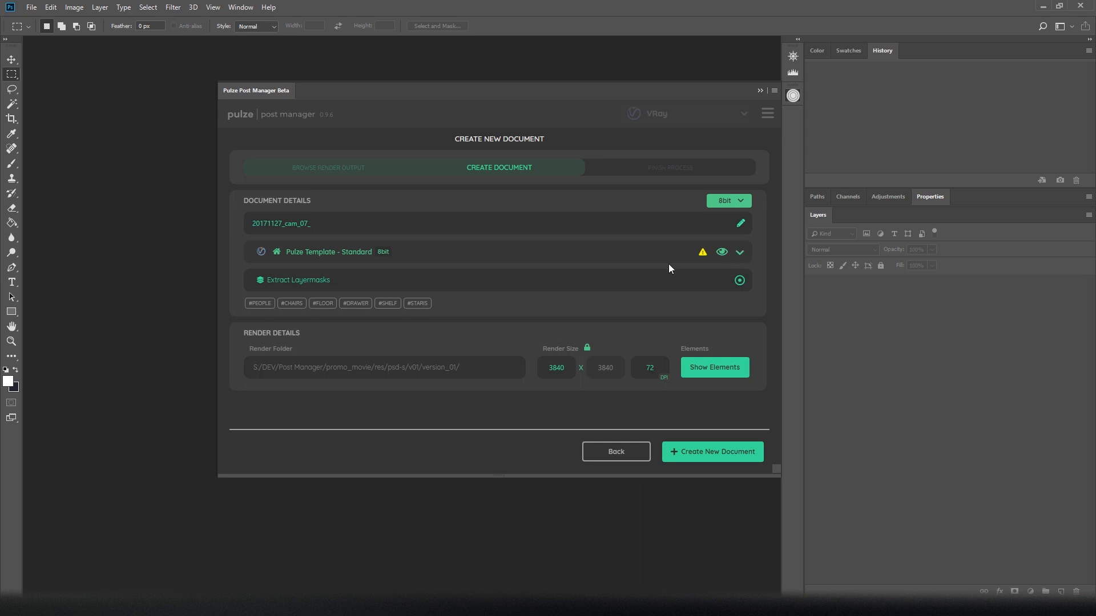
mouse_move(286, 285)
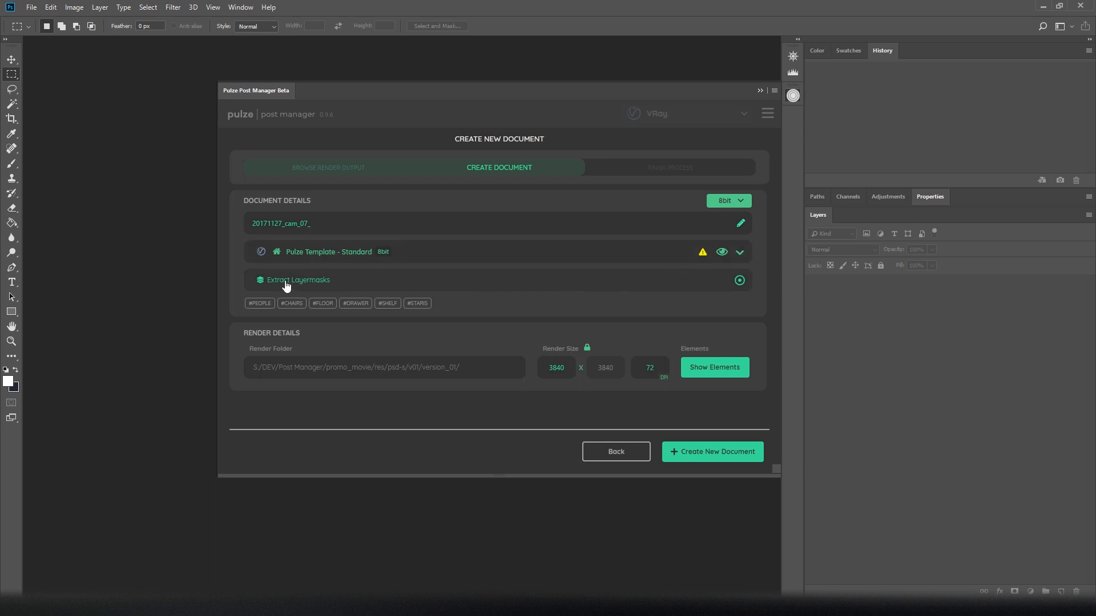
left_click(714, 368)
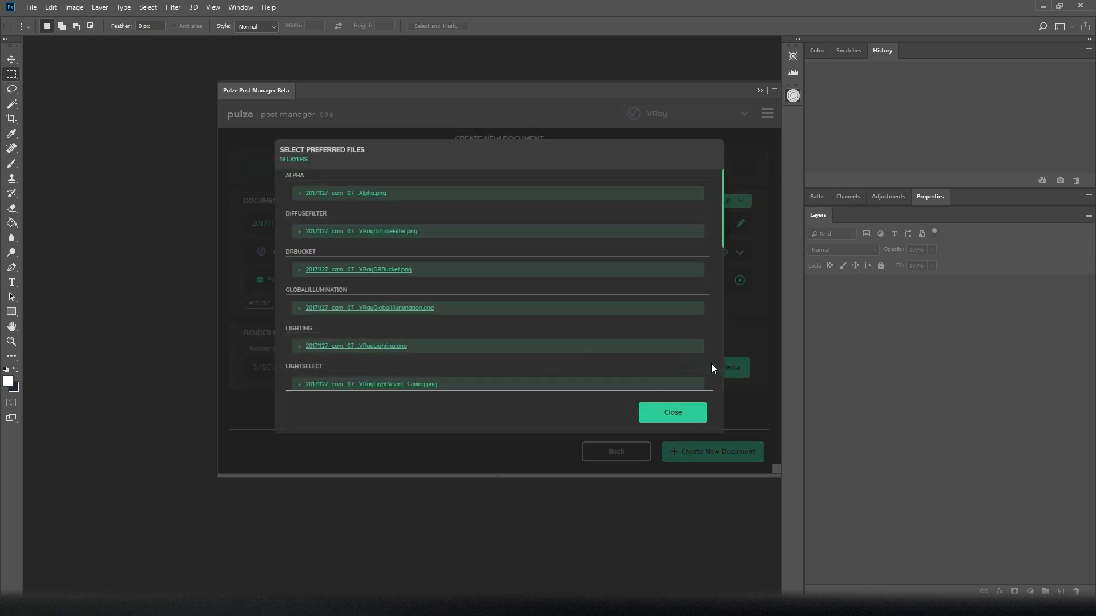
scroll("down", 3)
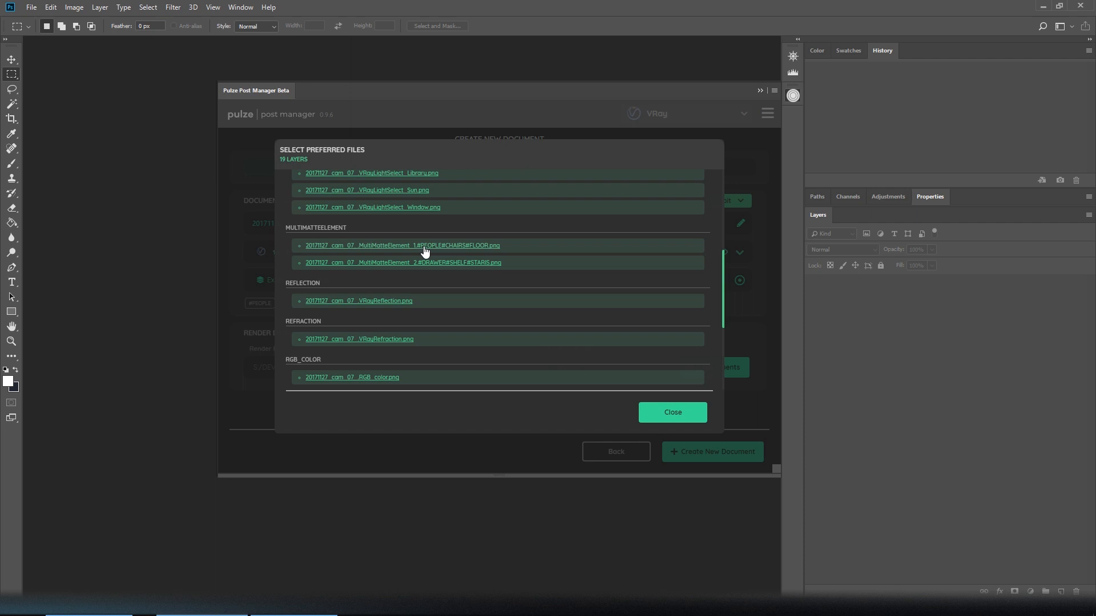
mouse_move(481, 248)
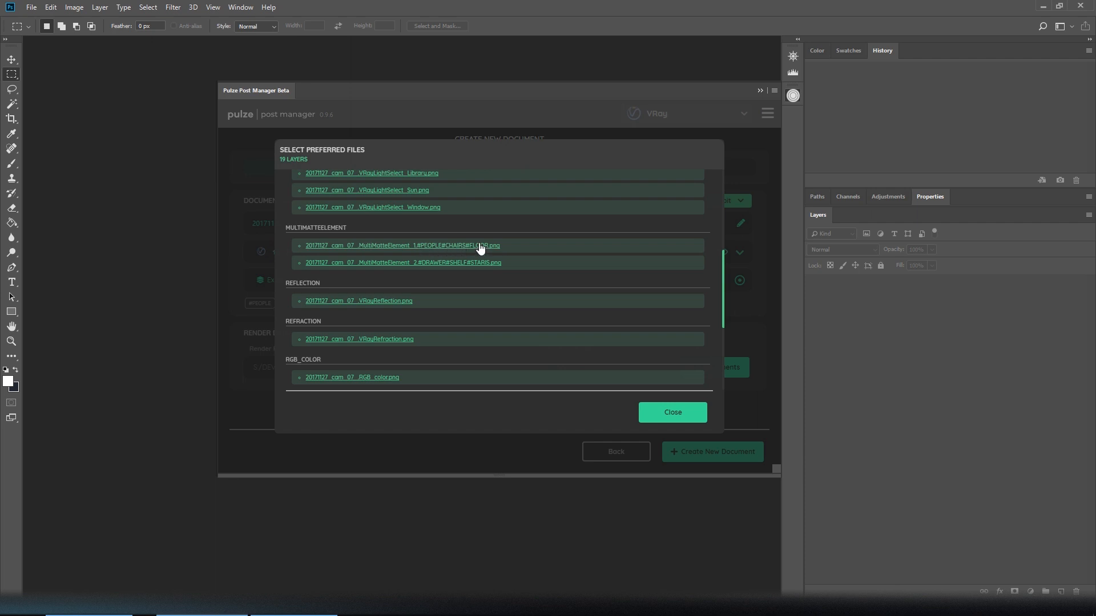
left_click(672, 411)
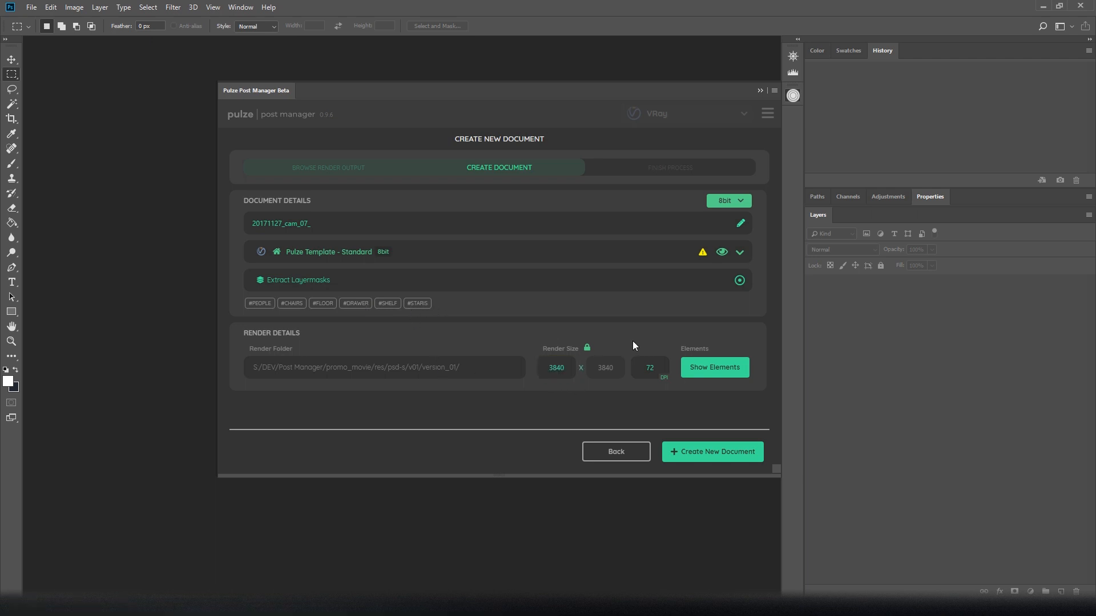
mouse_move(349, 261)
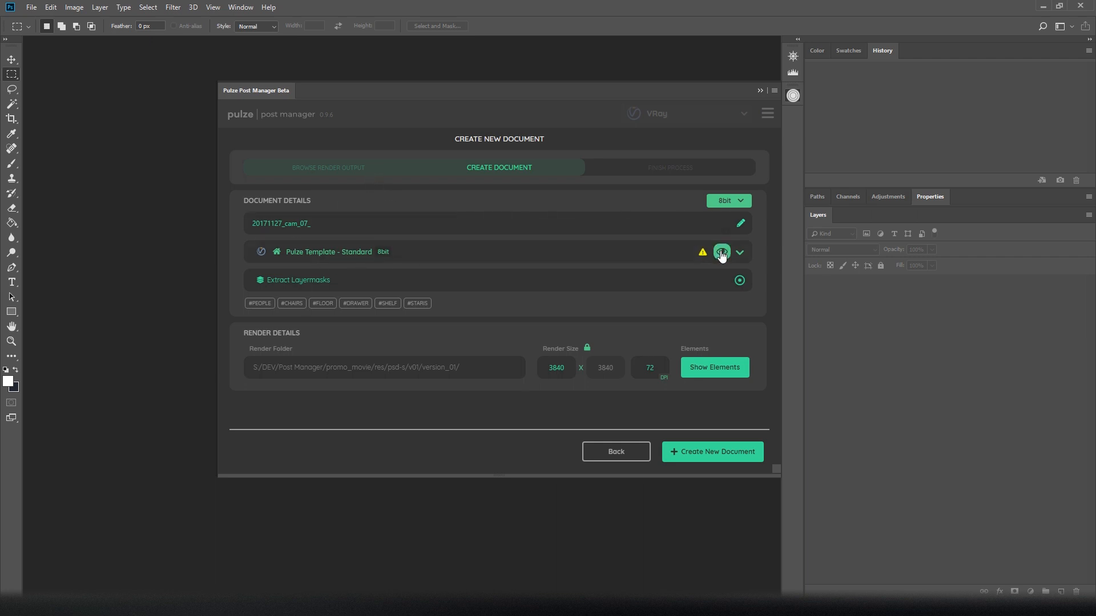
left_click(722, 252)
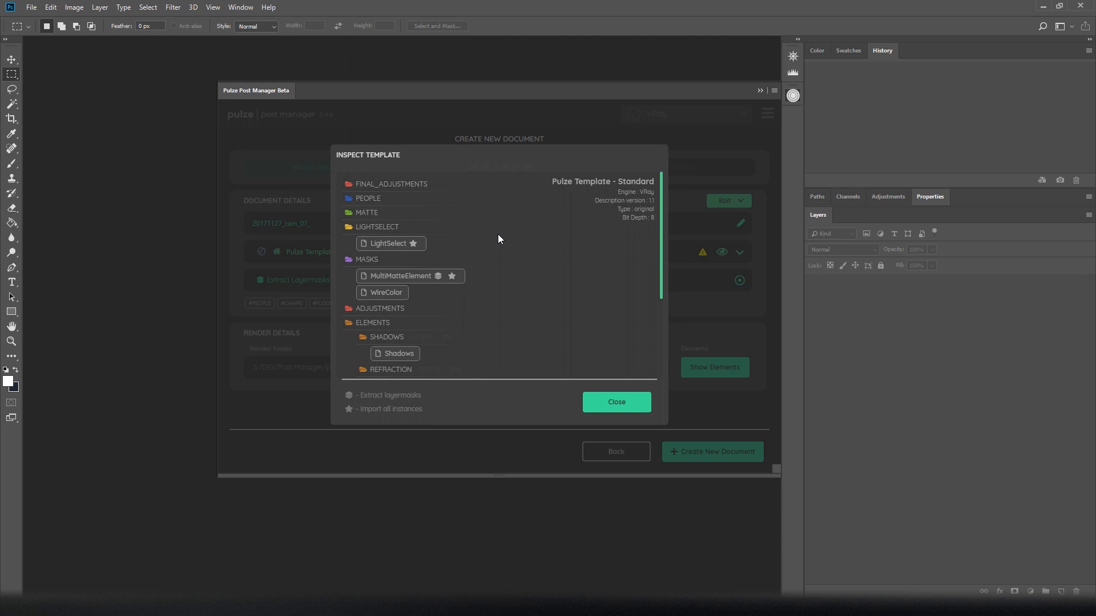
mouse_move(598, 401)
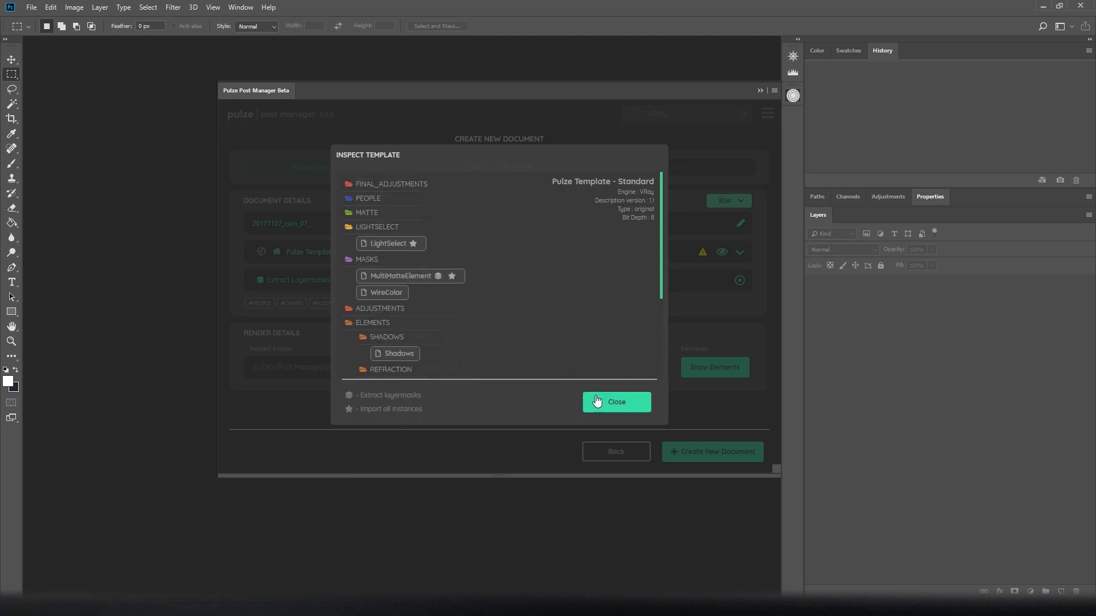
left_click(616, 402)
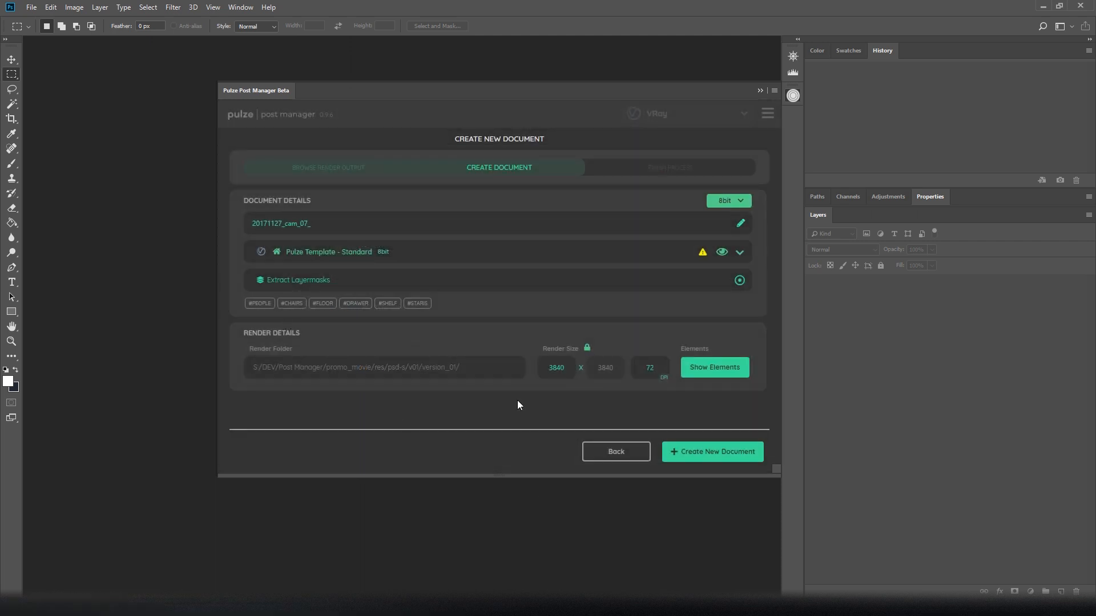
mouse_move(712, 452)
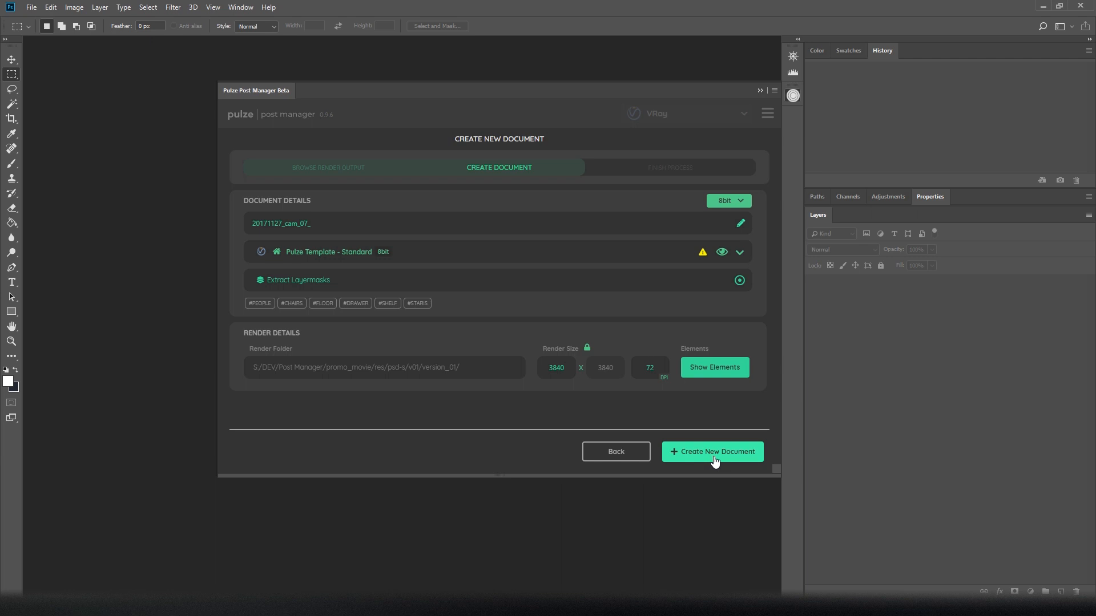
Step: Build and finish the 20171127_cam_07_ document, then review its layer groups and masks
left_click(711, 452)
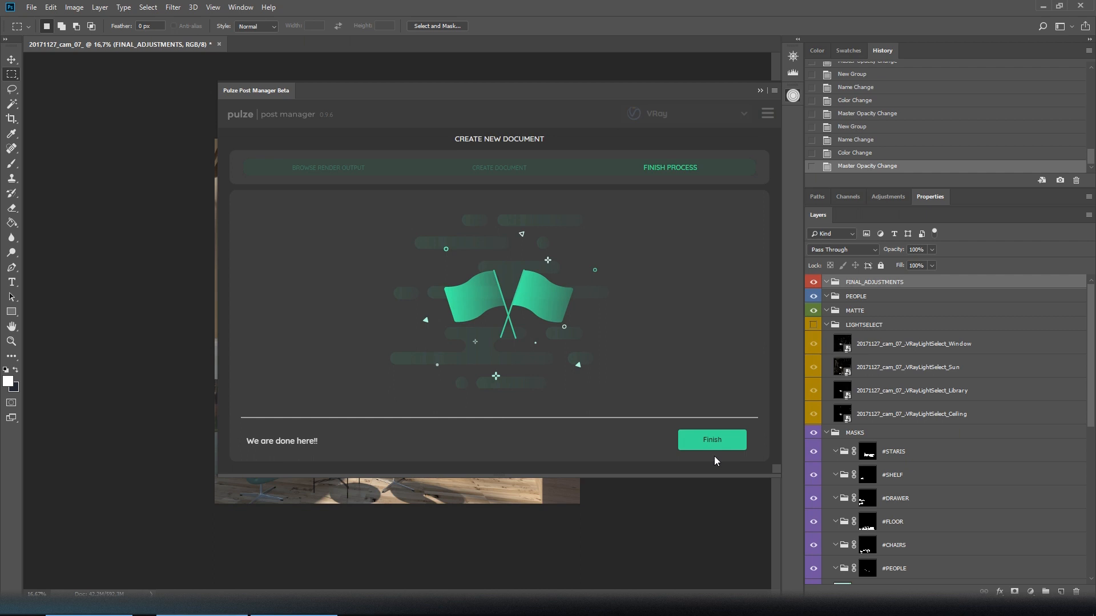
left_click(711, 439)
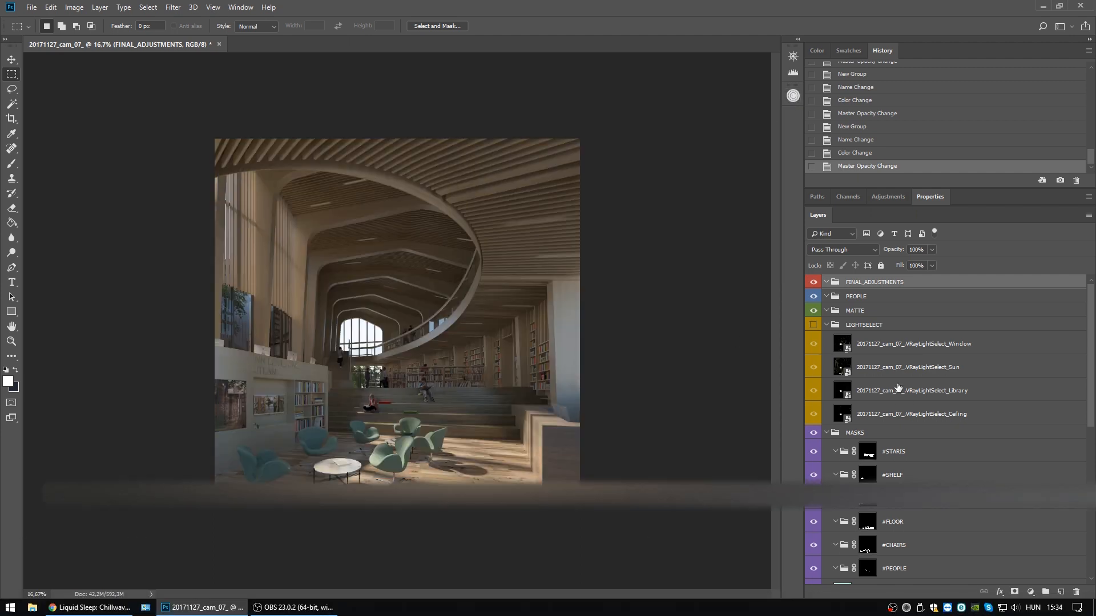
scroll("down", 3)
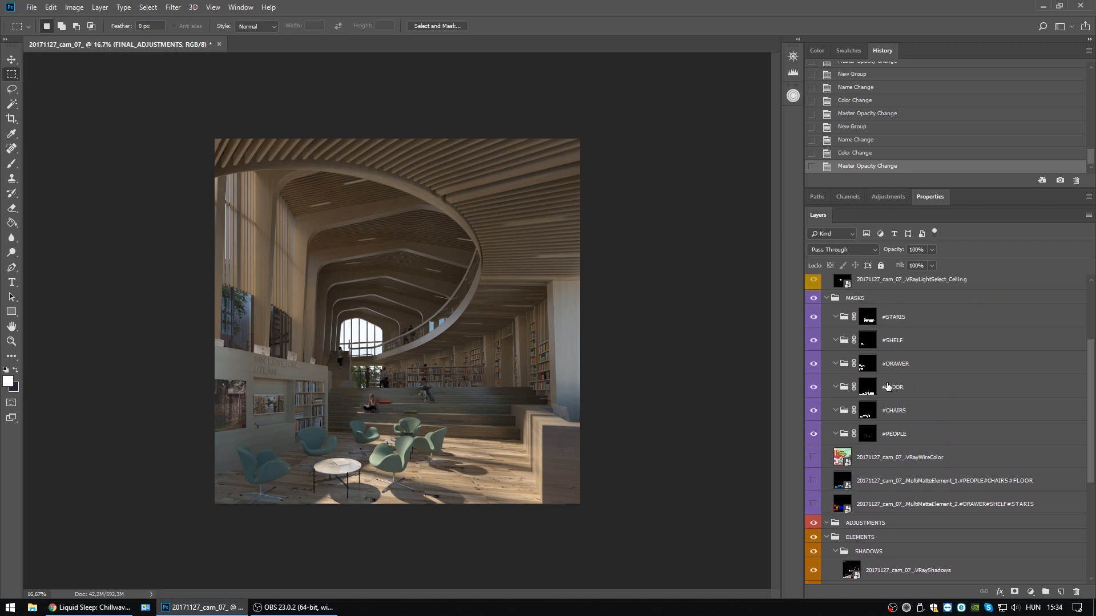
left_click(866, 317)
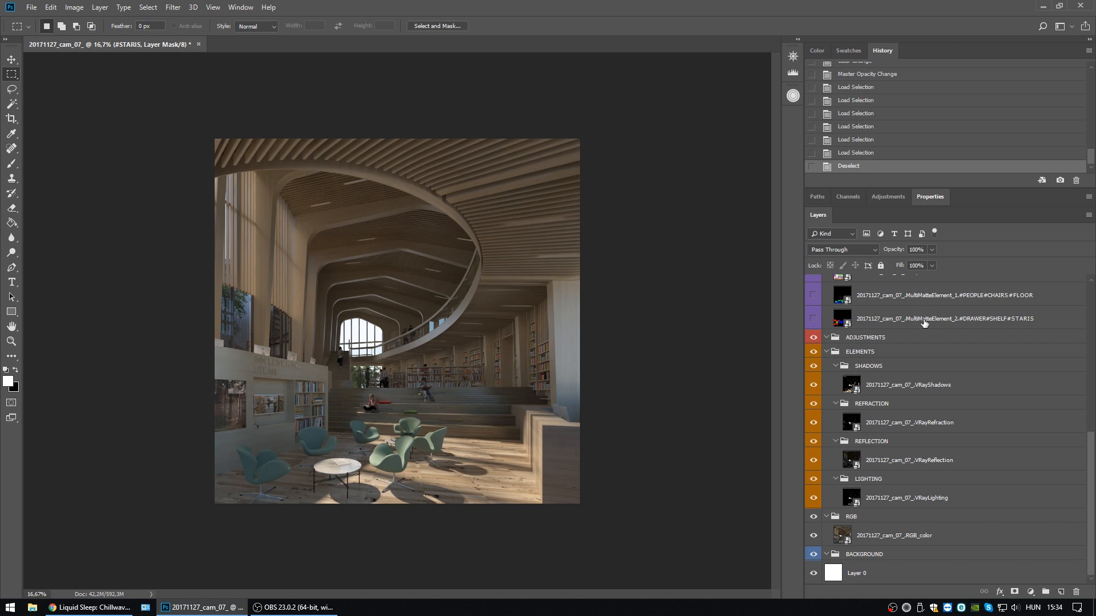
mouse_move(433, 425)
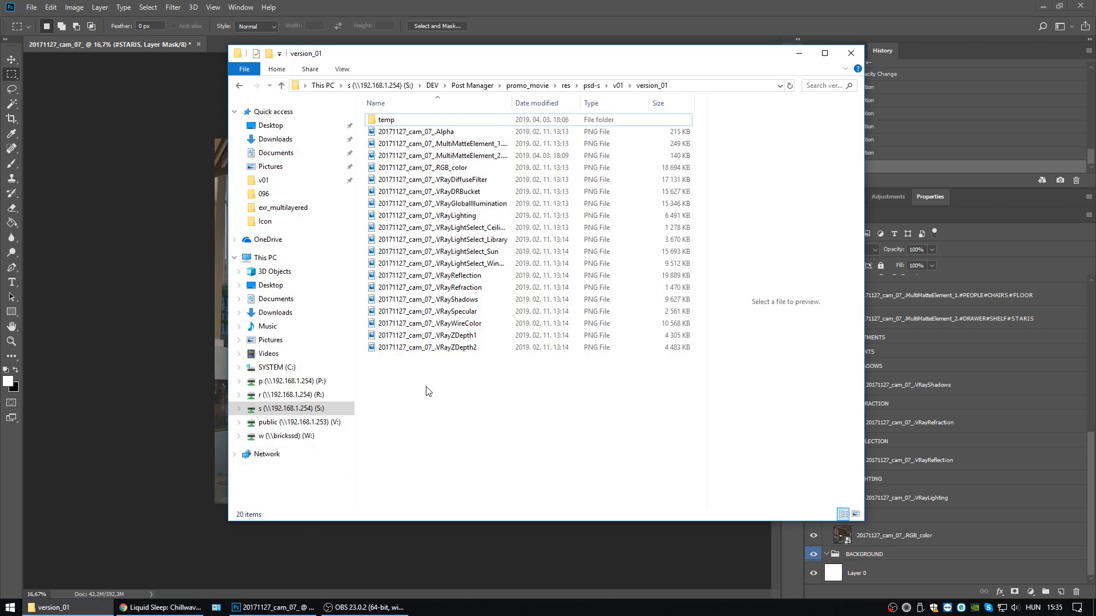
Step: Drag the VRayZDepth1 PNG from version_01 onto the canvas as a smart object layer
left_click(427, 335)
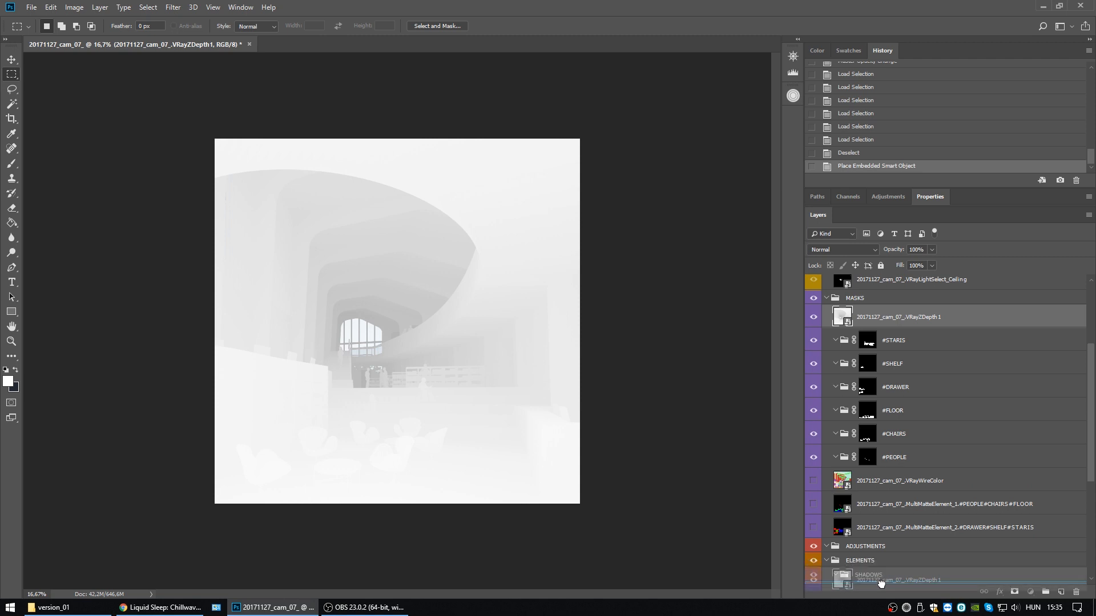
Step: Group the depth layer as ZDEPTH inside ELEMENTS, blended Screen at 9% opacity
scroll("down", 3)
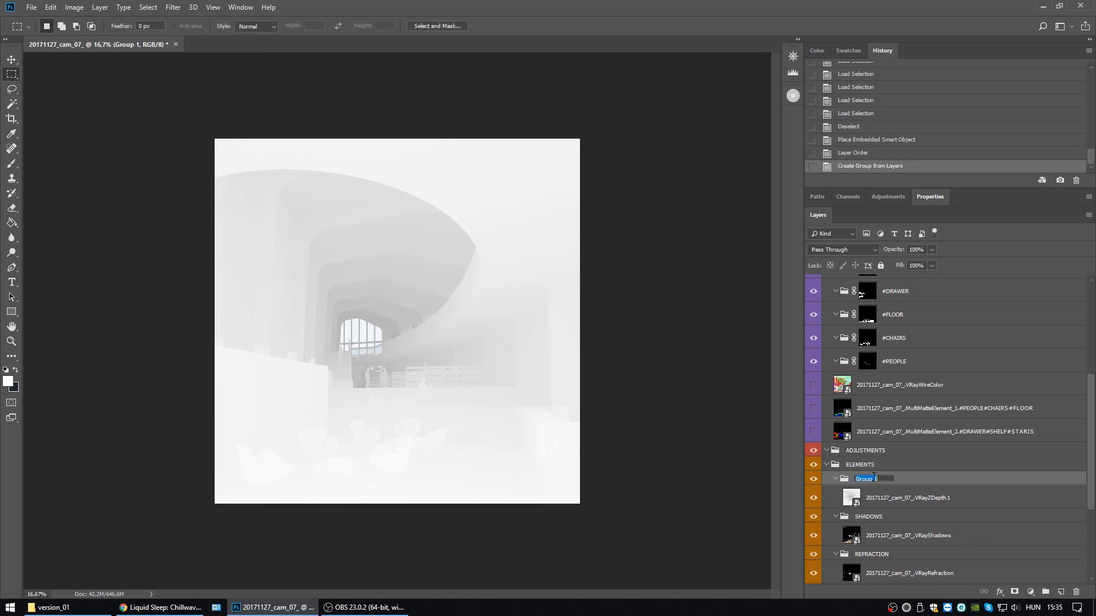
type("ZDEPTH")
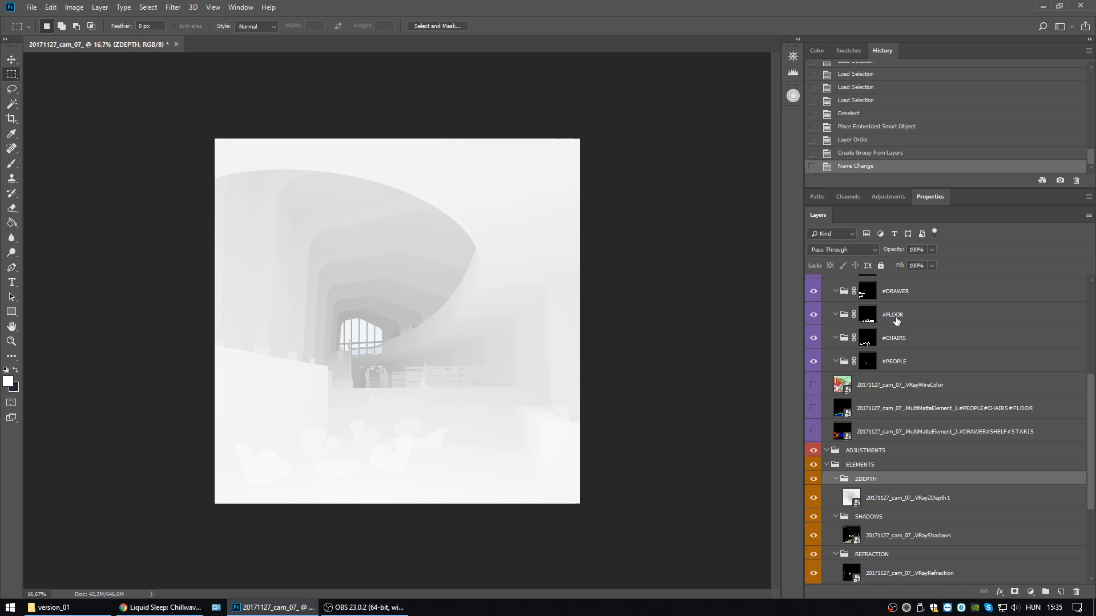
left_click(842, 250)
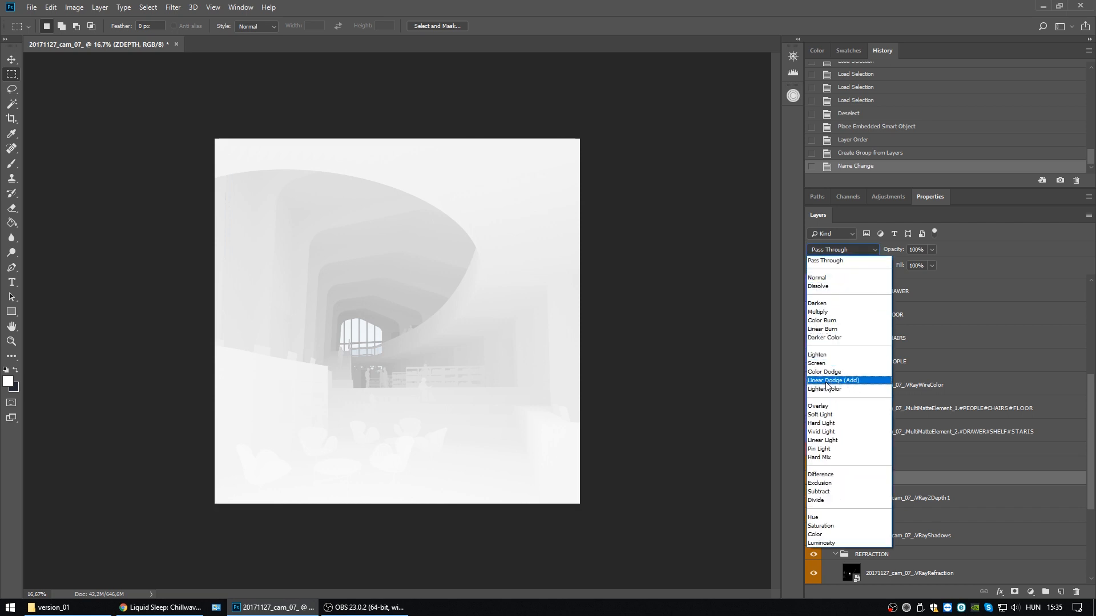
left_click(816, 363)
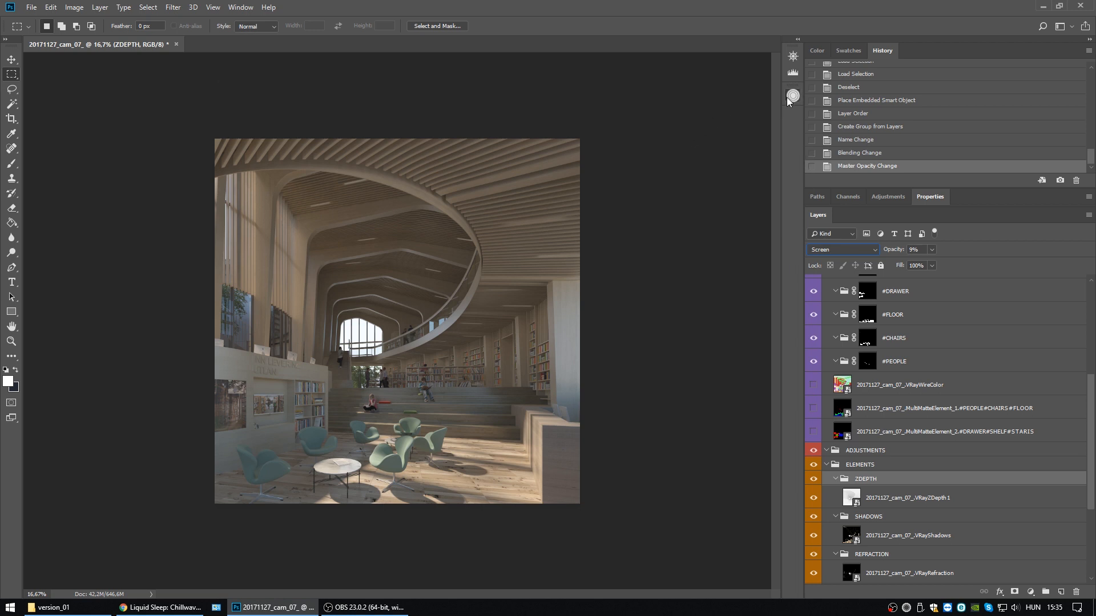
left_click(792, 96)
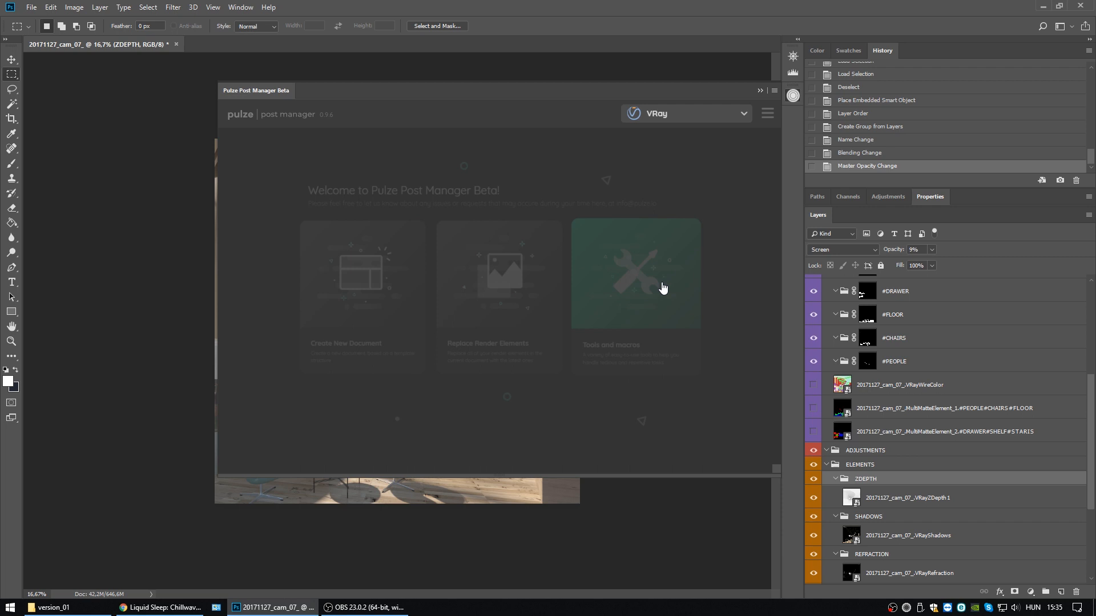
Step: Save the document's layer structure as a Pulze template named 'Original + Zdepth'
left_click(635, 272)
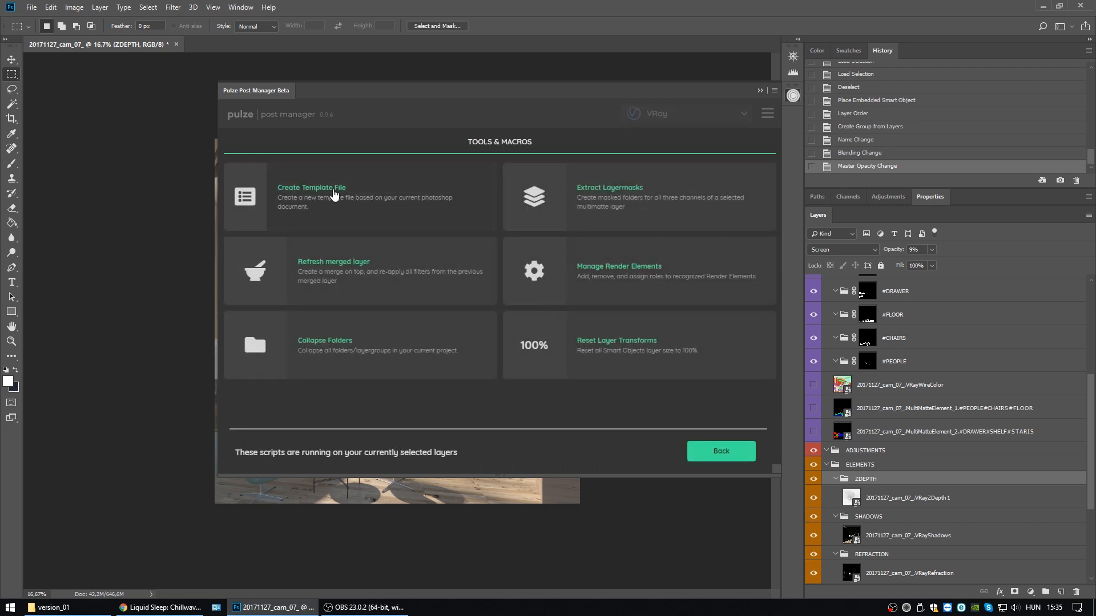
left_click(332, 196)
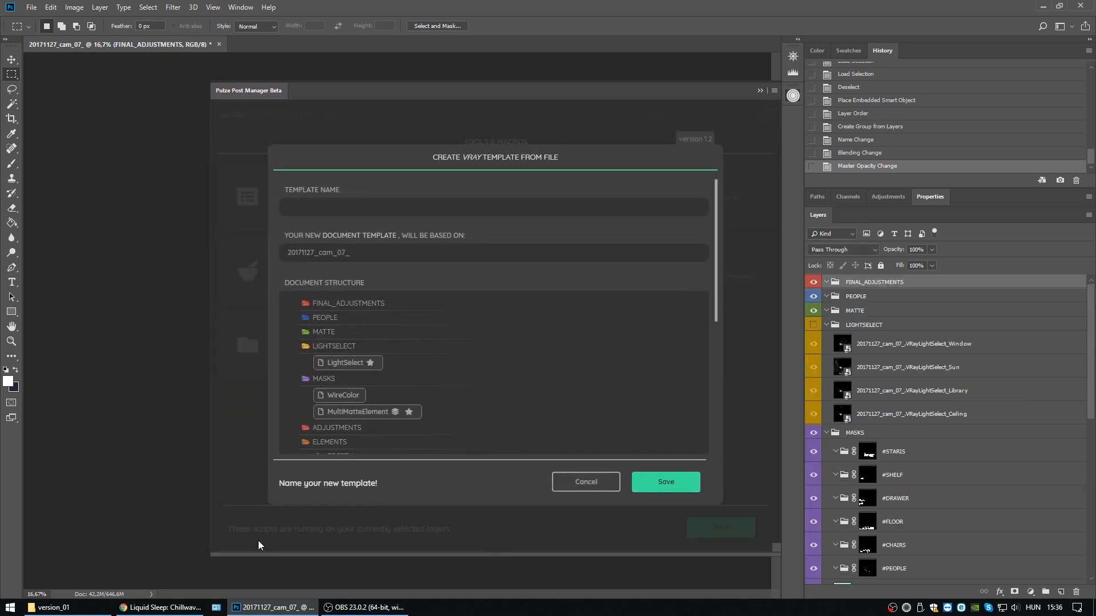
scroll("down", 3)
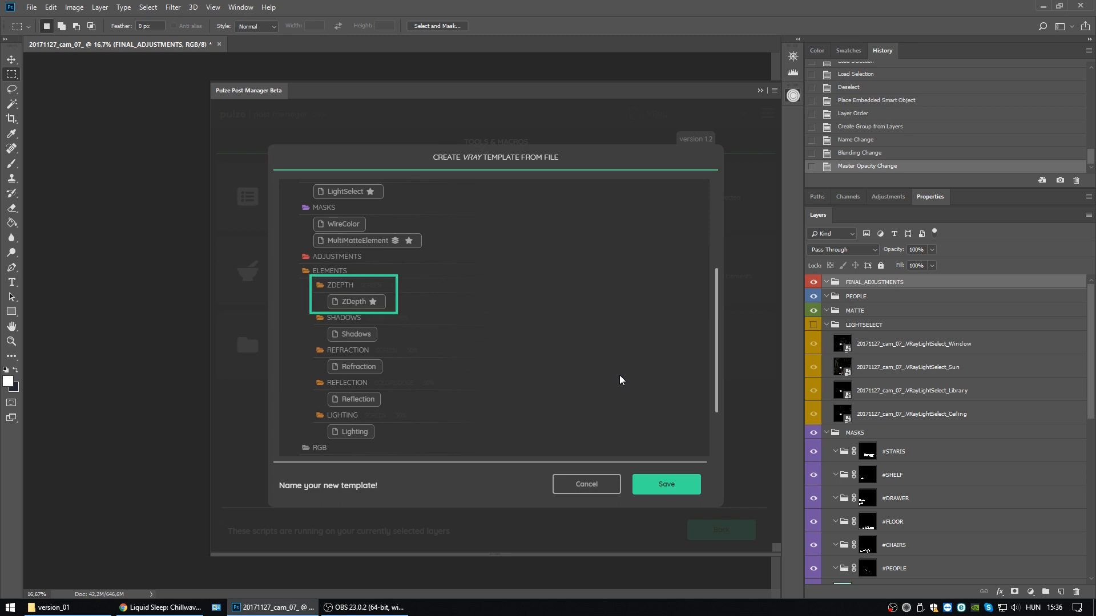
scroll("up", 3)
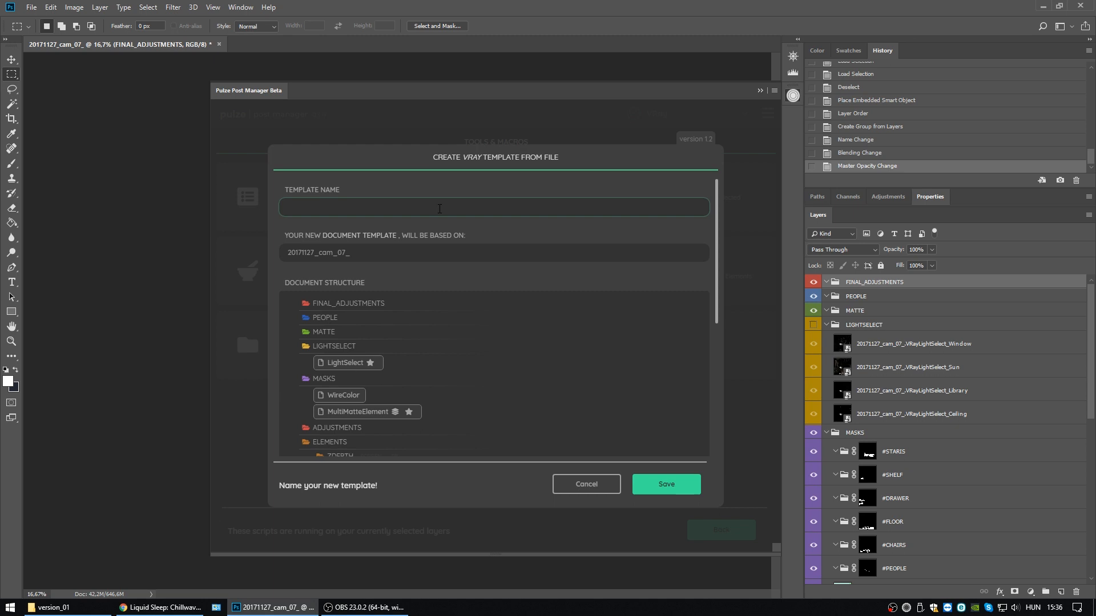
type("Original + Zde")
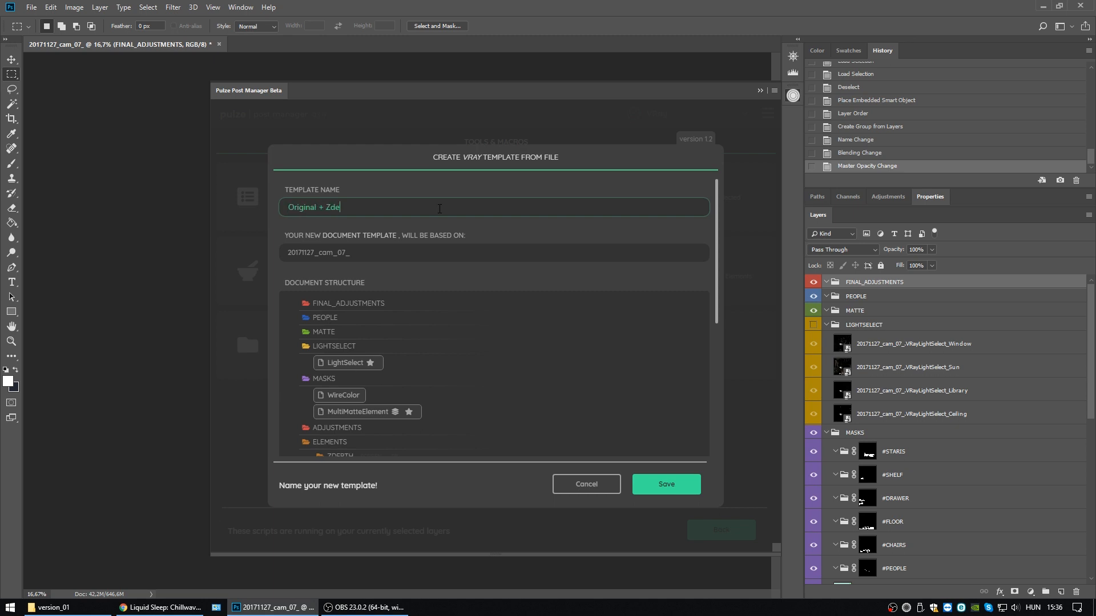
type("pth")
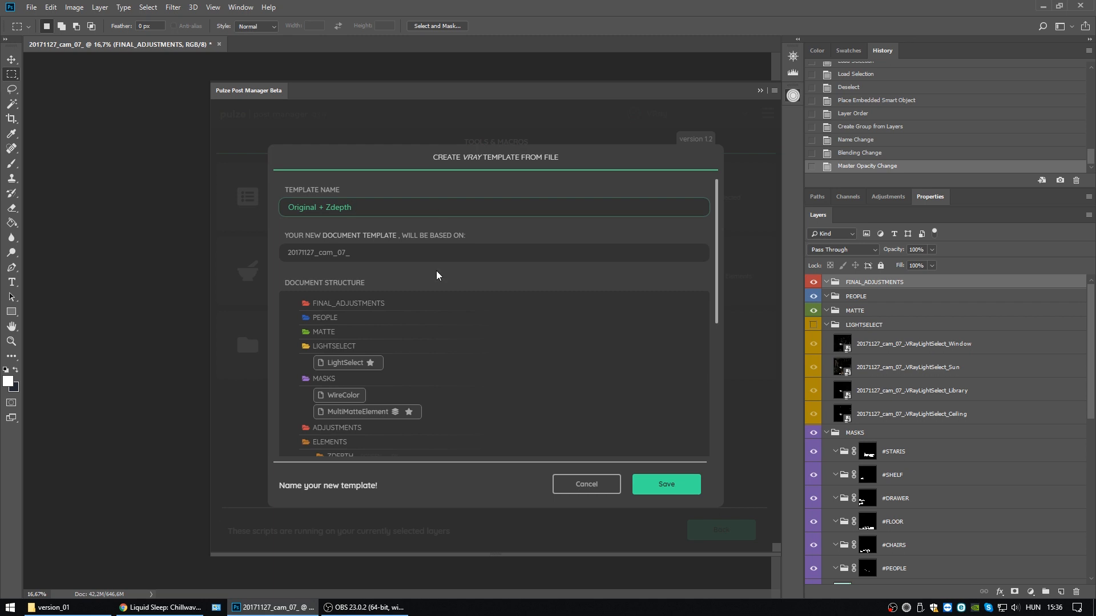
left_click(665, 484)
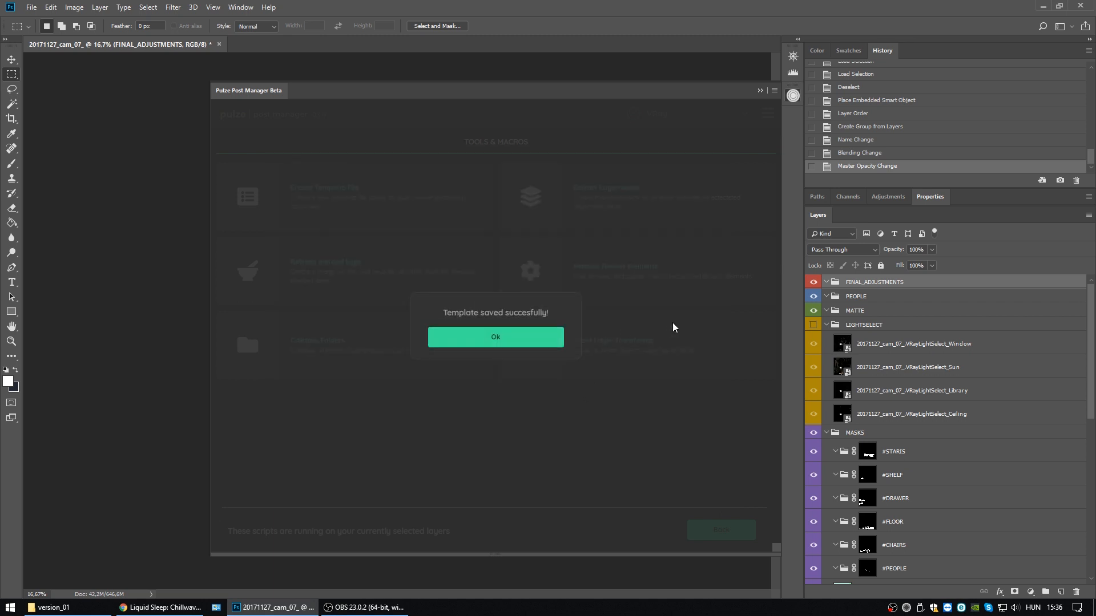
Step: Dismiss the saved message and check Pulze settings list Original + Zdepth among Document Templates
left_click(495, 336)
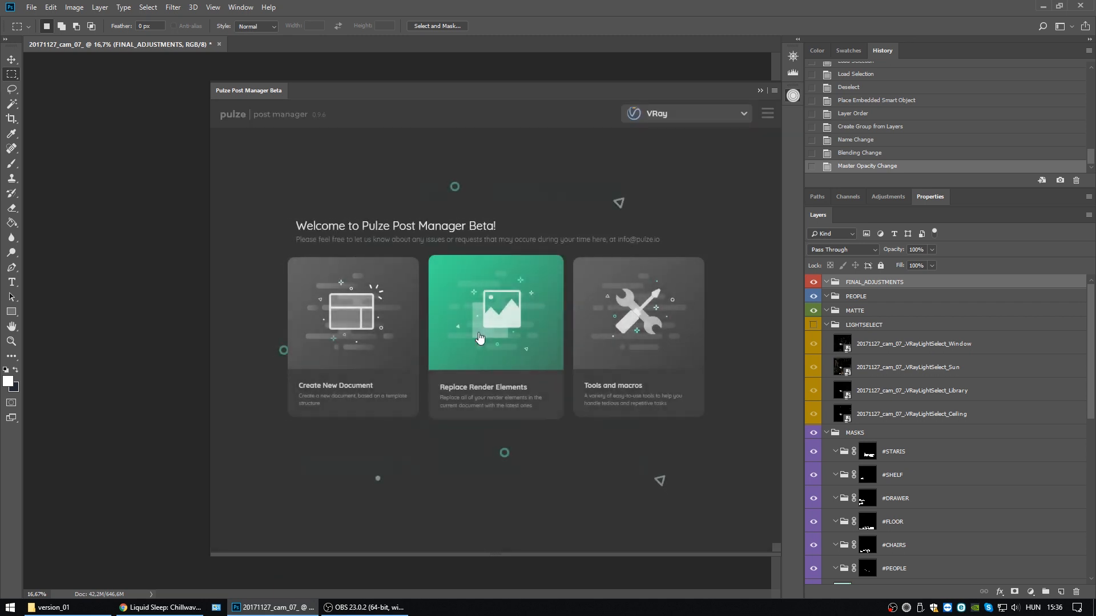
left_click(766, 113)
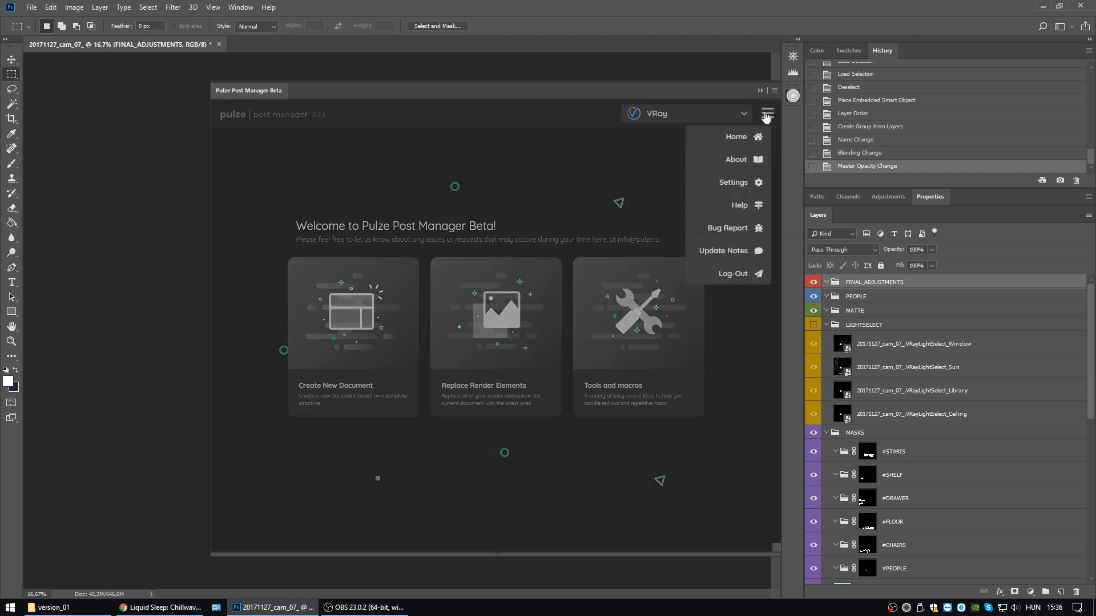
left_click(733, 183)
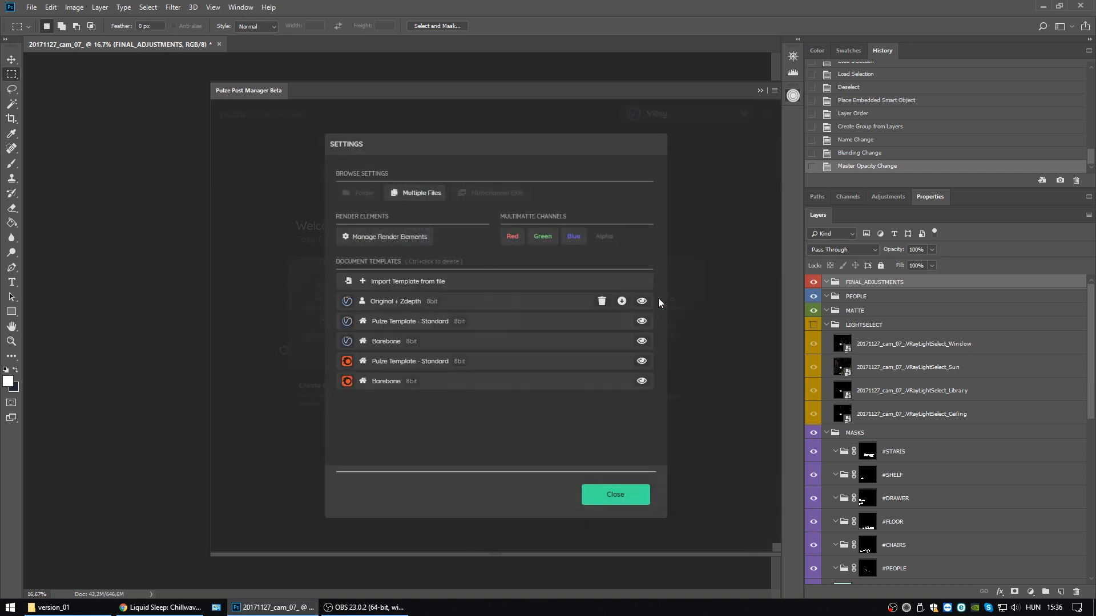
mouse_move(594, 370)
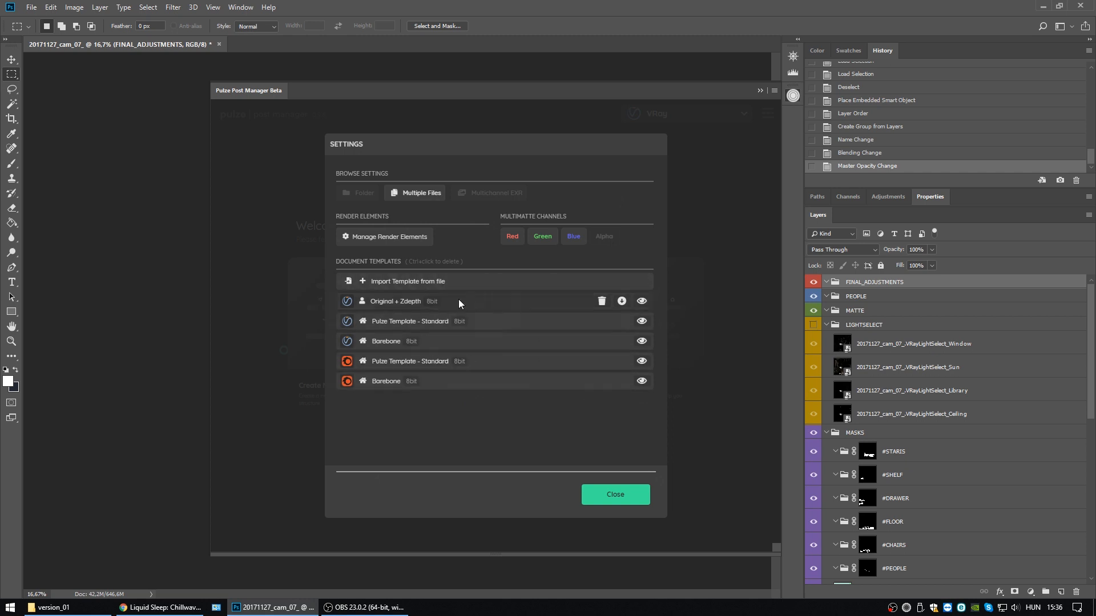
mouse_move(437, 308)
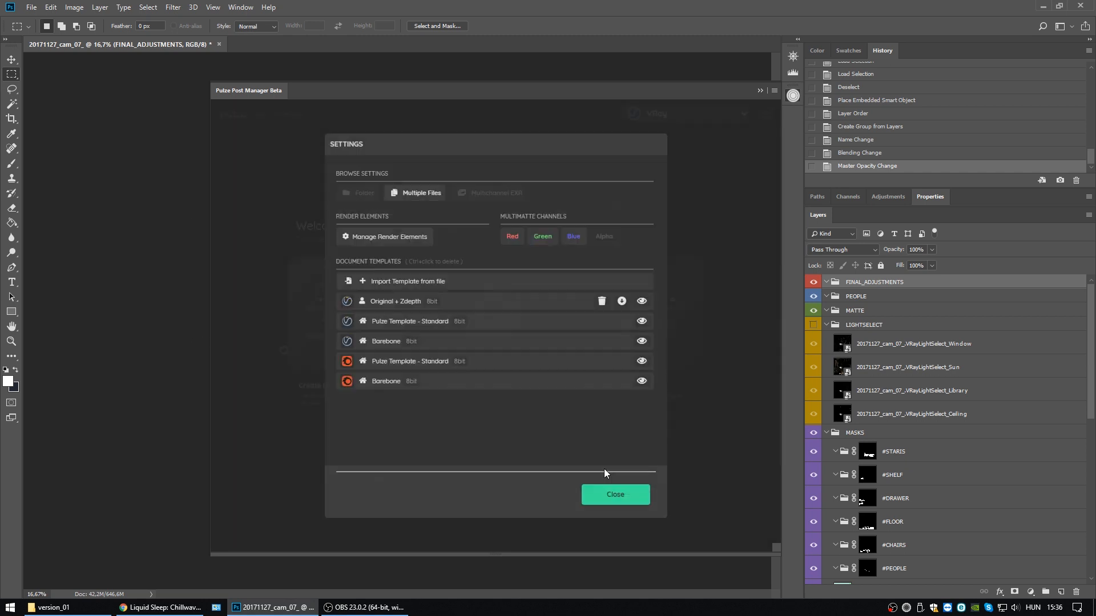
scroll("down", 3)
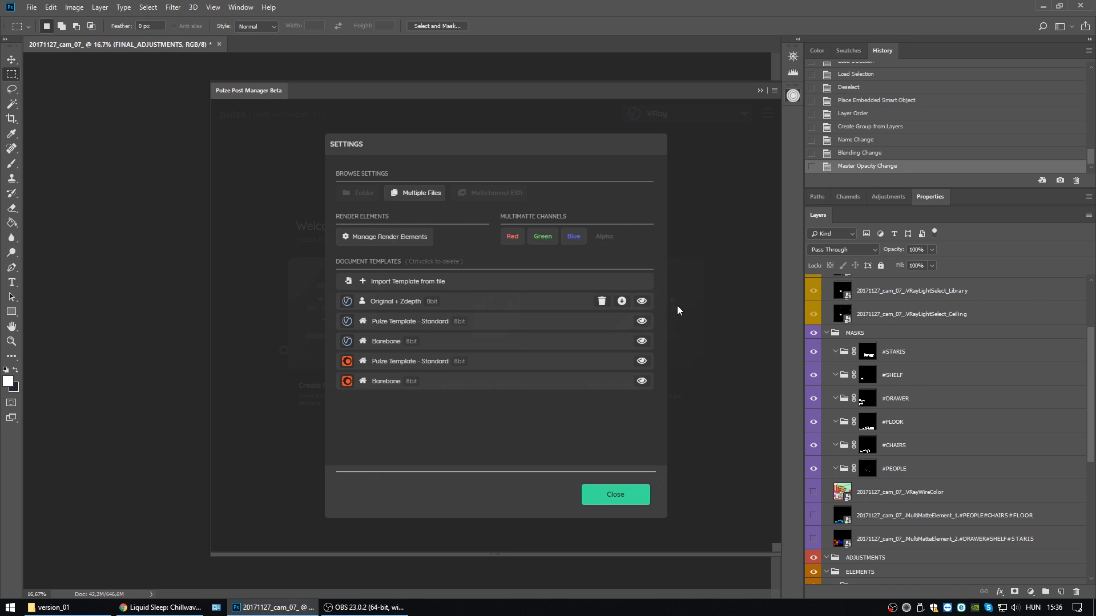
mouse_move(468, 305)
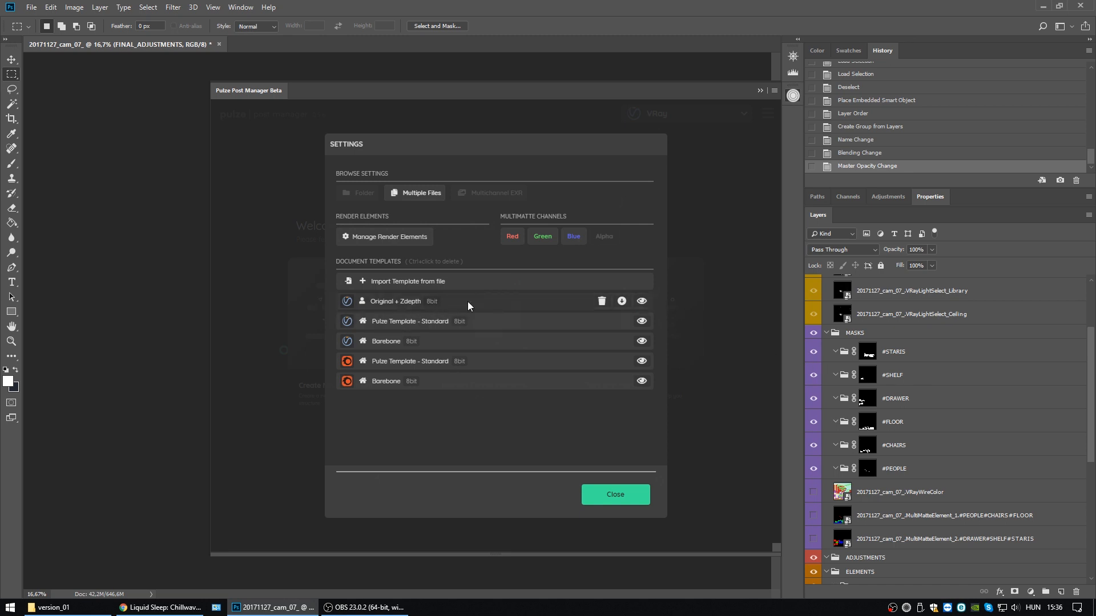
mouse_move(573, 464)
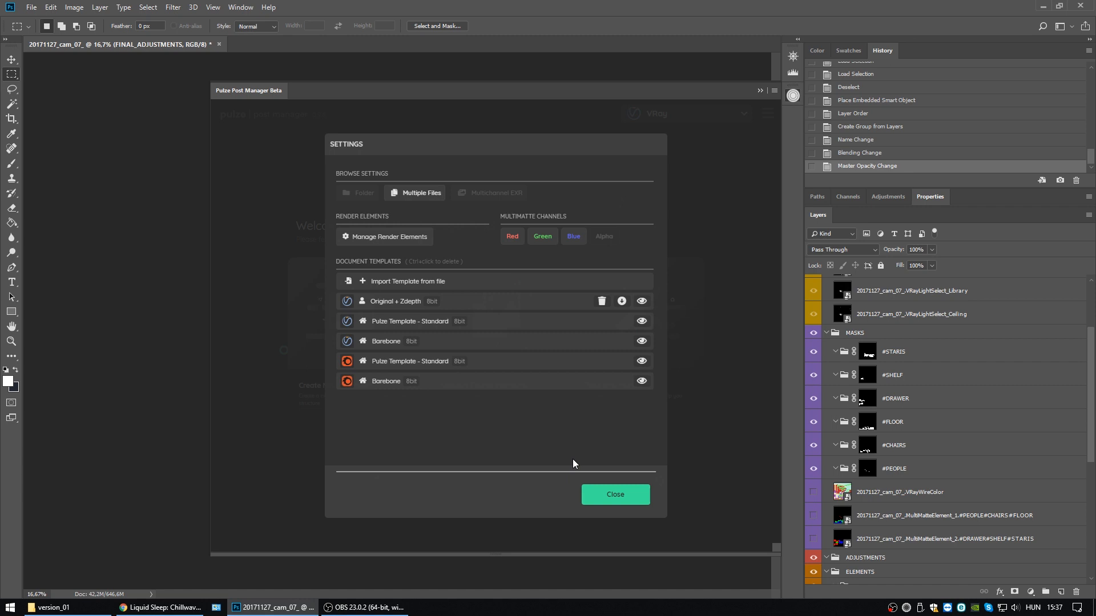
mouse_move(349, 56)
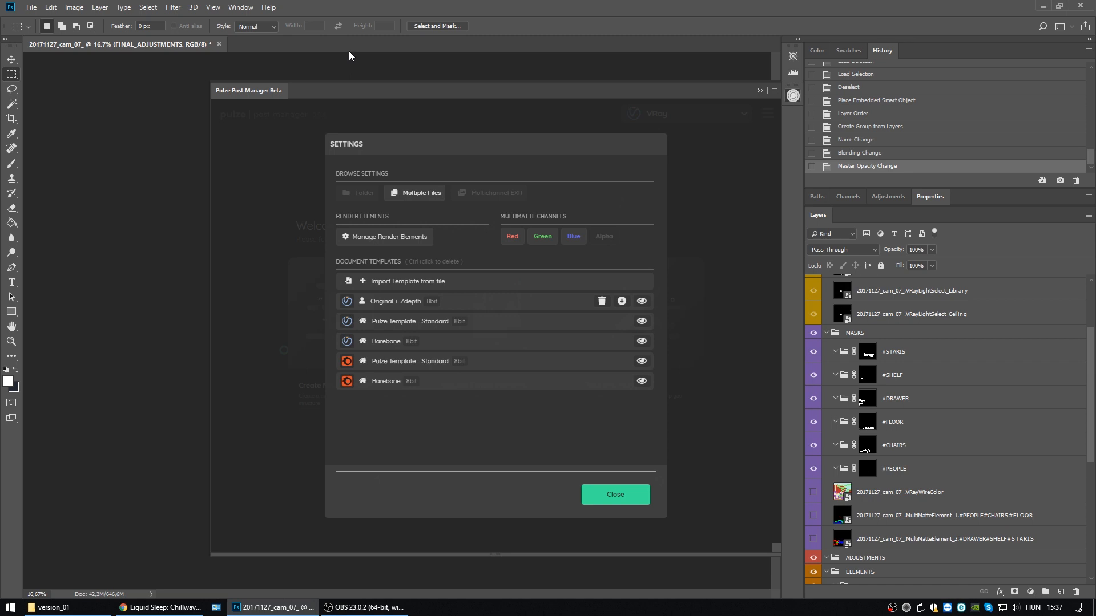
mouse_move(358, 208)
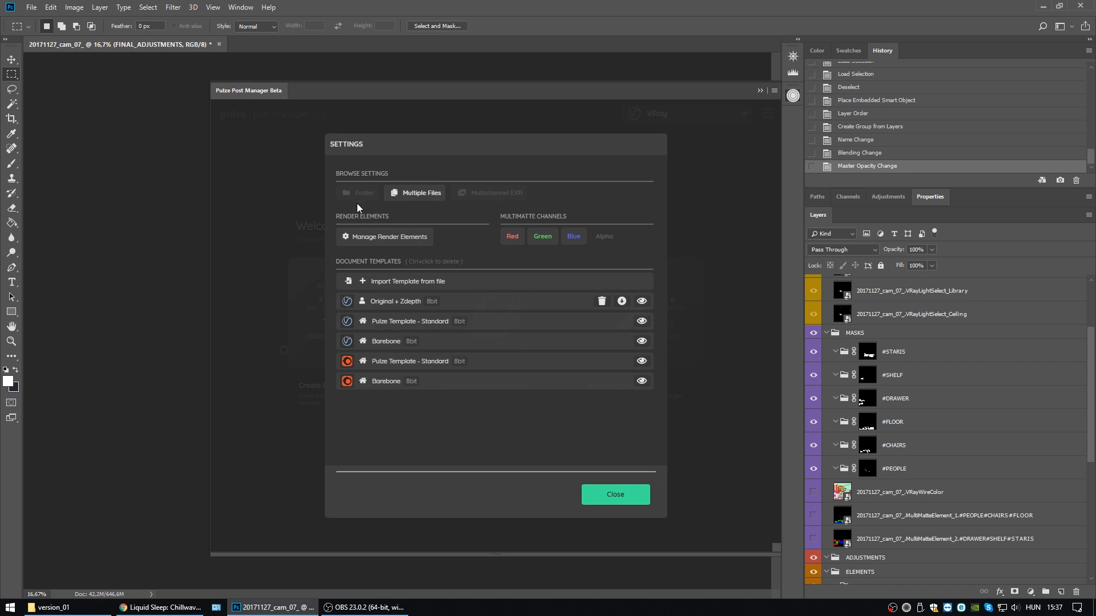
mouse_move(358, 177)
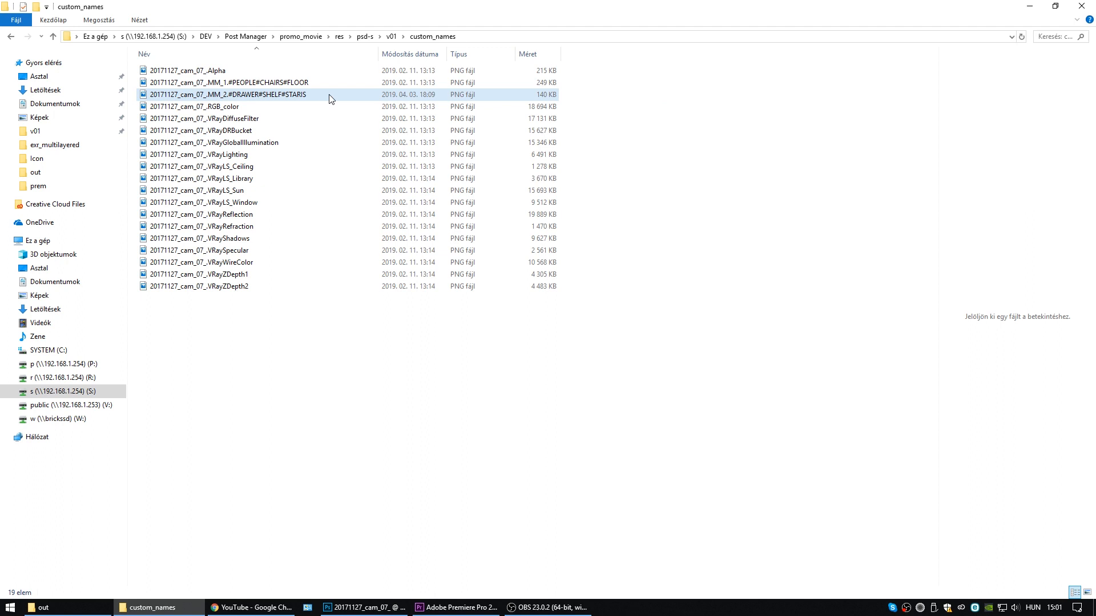
Step: Select the MM_2 mask PNG in custom_names, then minimize Explorer to return to Photoshop
left_click(202, 130)
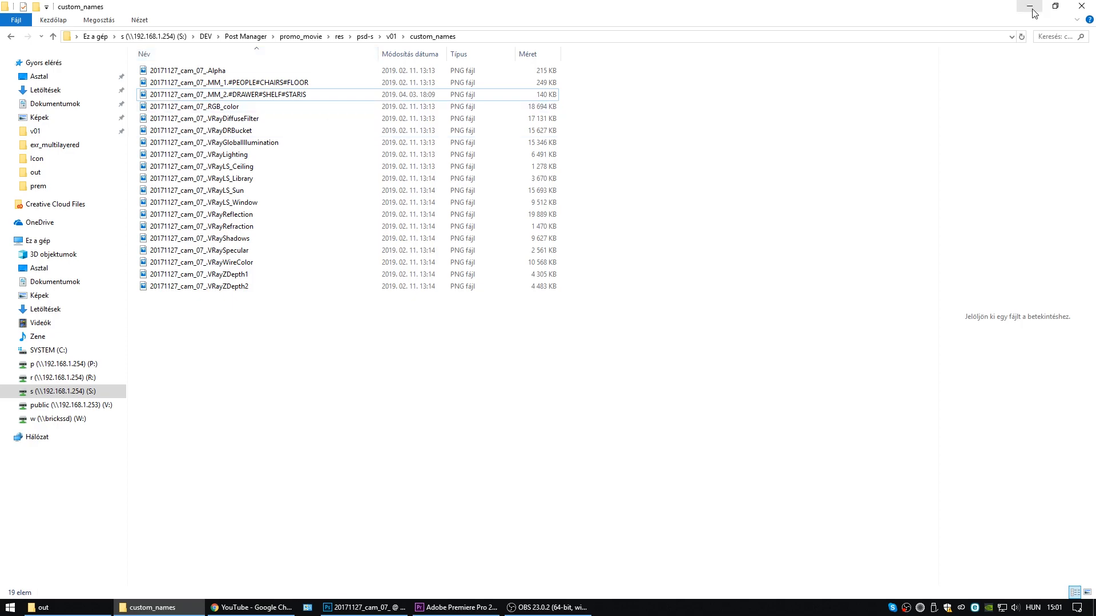
left_click(363, 608)
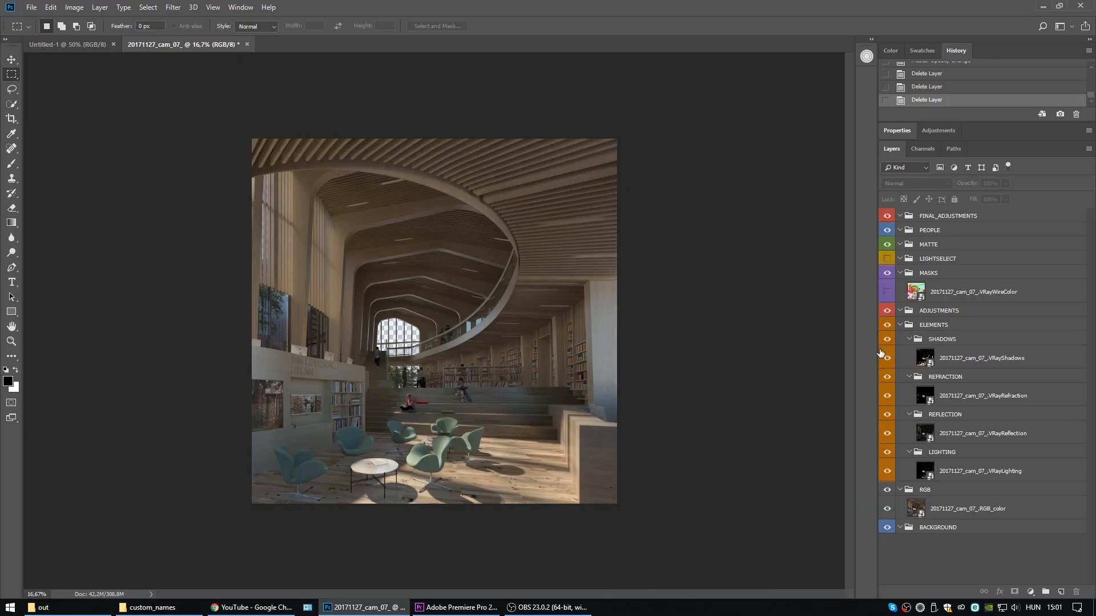
mouse_move(852, 277)
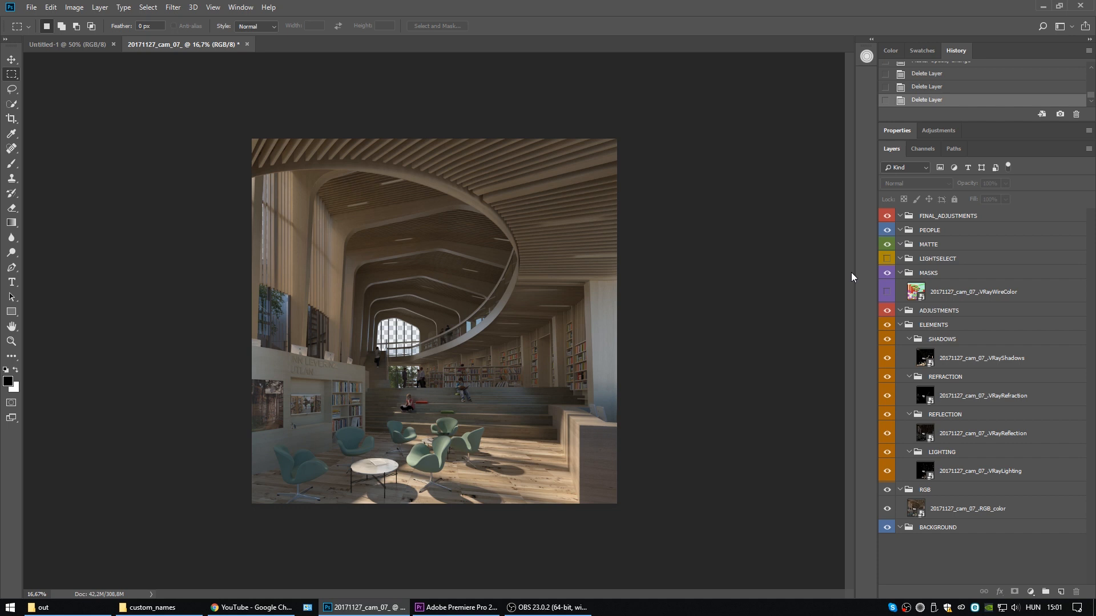
Step: Select the LIGHTSELECT then MASKS group and reopen the Pulze Post Manager panel
left_click(938, 258)
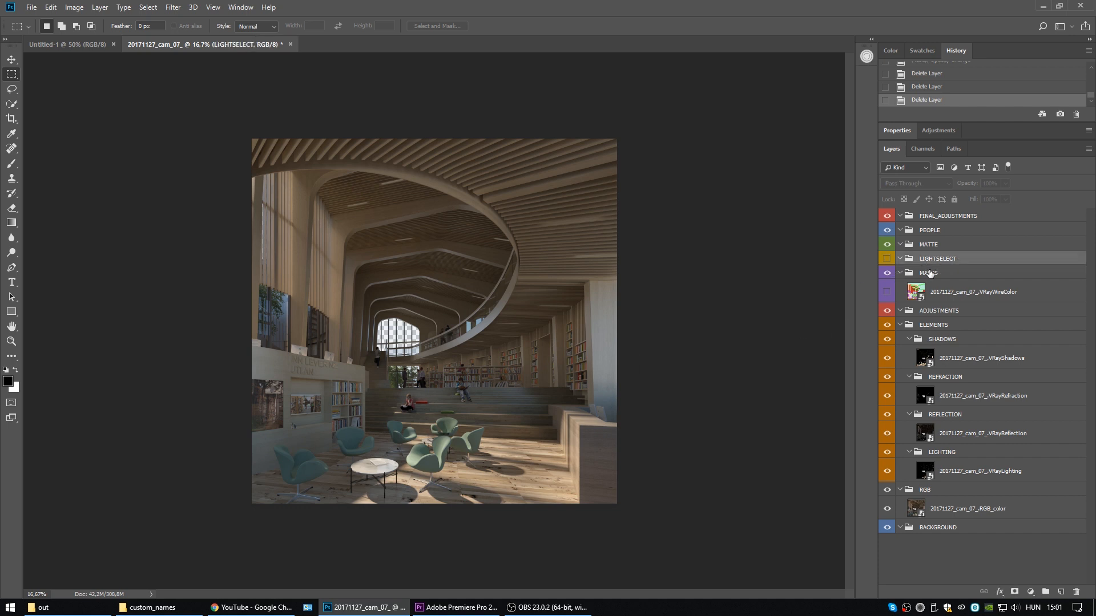
left_click(929, 273)
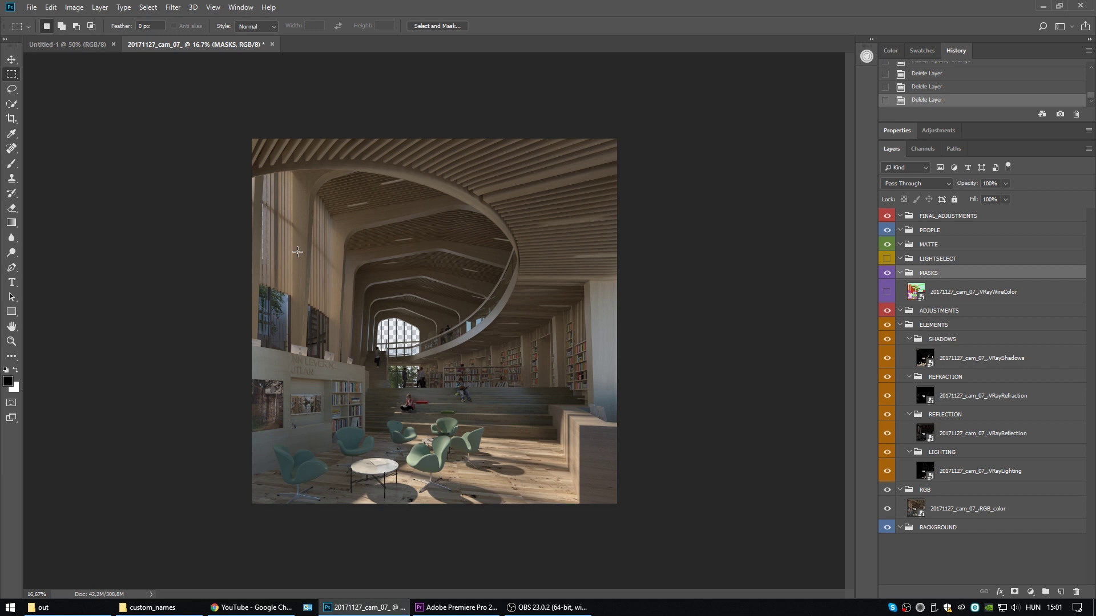
left_click(867, 56)
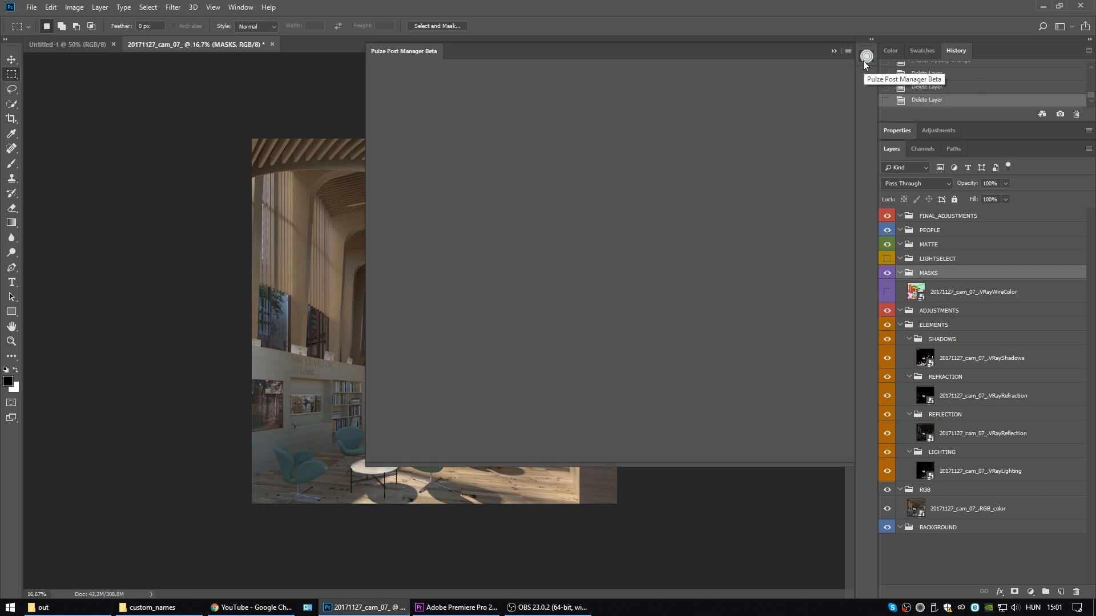
Step: In Manage Render Elements, add a custom MM element with Import All and Extract layermasks enabled
left_click(842, 74)
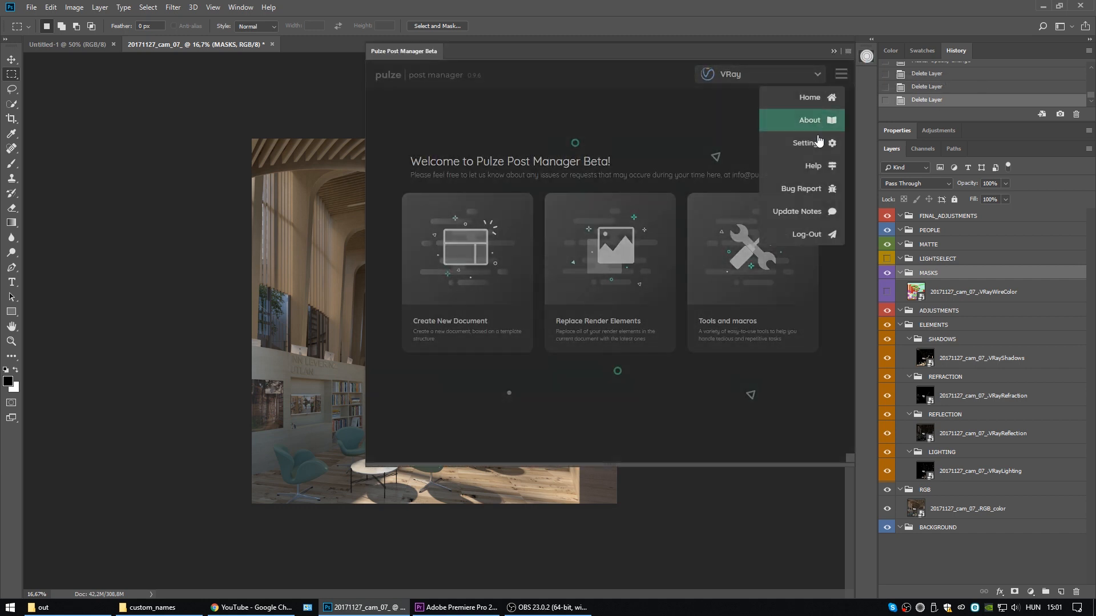
left_click(804, 142)
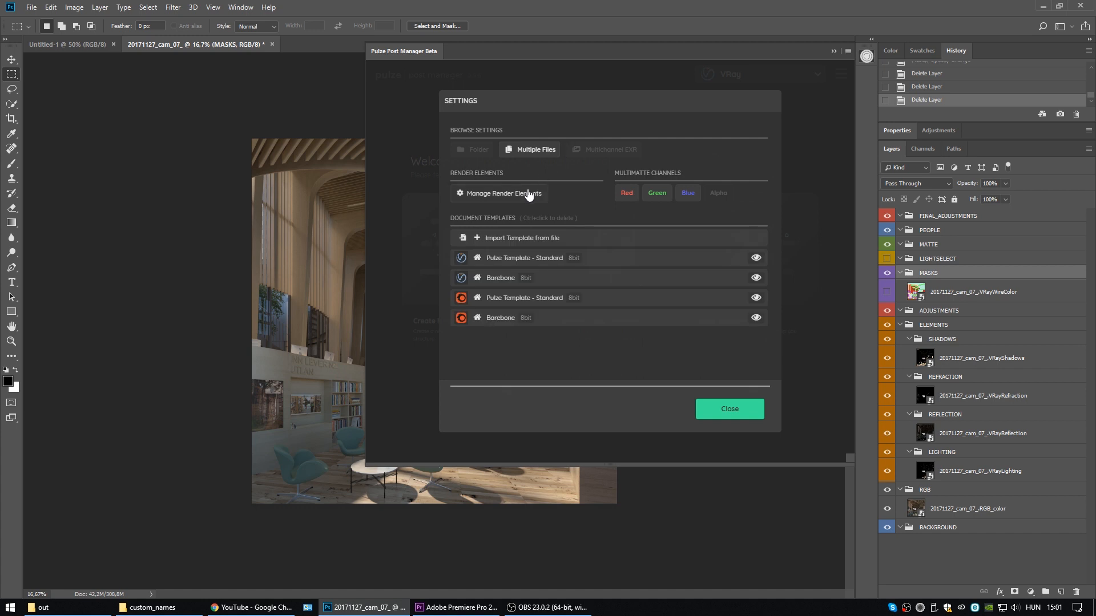
left_click(503, 194)
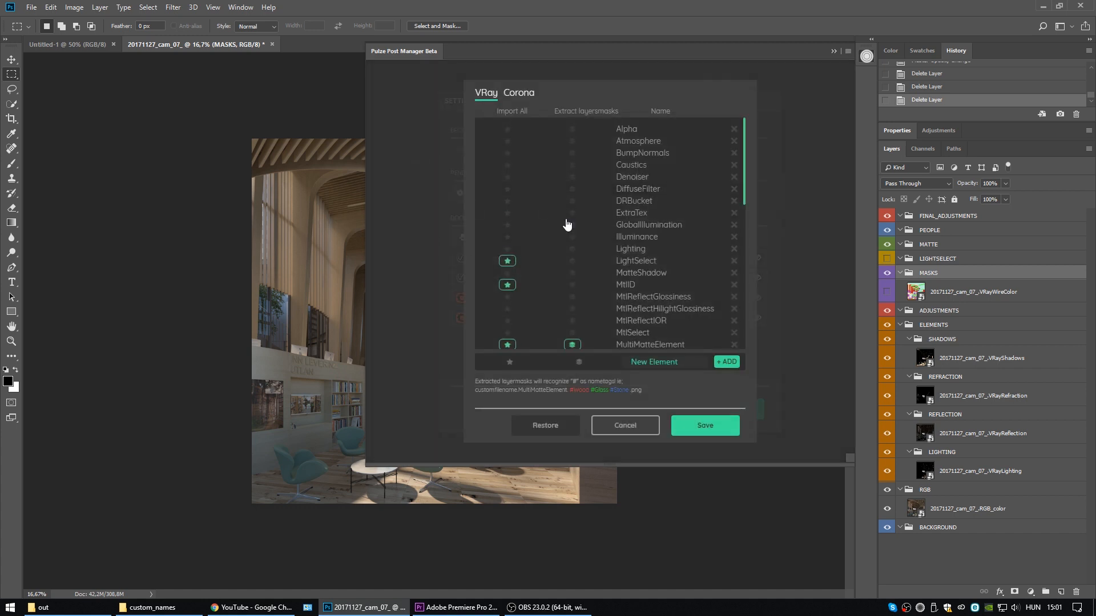
type("MM")
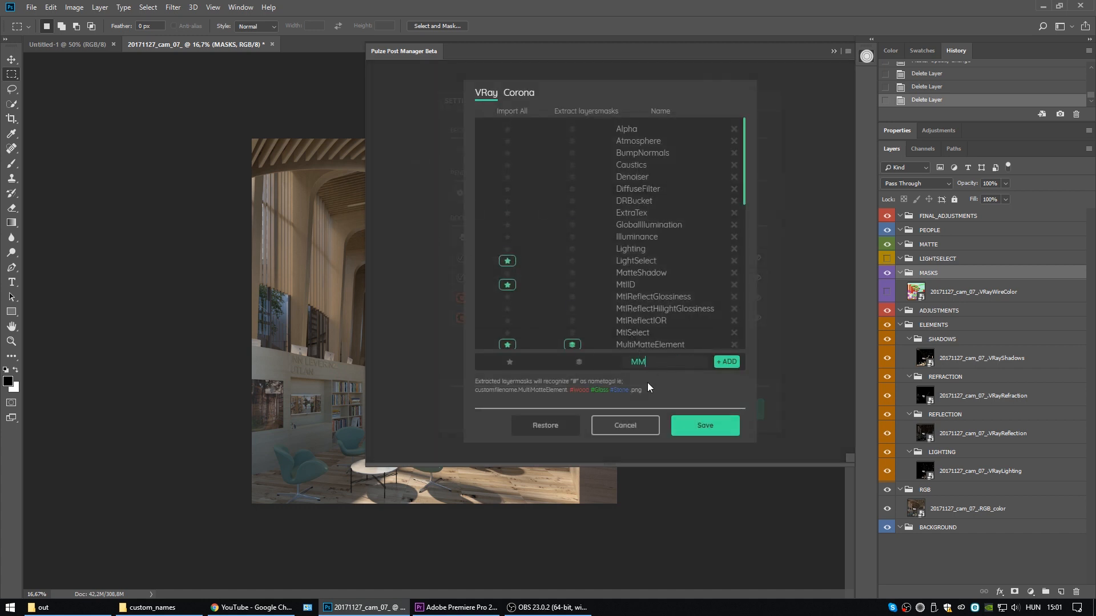
left_click(510, 361)
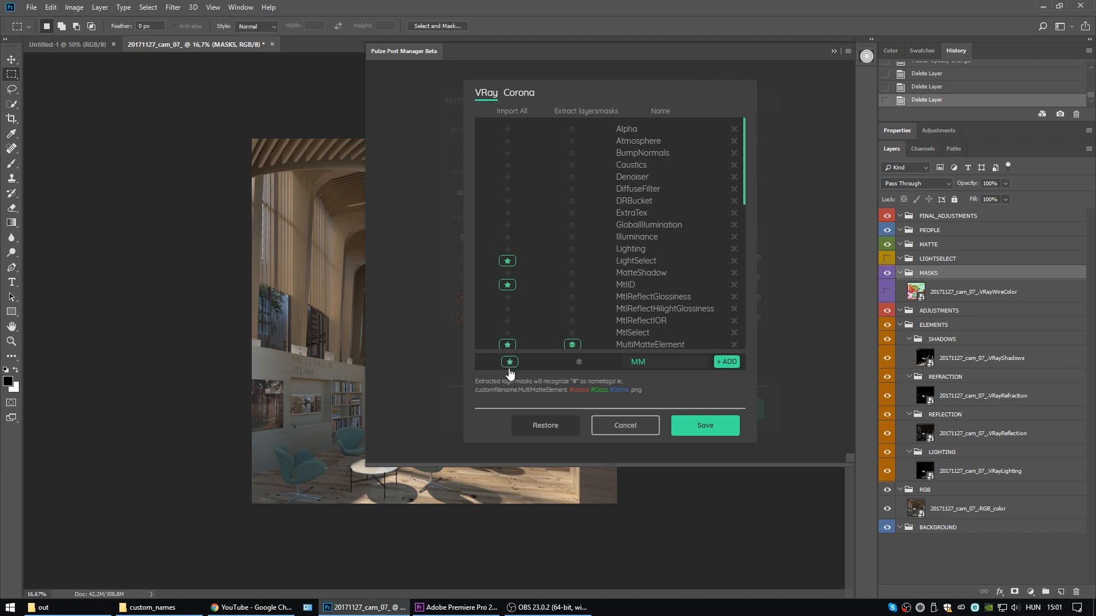
mouse_move(485, 379)
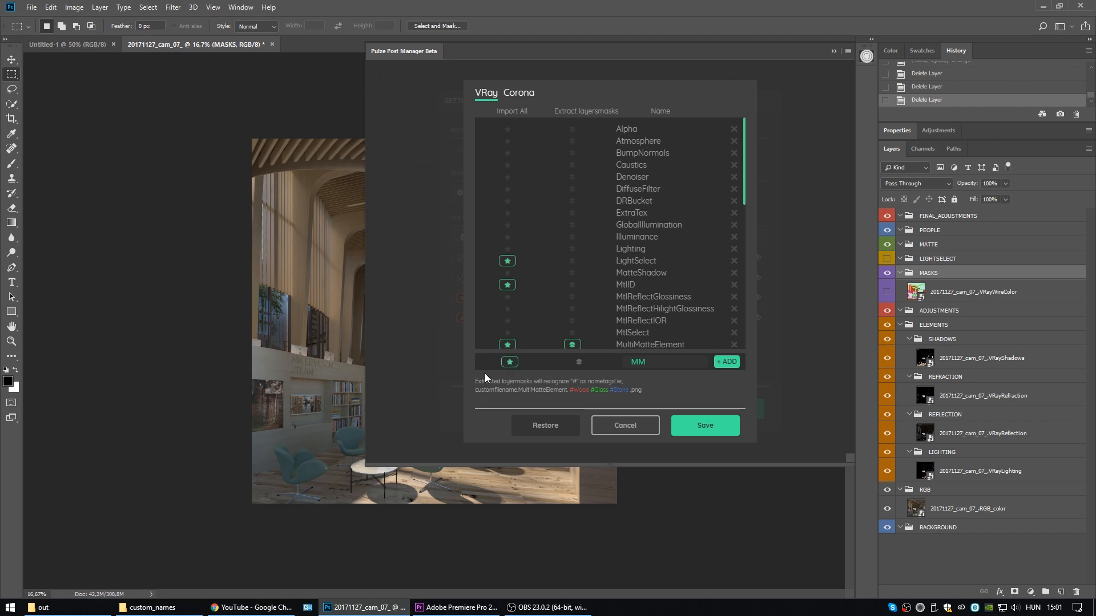
mouse_move(605, 343)
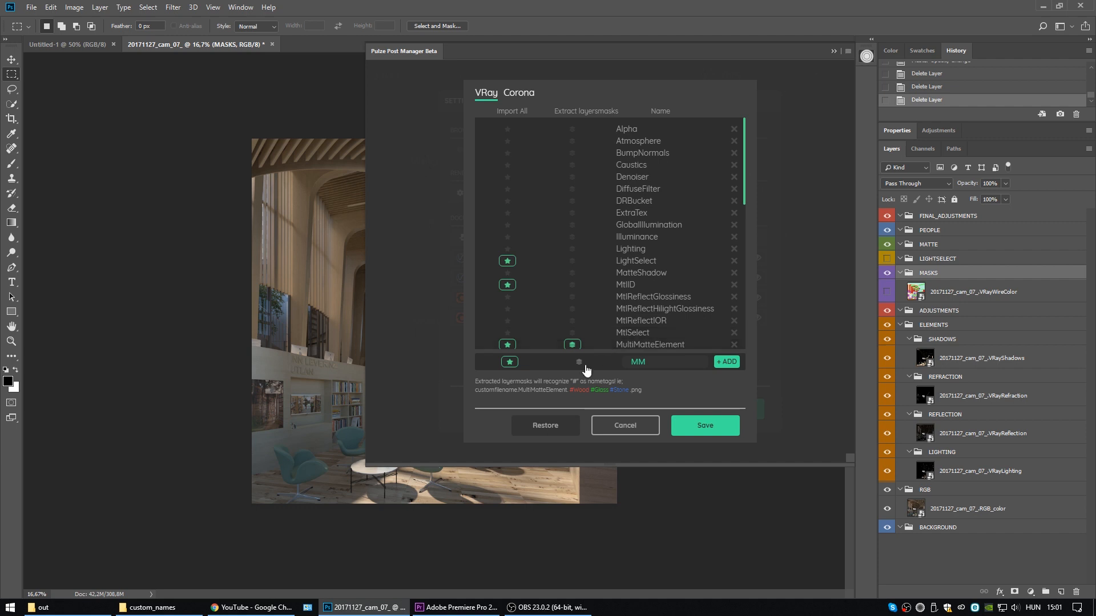
left_click(579, 361)
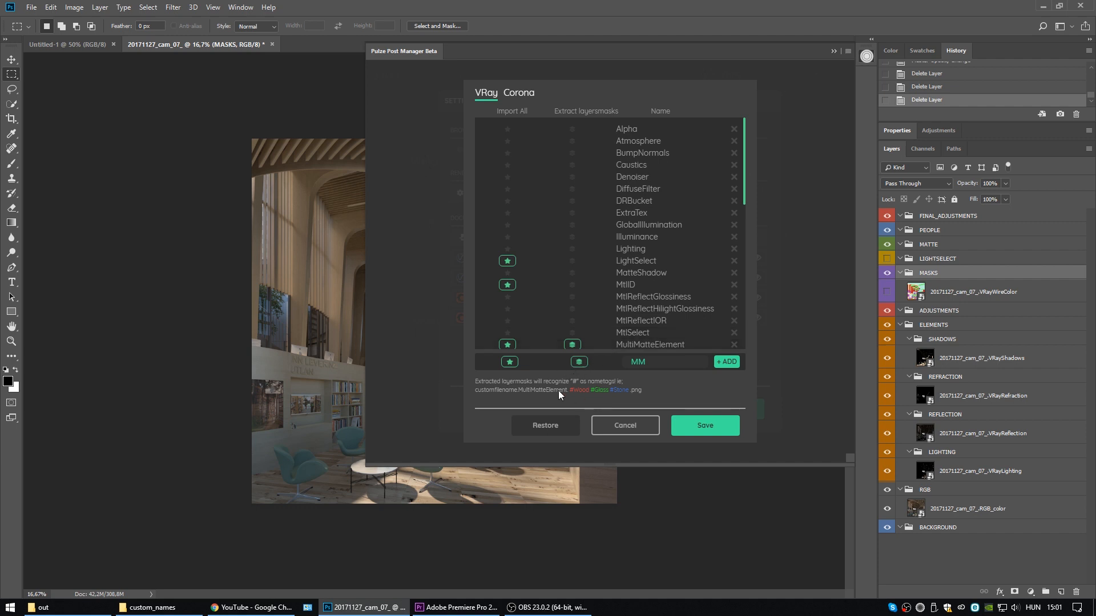
scroll("down", 3)
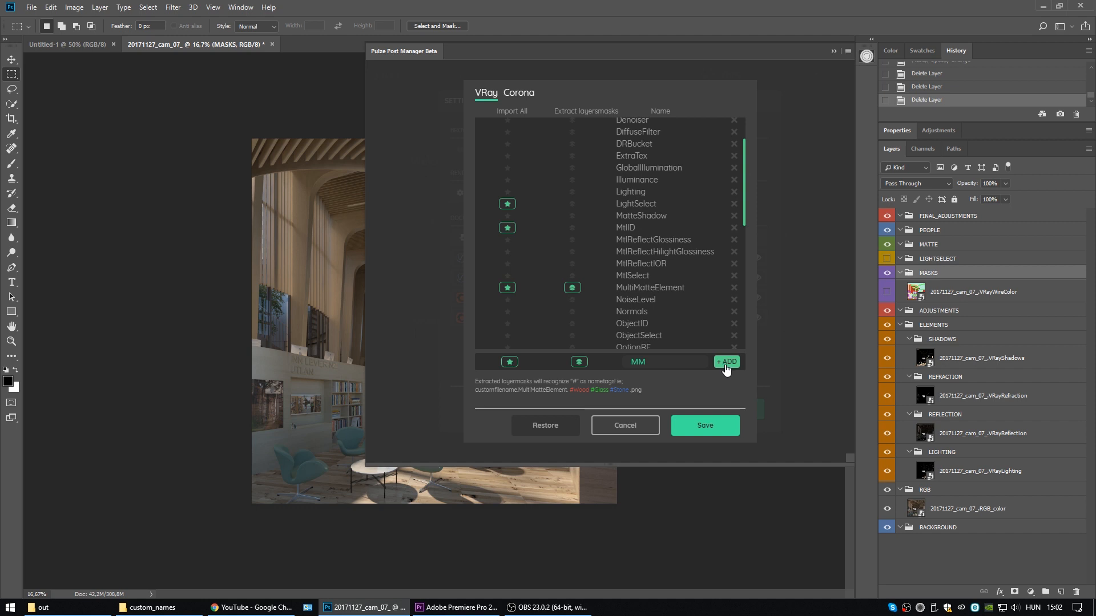
left_click(726, 362)
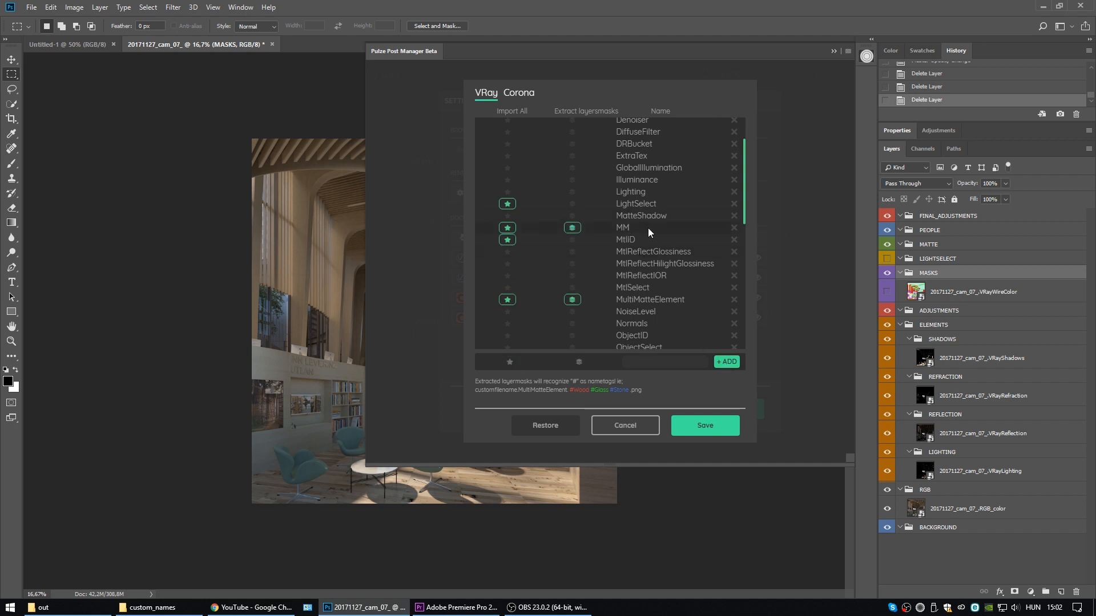
mouse_move(650, 360)
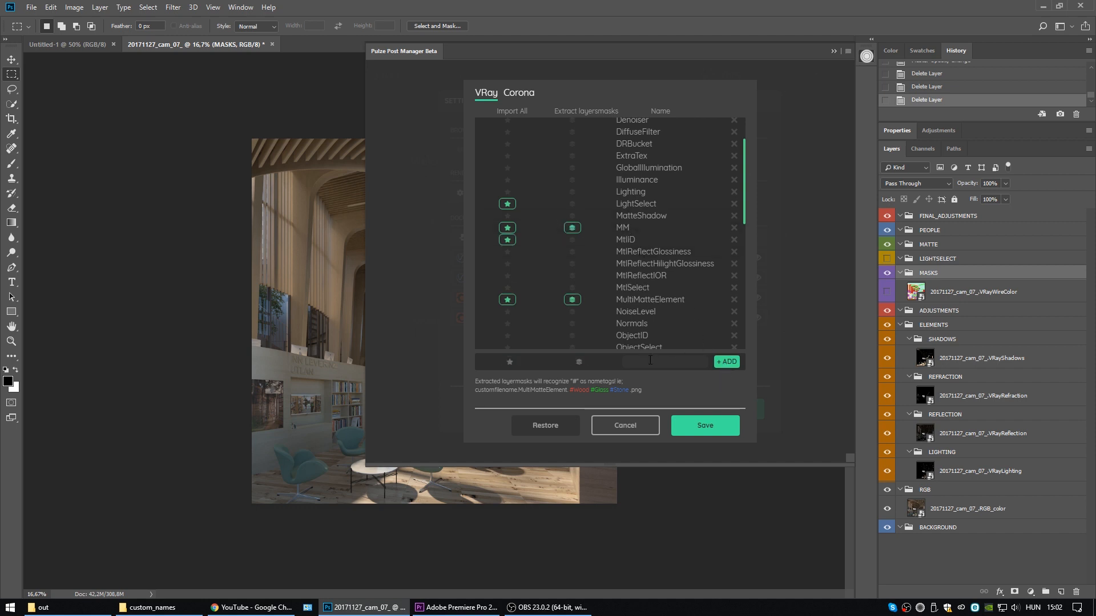
Step: Add an LS element marked for import and save the updated render elements list
type("LS")
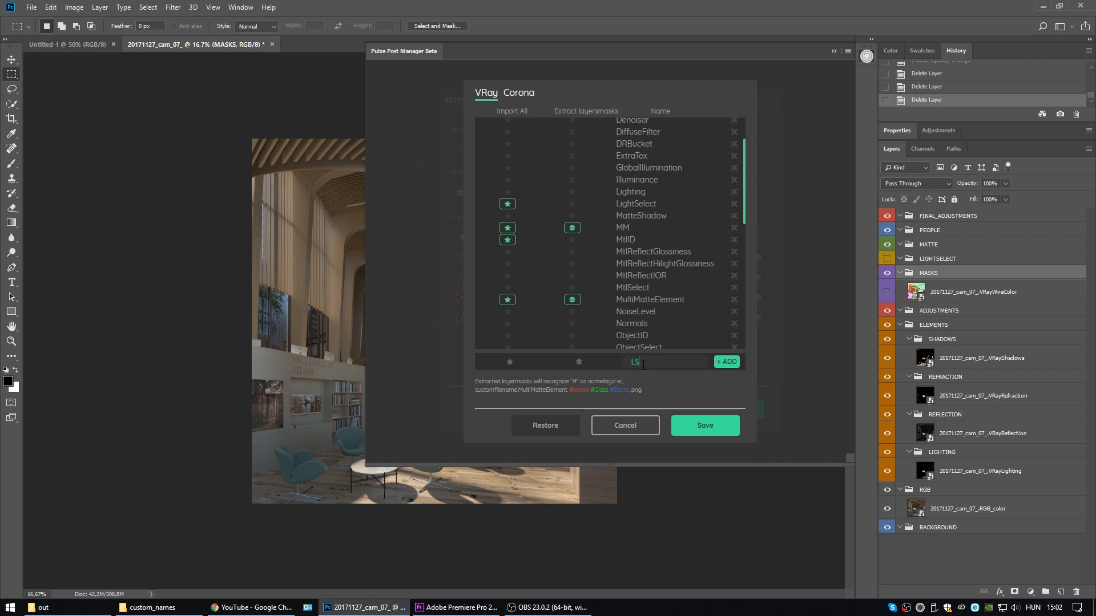
left_click(509, 361)
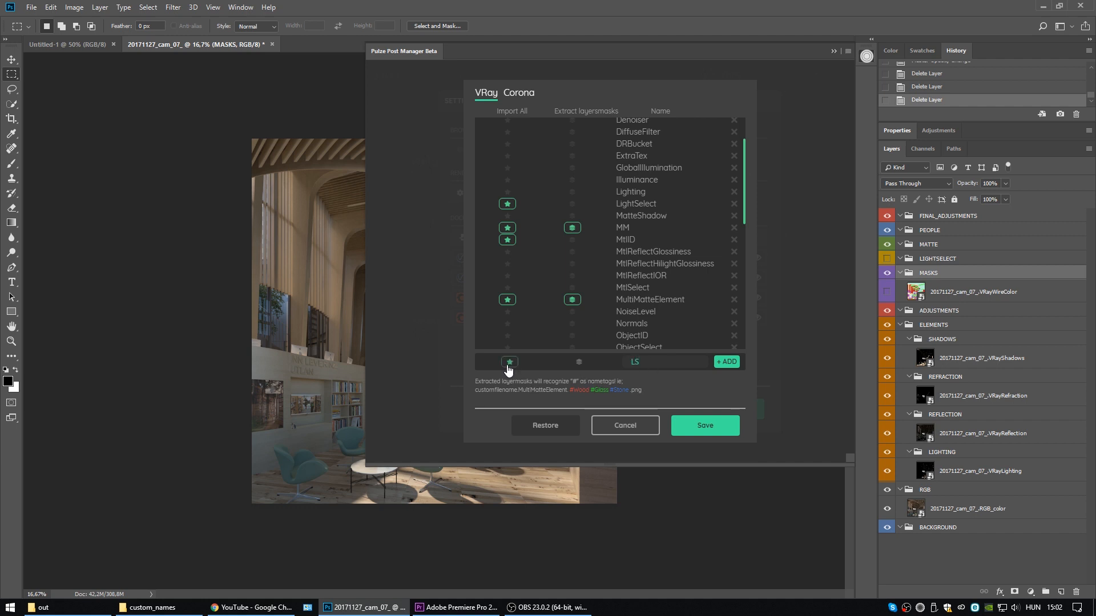
left_click(508, 361)
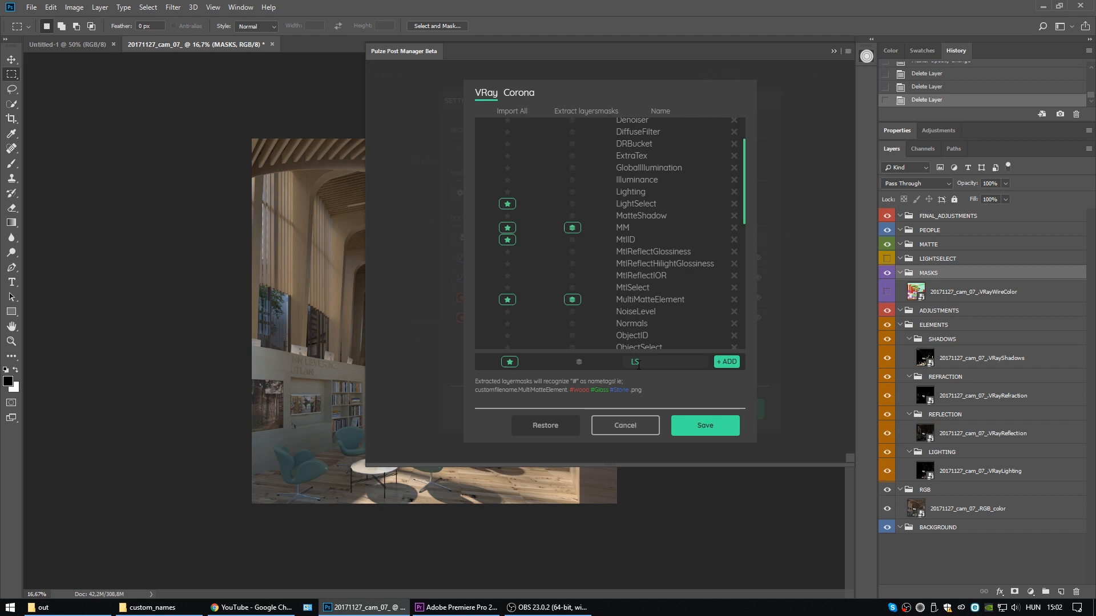
mouse_move(754, 389)
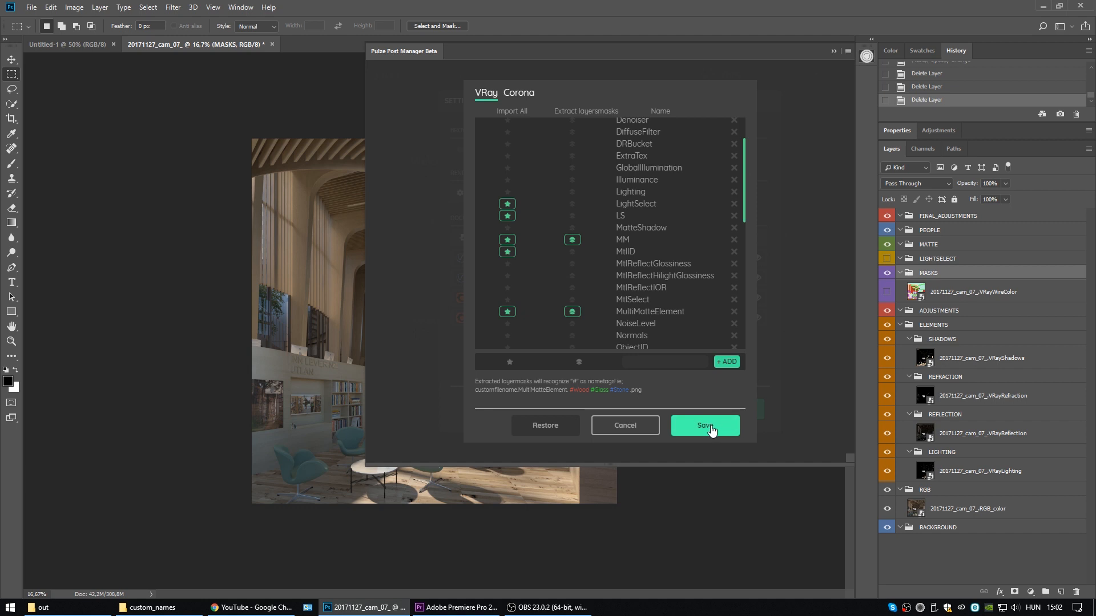
left_click(705, 426)
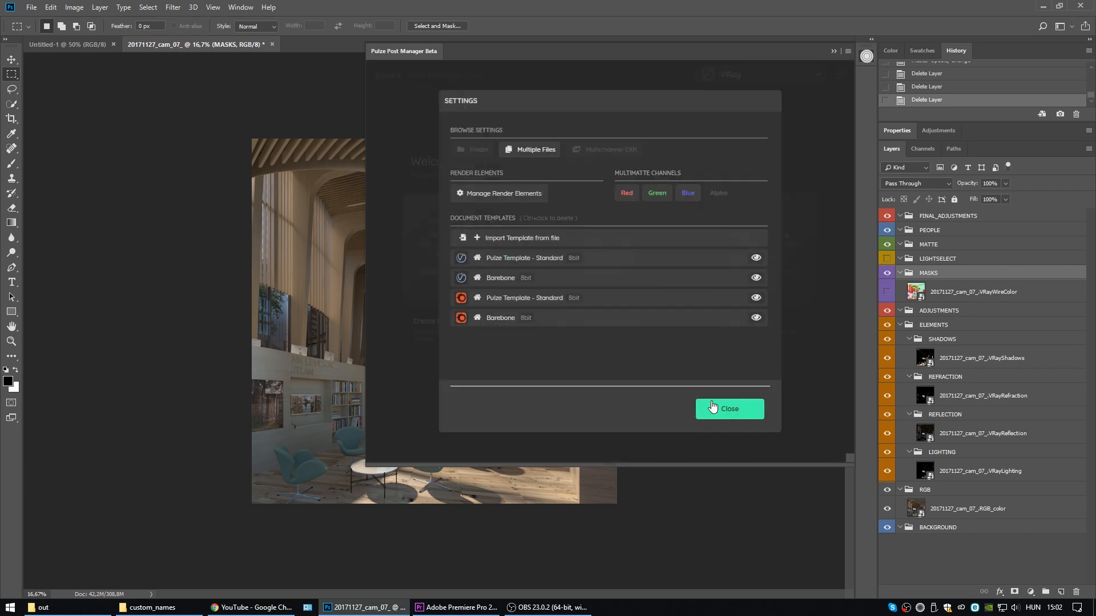
Step: Close the Pulze Settings dialog, returning to the cam_07 document's Layers panel
left_click(729, 409)
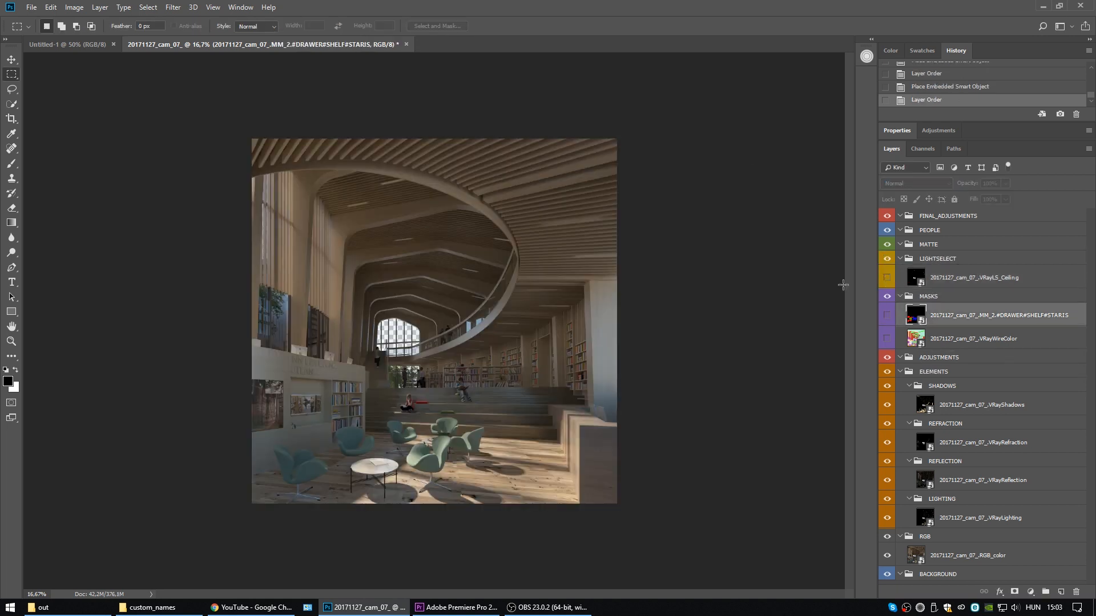
mouse_move(868, 106)
type("Standard+LS")
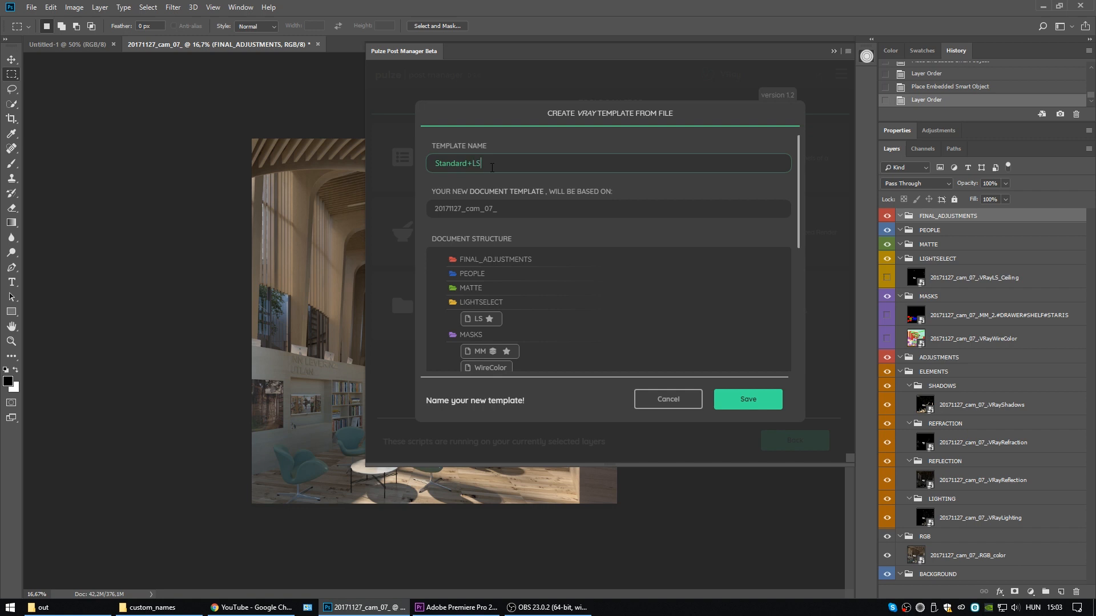
Step: Name the template Standard+LS+MM, save it and acknowledge the confirmation
type("+MM")
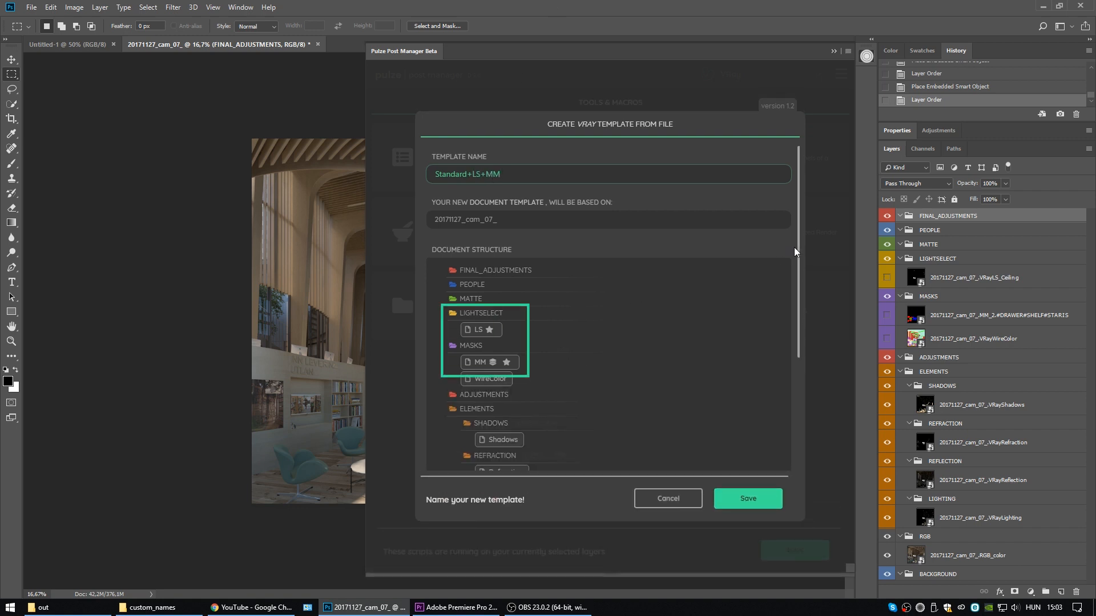
scroll("down", 3)
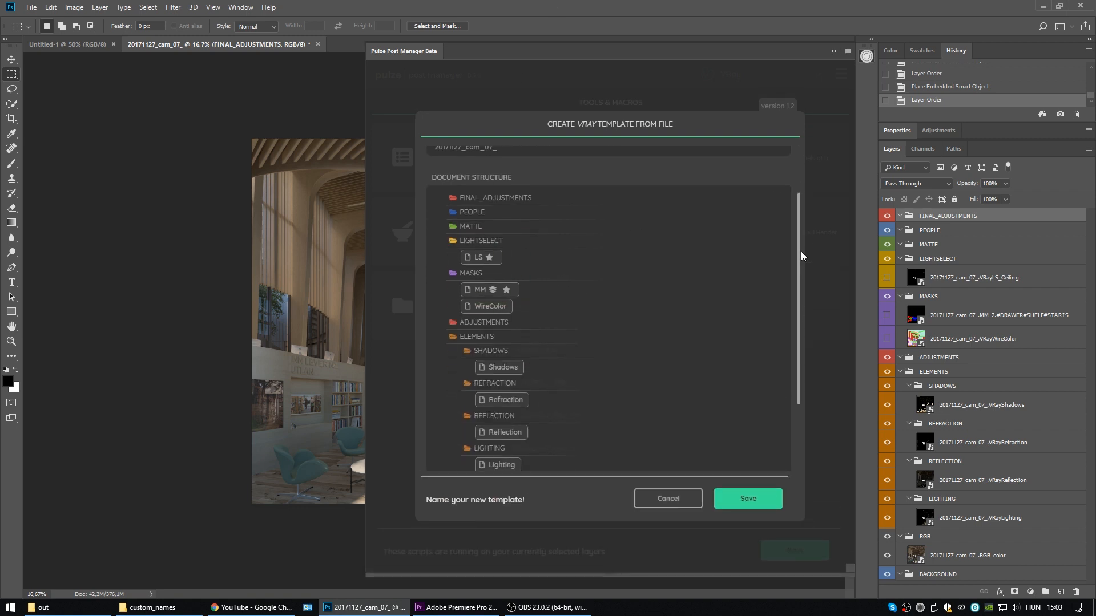
left_click(747, 498)
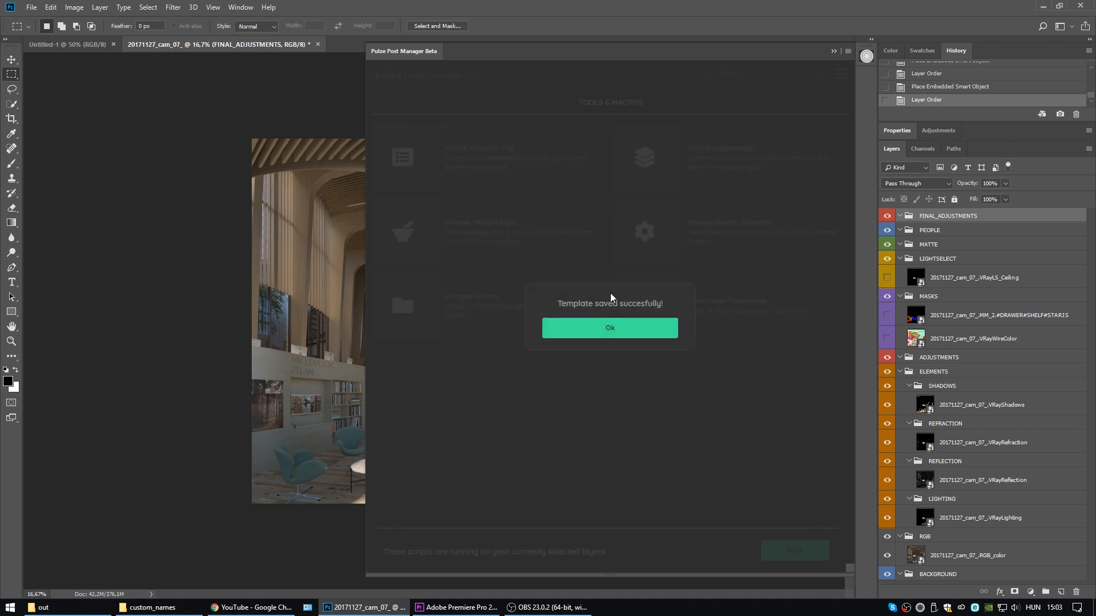
left_click(609, 328)
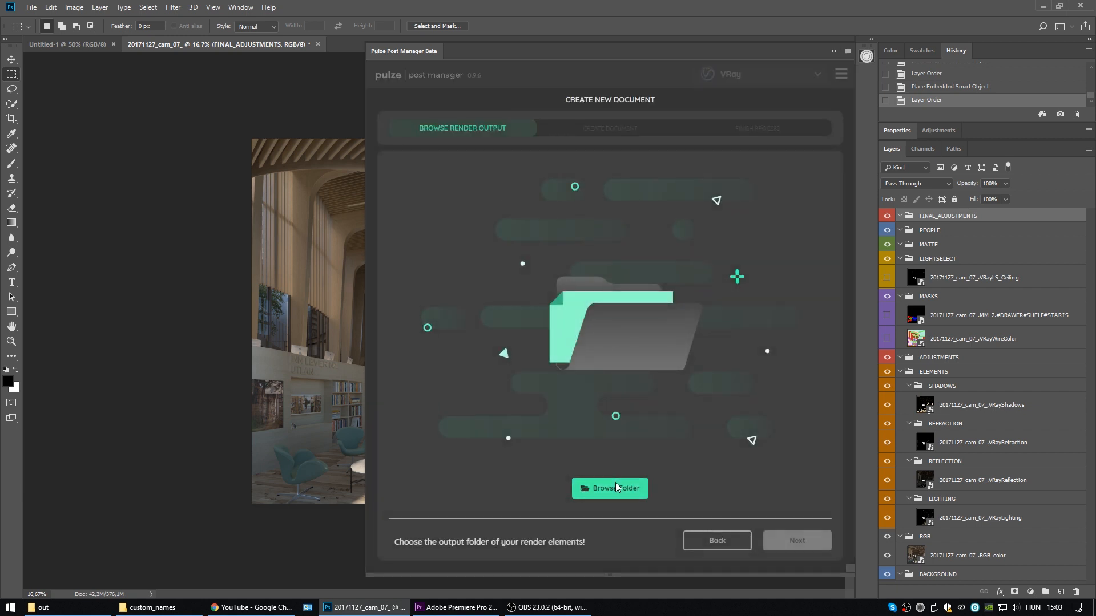
Step: Import all render files and create the new layered document with the chosen template, then finish
left_click(609, 488)
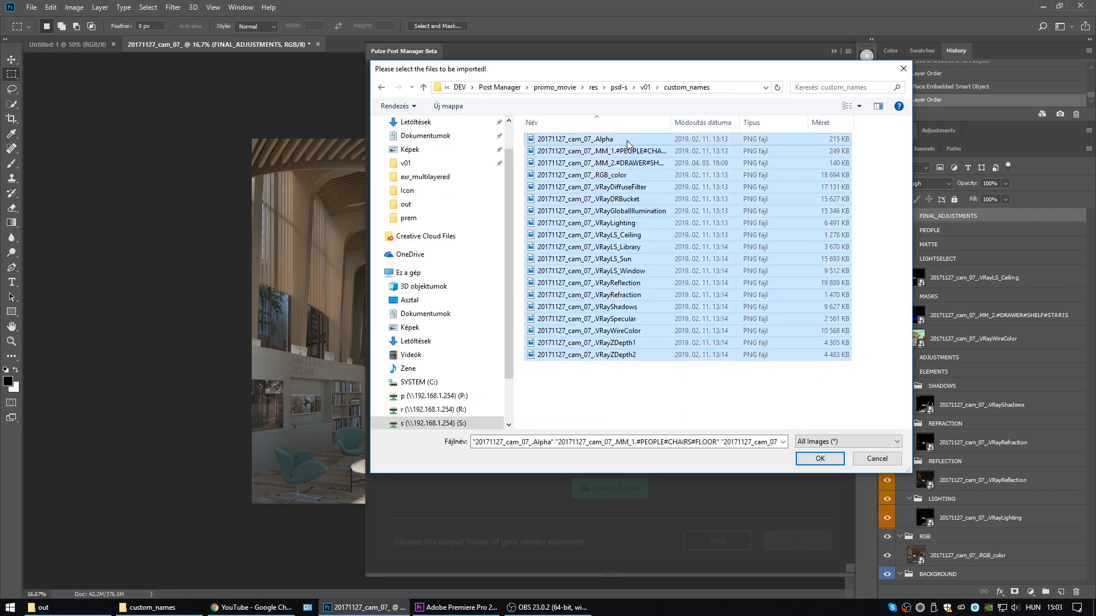
left_click(819, 458)
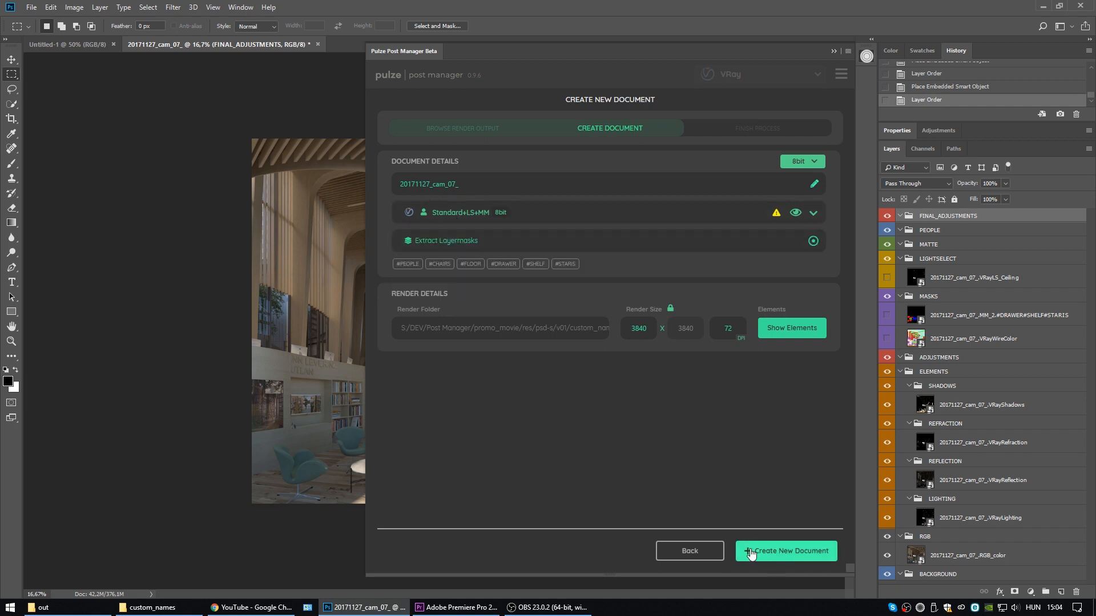
left_click(785, 551)
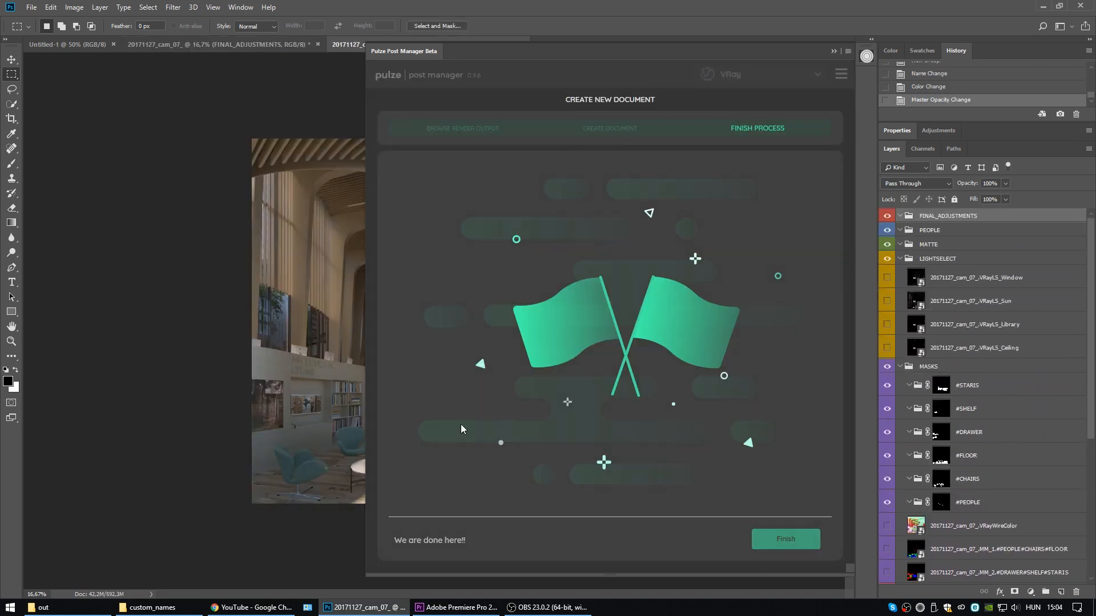
left_click(785, 538)
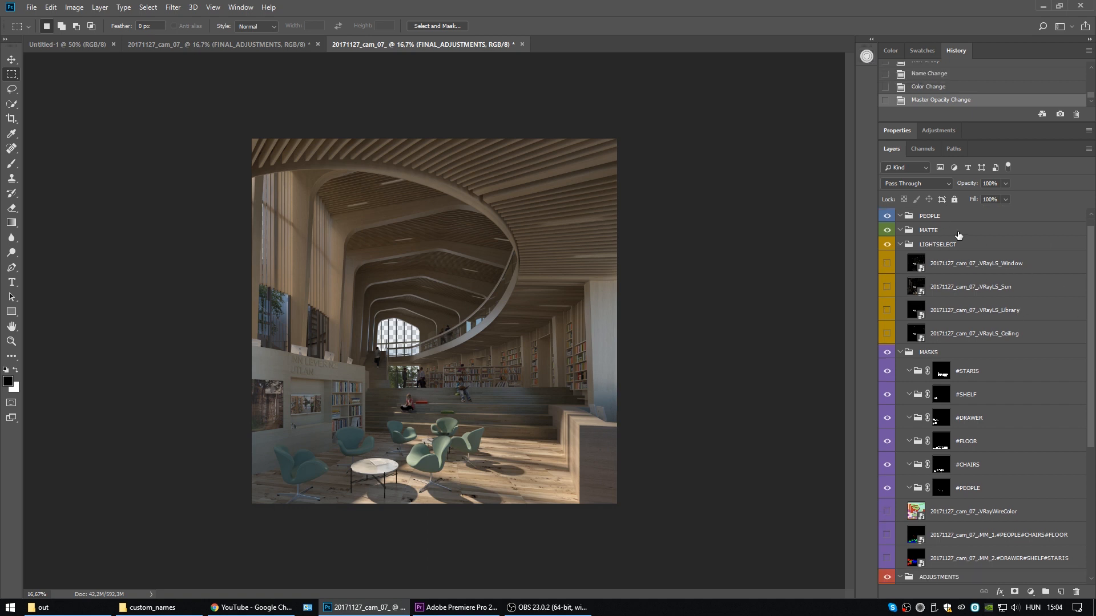
Step: Load the #STAIRS object mask as a selection and use the generated masks to tint objects
scroll("down", 3)
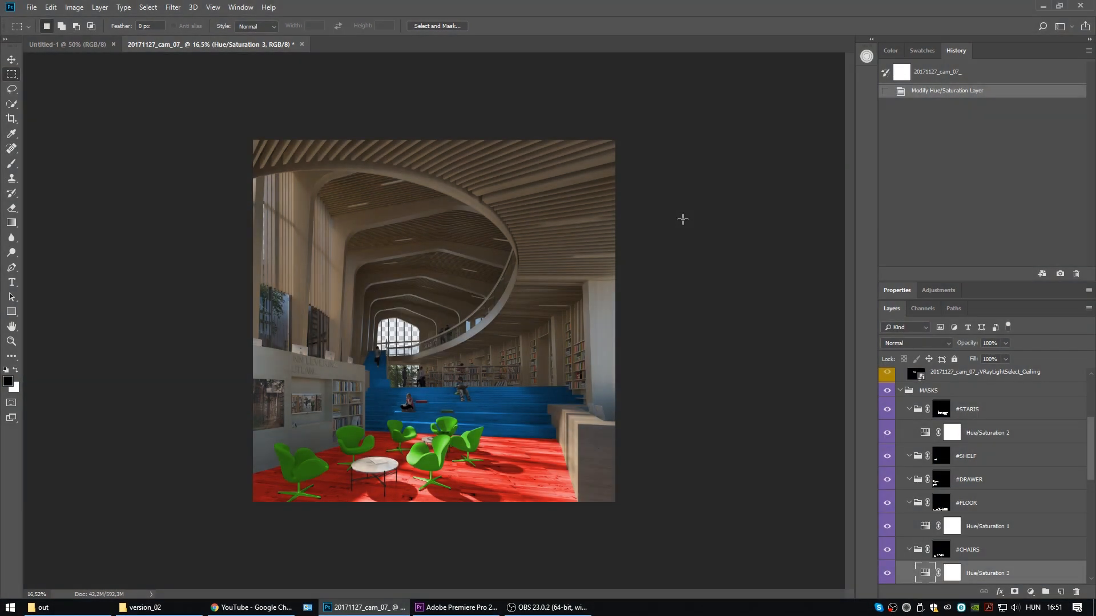
mouse_move(1005, 359)
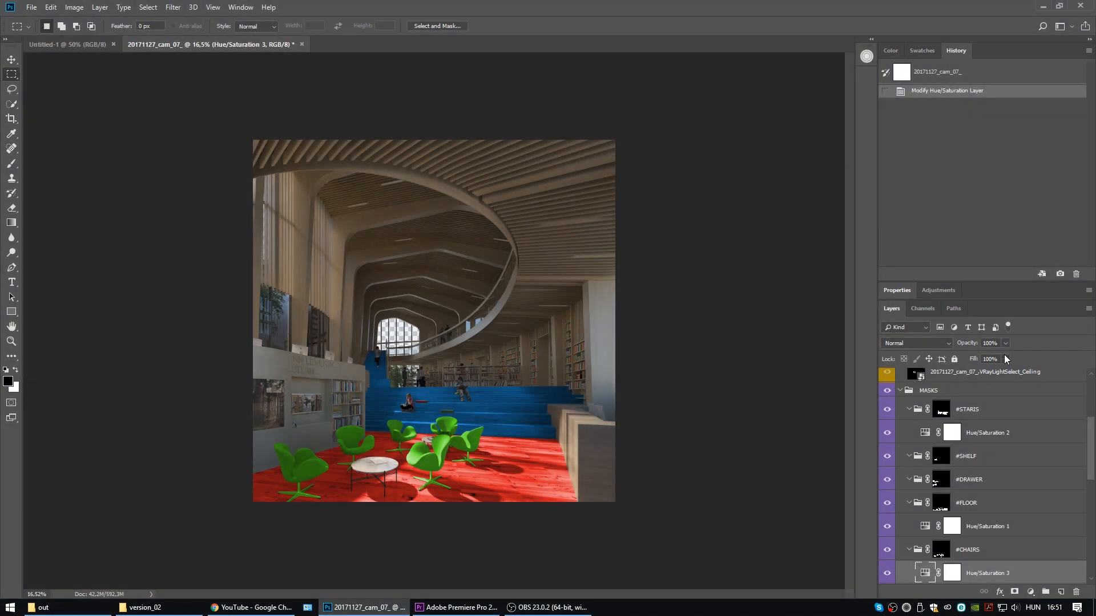
scroll("down", 3)
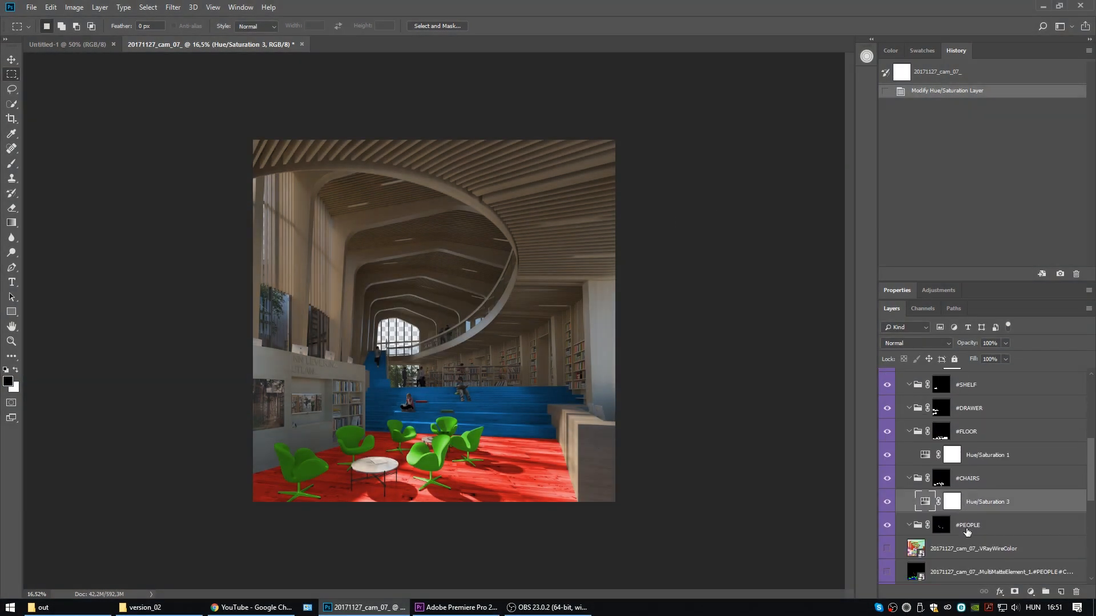
left_click(941, 479)
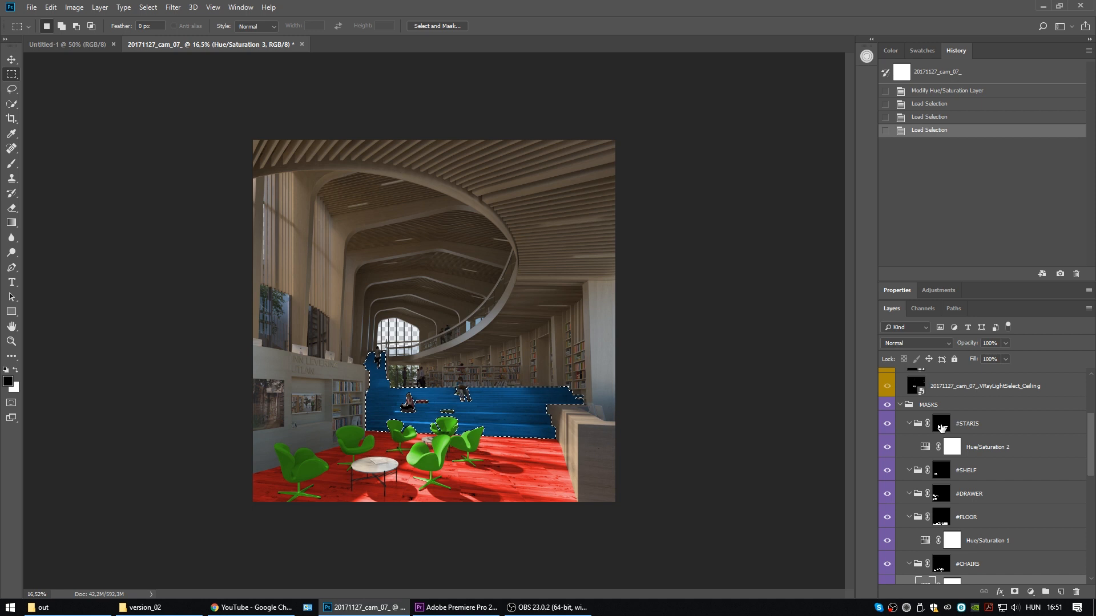
mouse_move(940, 423)
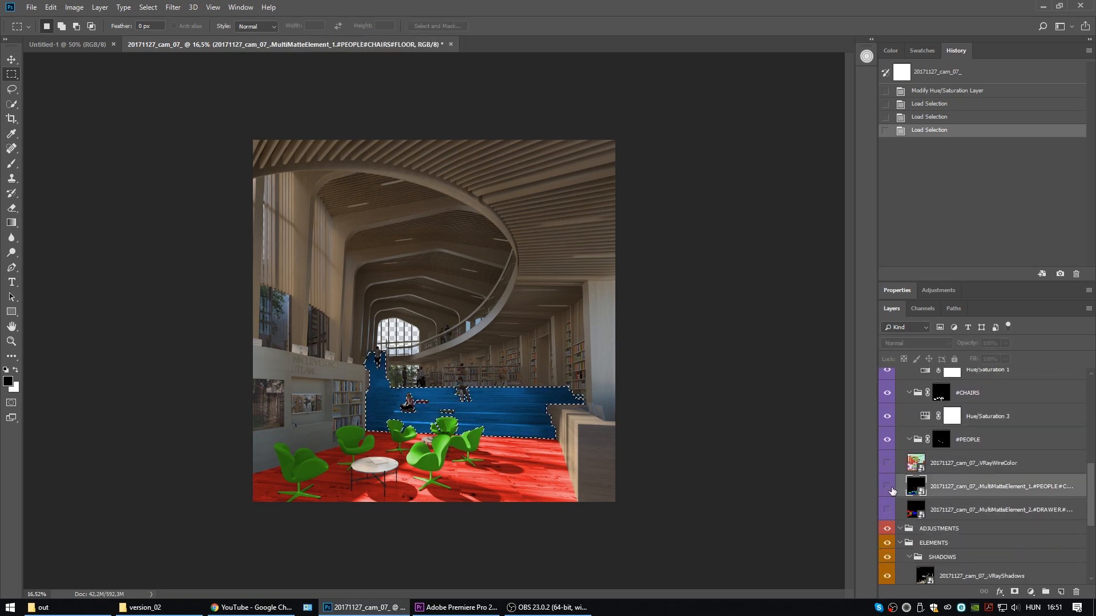
left_click(887, 510)
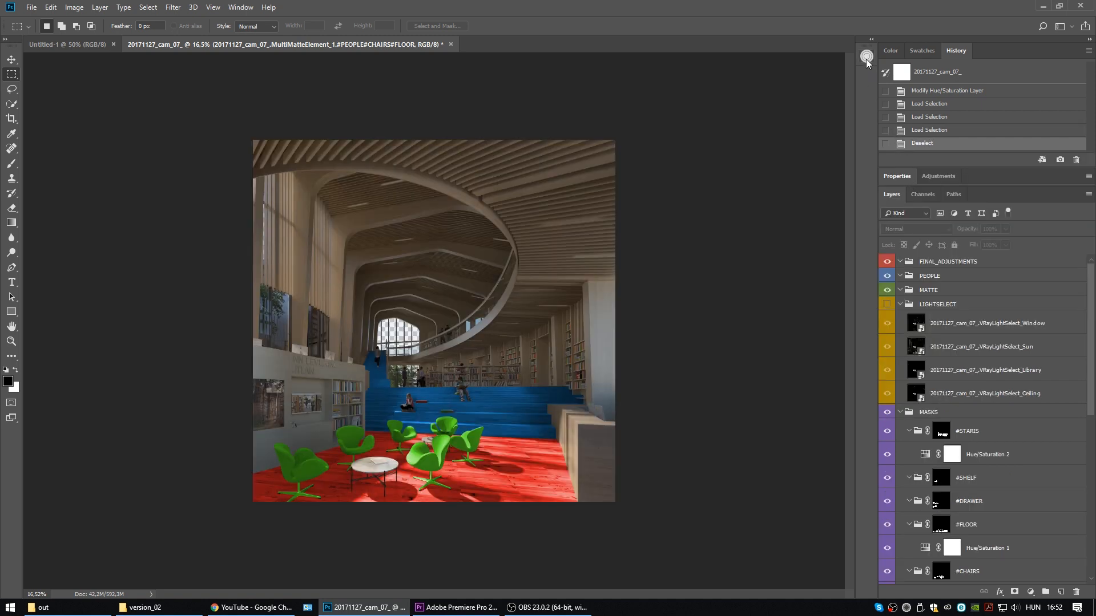
Step: Scan the document for render element smart objects and expand the MultiMatteElement group showing its two mattes
left_click(866, 56)
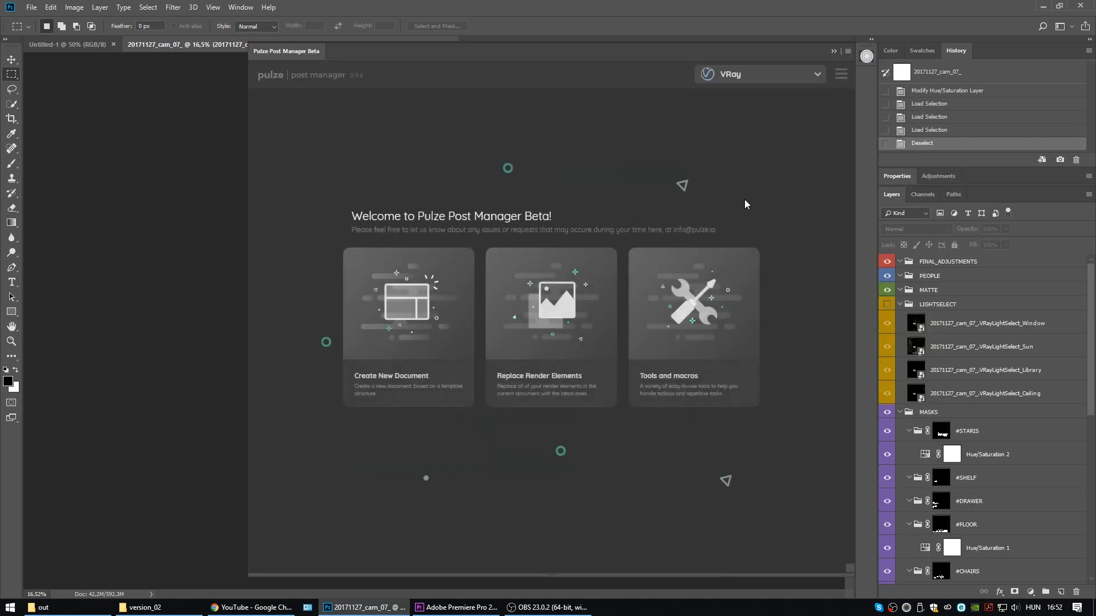
mouse_move(592, 355)
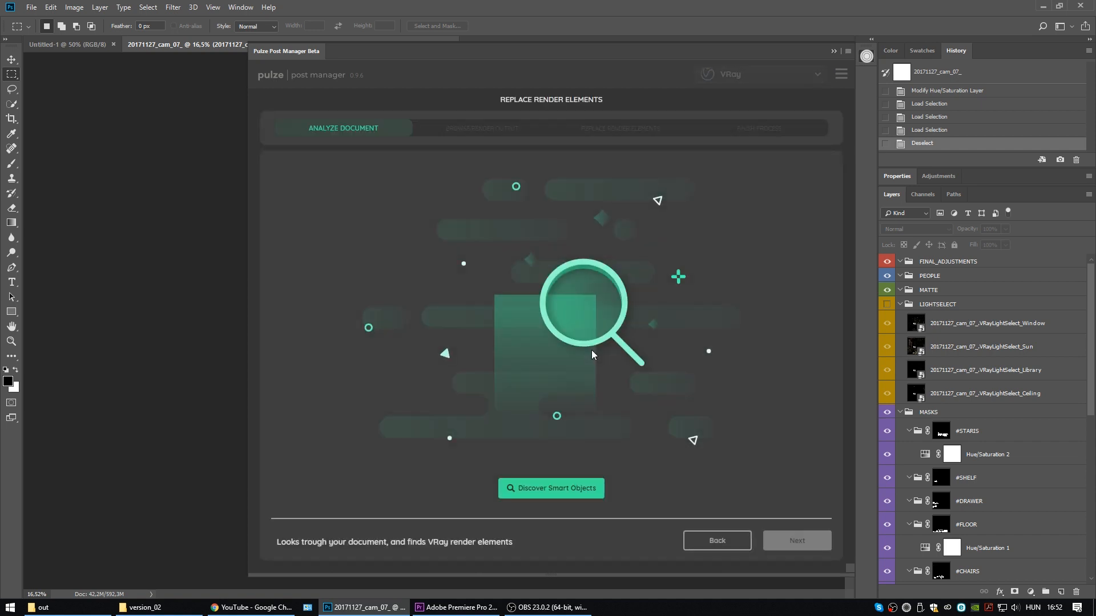
mouse_move(633, 360)
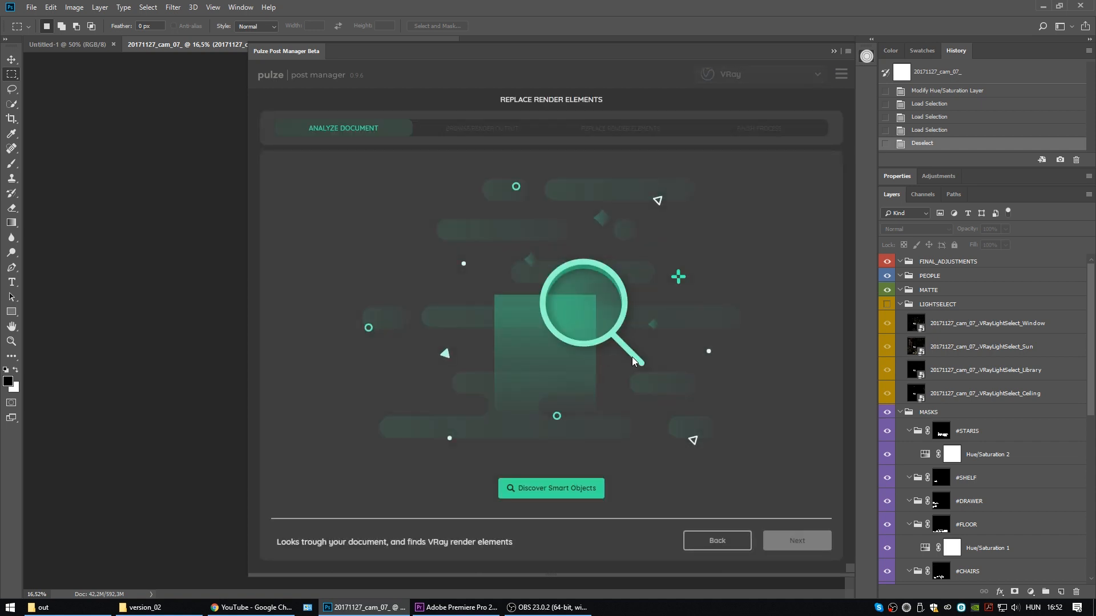
mouse_move(594, 488)
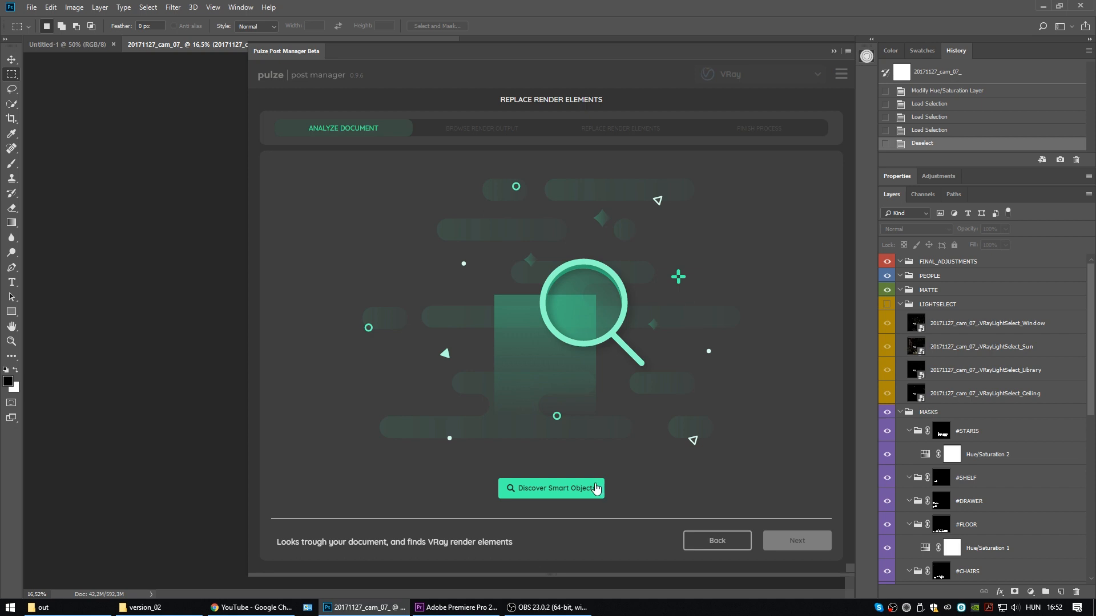
left_click(551, 488)
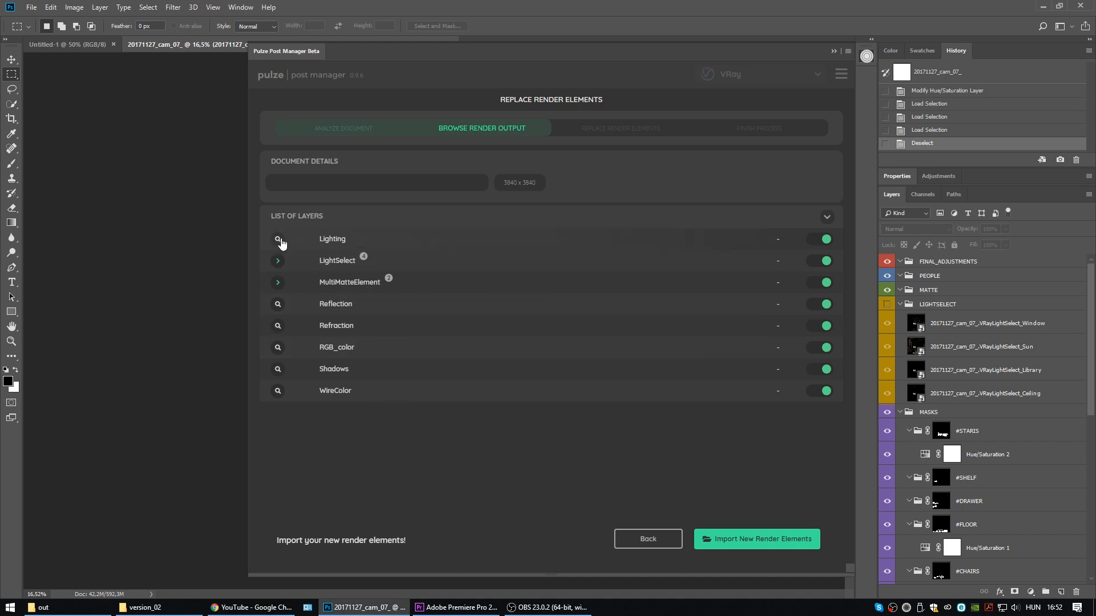
scroll("down", 3)
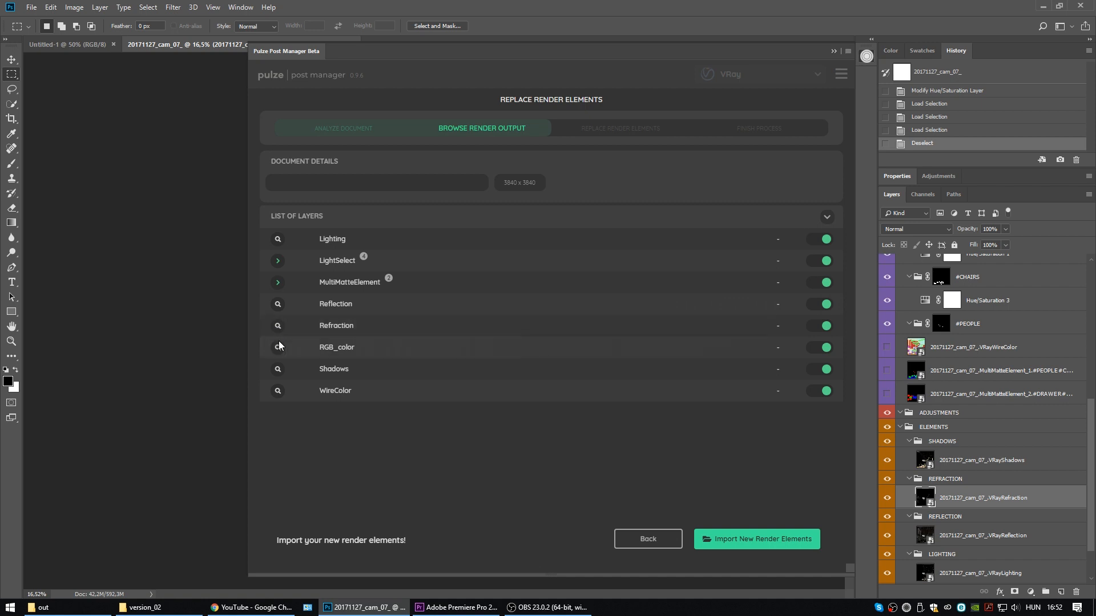
left_click(277, 282)
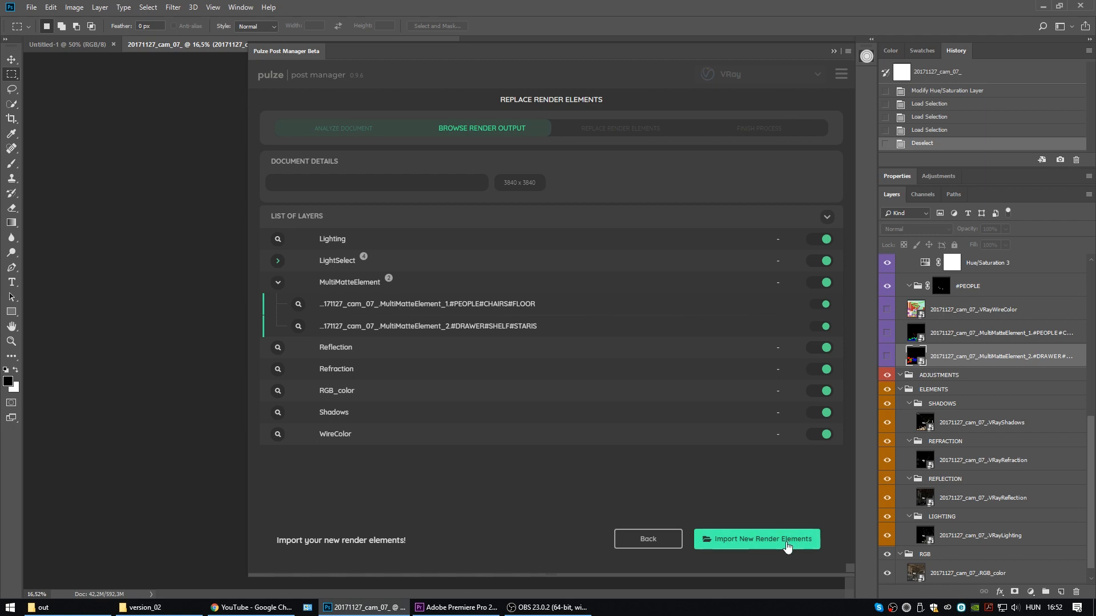
Step: Import all version_02 render files and match the first matte layer to its PEOPLE#CHAIRS#FLOOR file
left_click(757, 539)
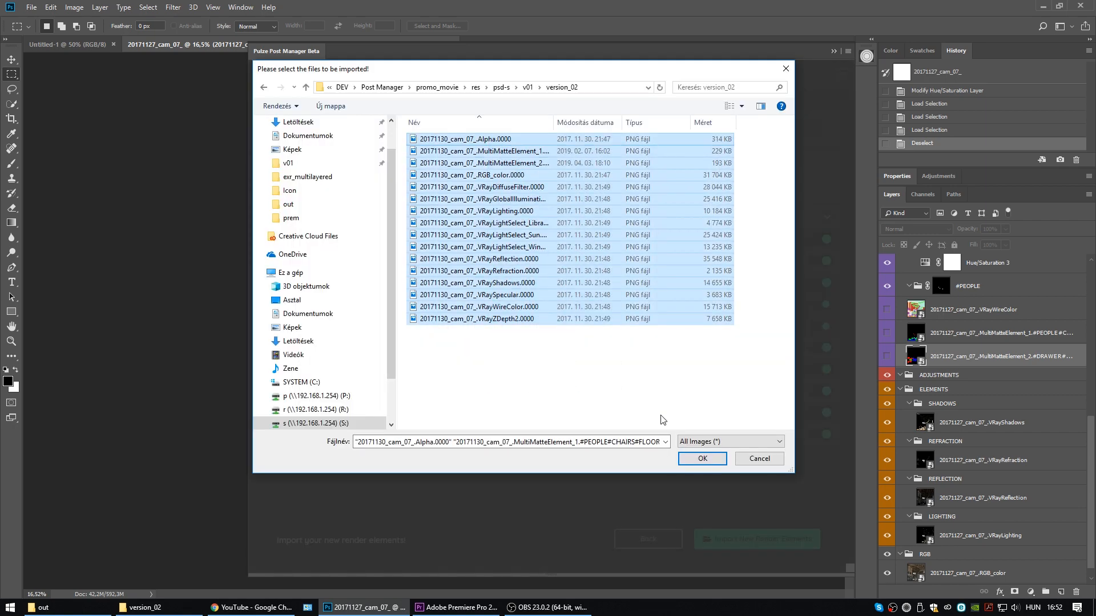
left_click(701, 458)
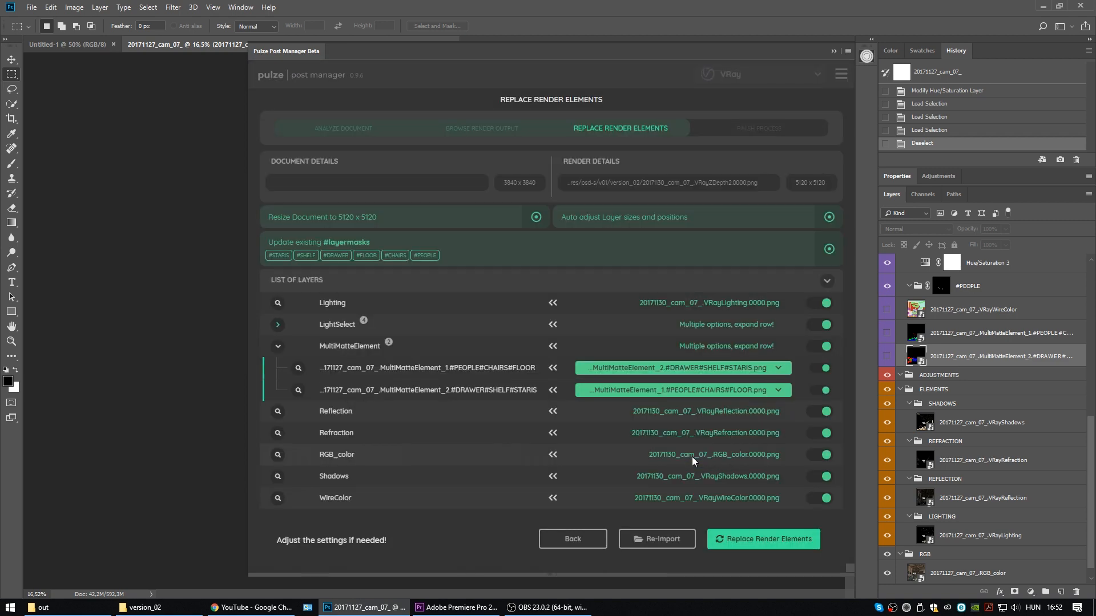
mouse_move(381, 491)
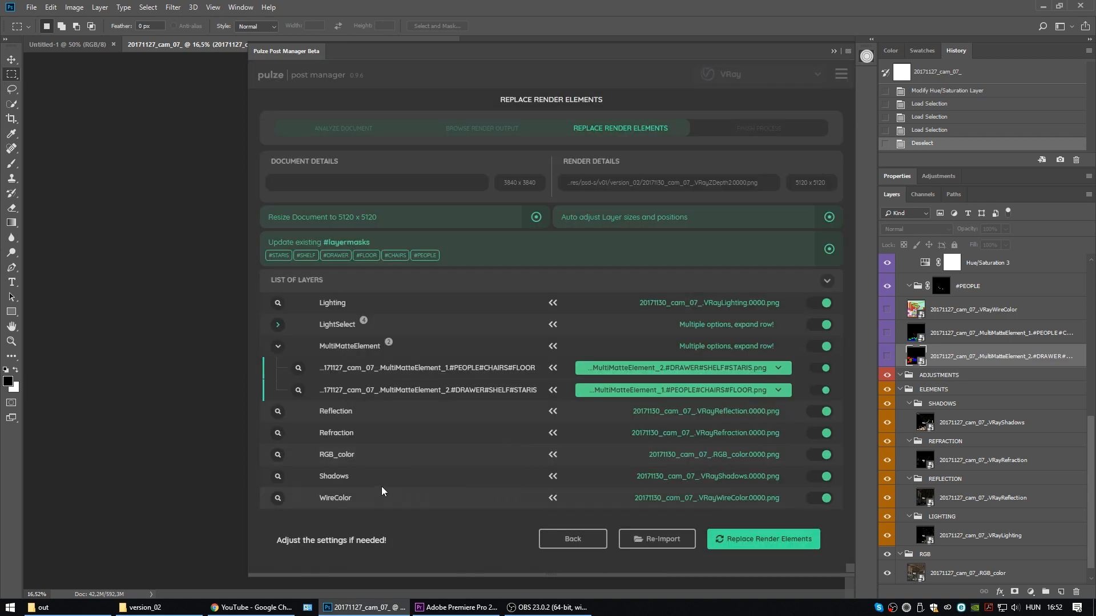
mouse_move(305, 371)
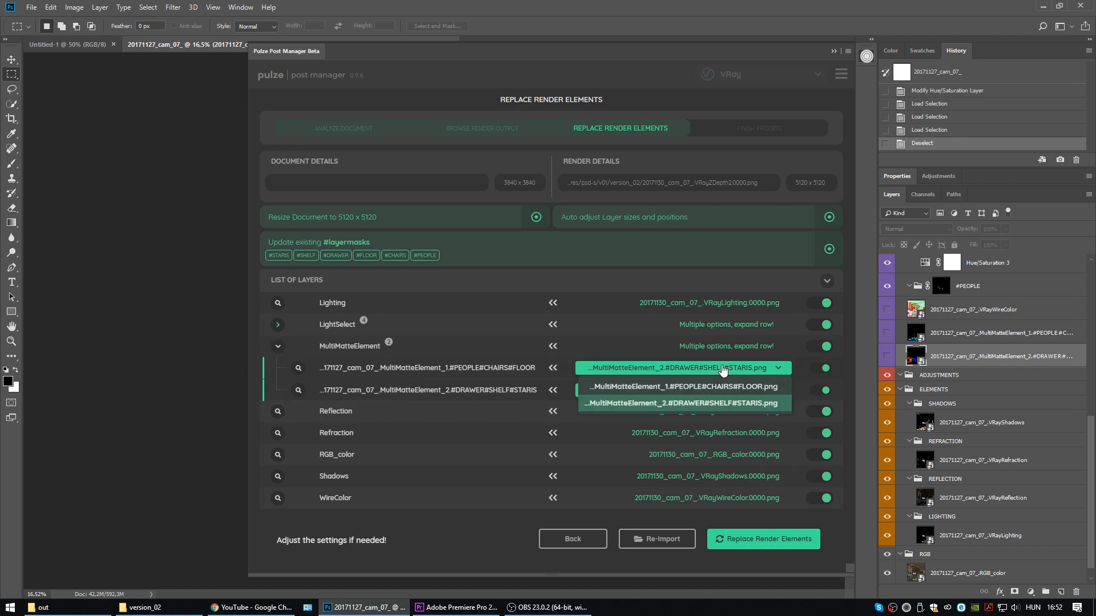
left_click(682, 386)
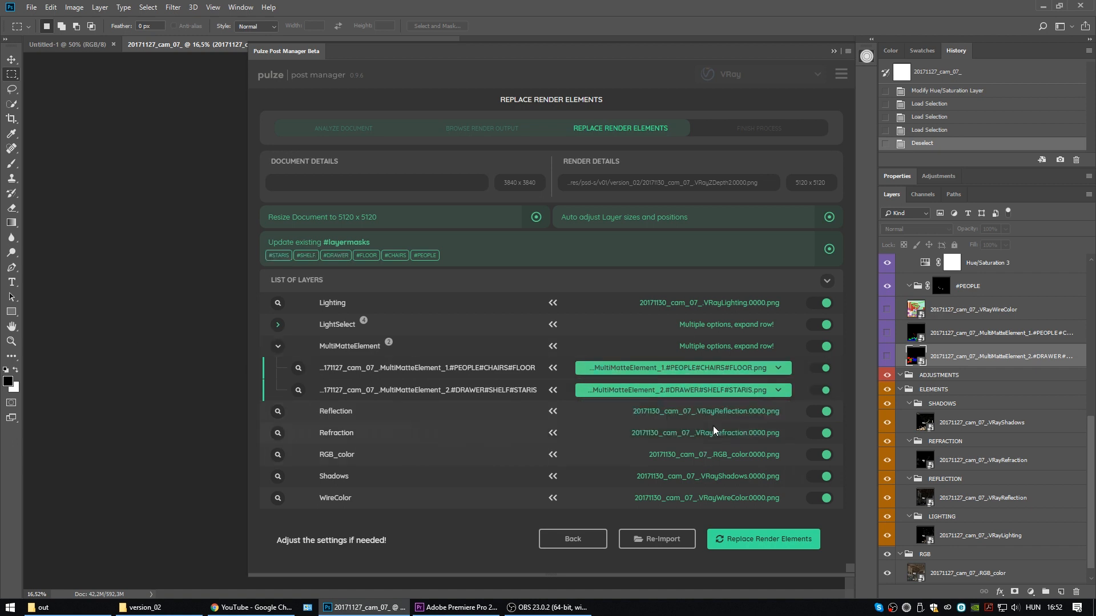
Step: Expand LightSelect and exclude the Ceiling layer from replacement, keeping the 5120 resize on
left_click(278, 323)
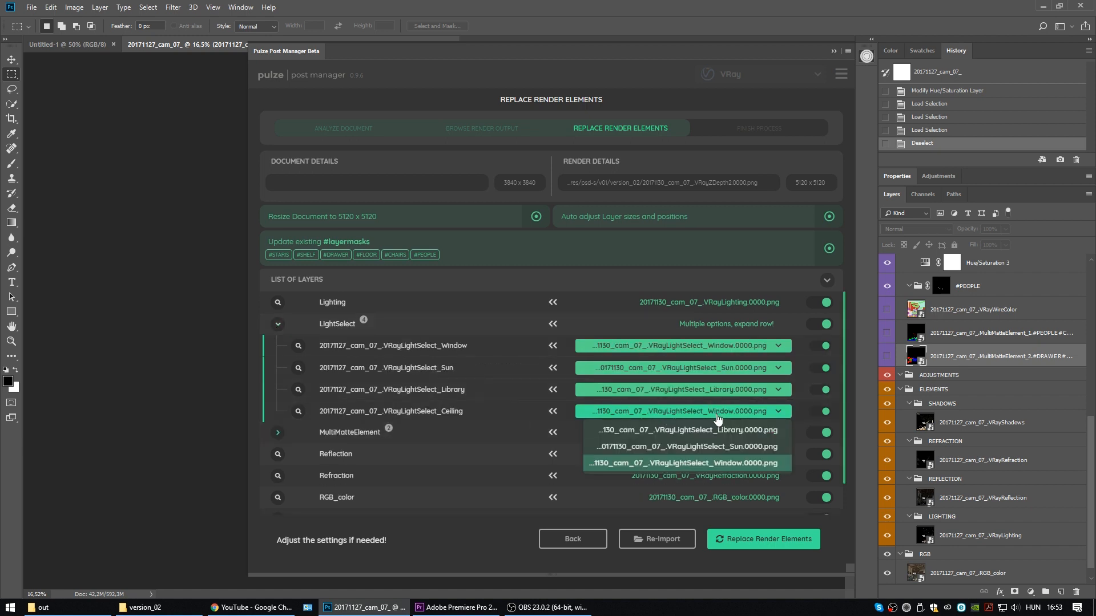
left_click(682, 463)
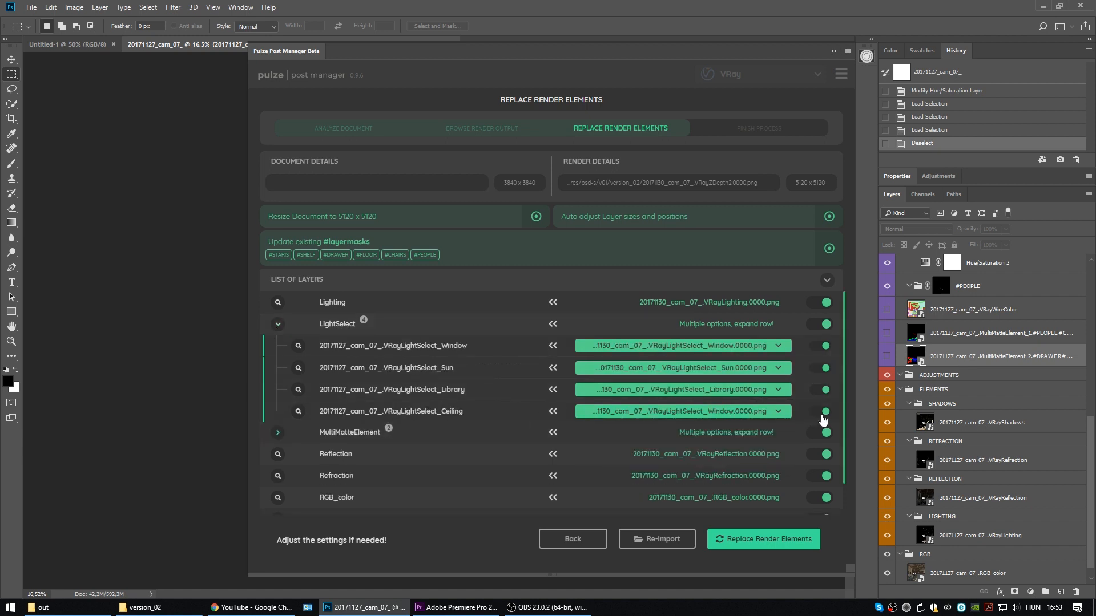
left_click(823, 410)
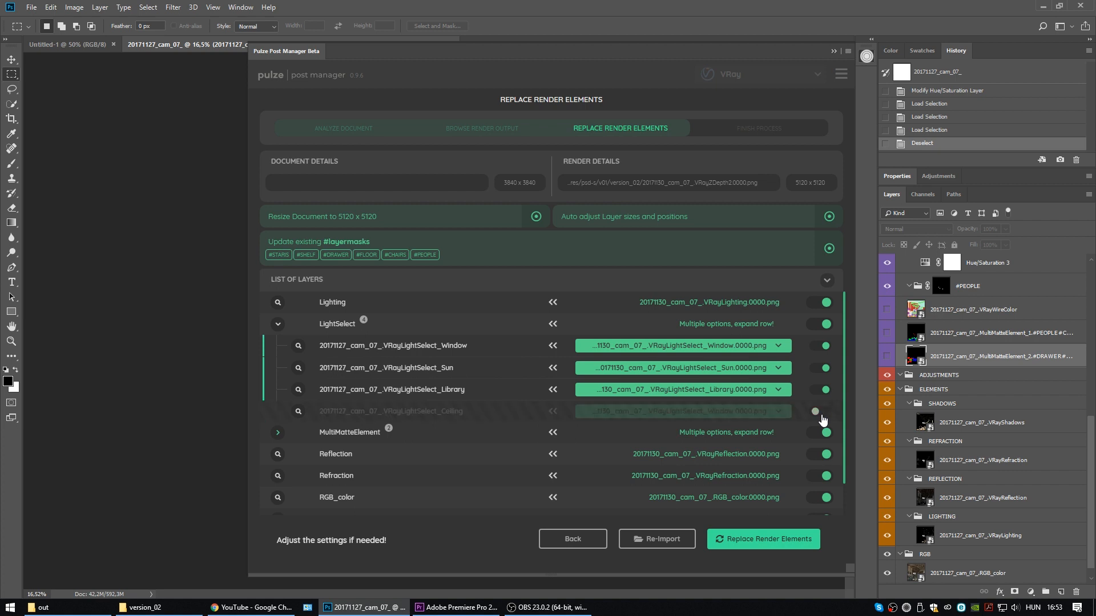
mouse_move(809, 424)
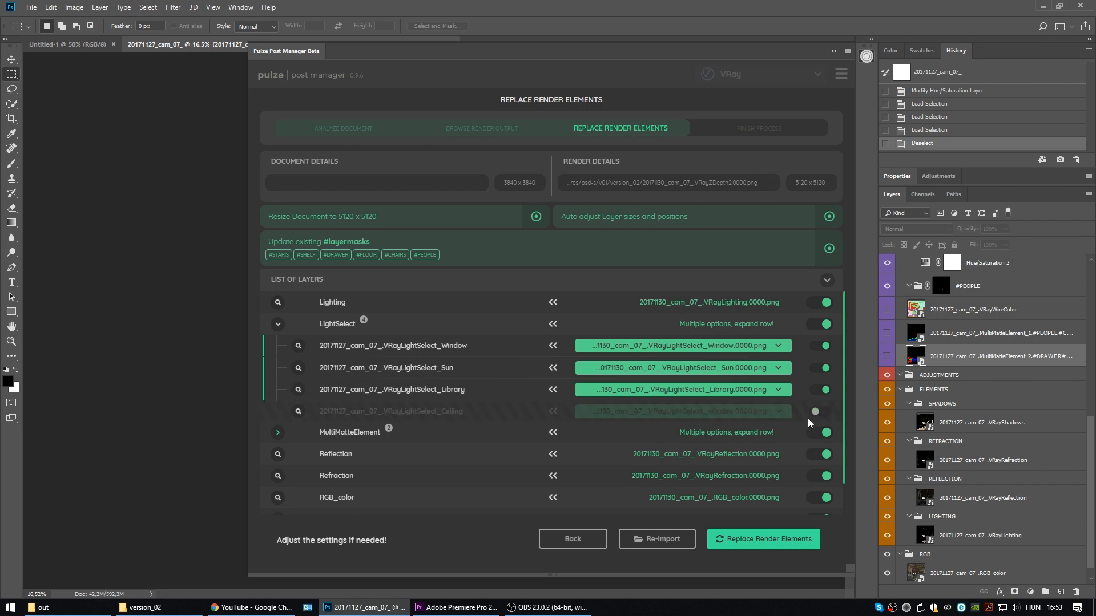
left_click(535, 216)
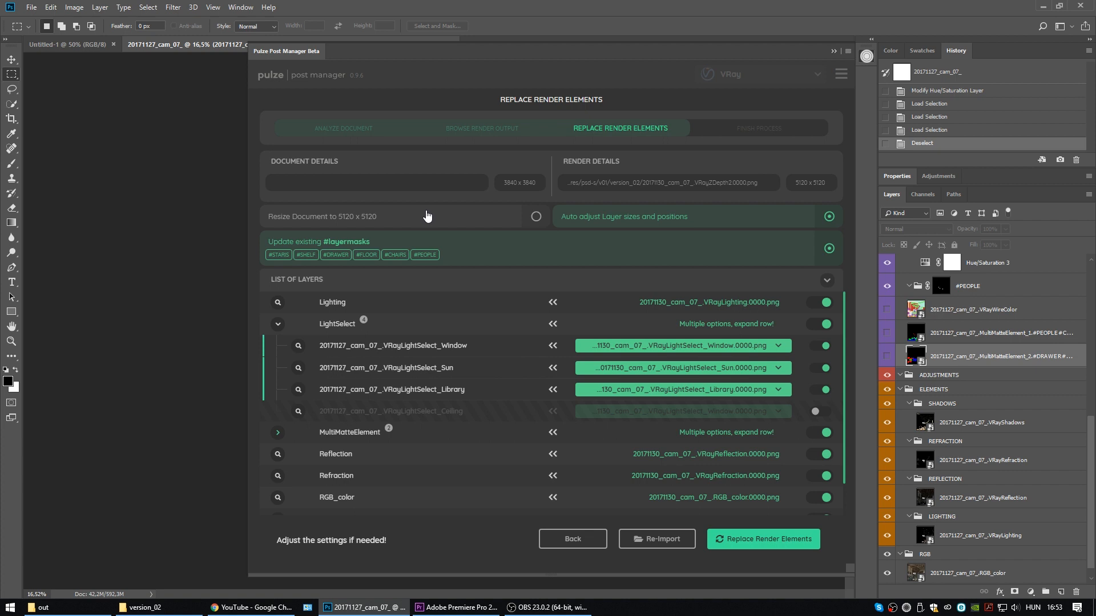
left_click(536, 217)
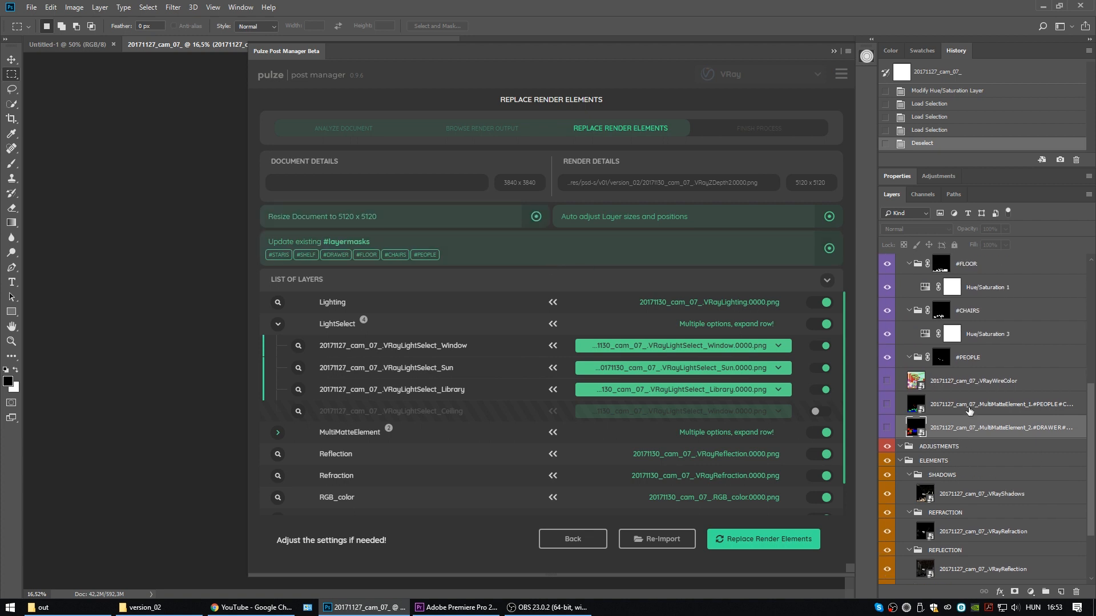
scroll("up", 3)
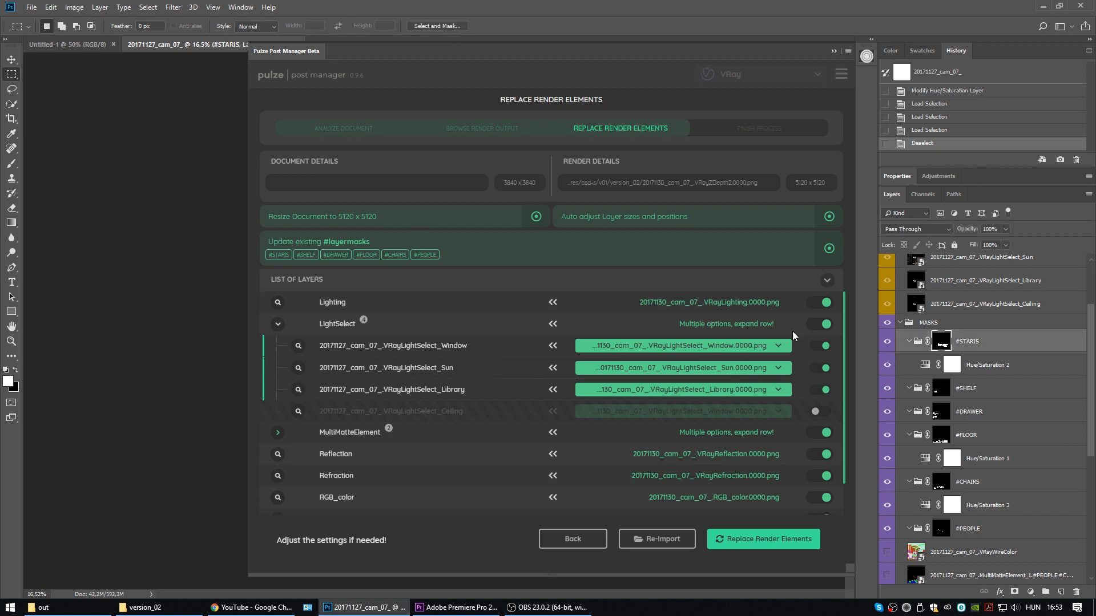
mouse_move(434, 271)
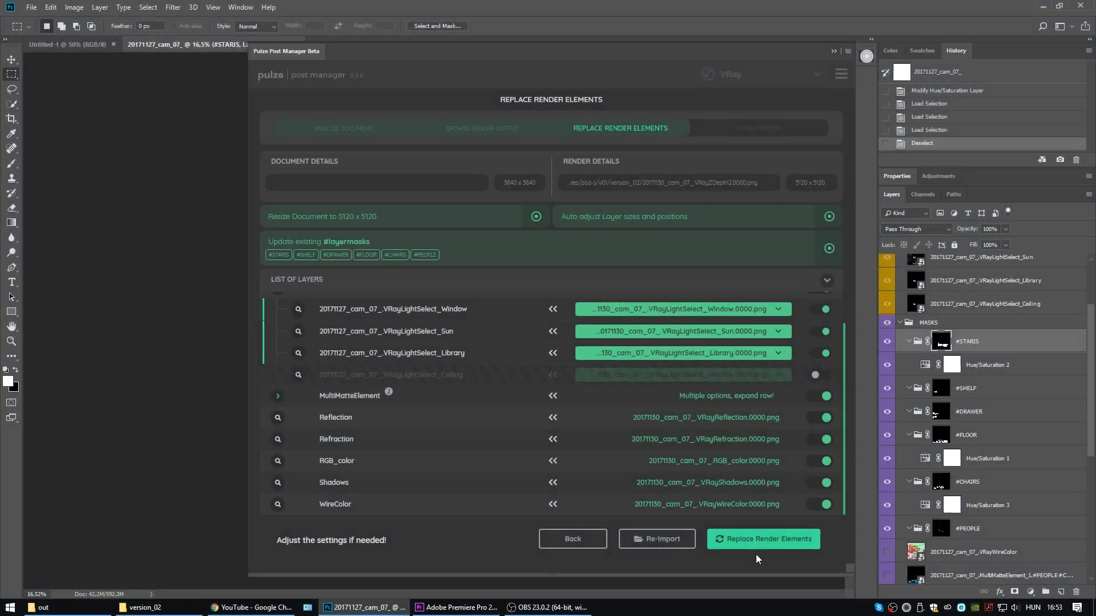
mouse_move(763, 538)
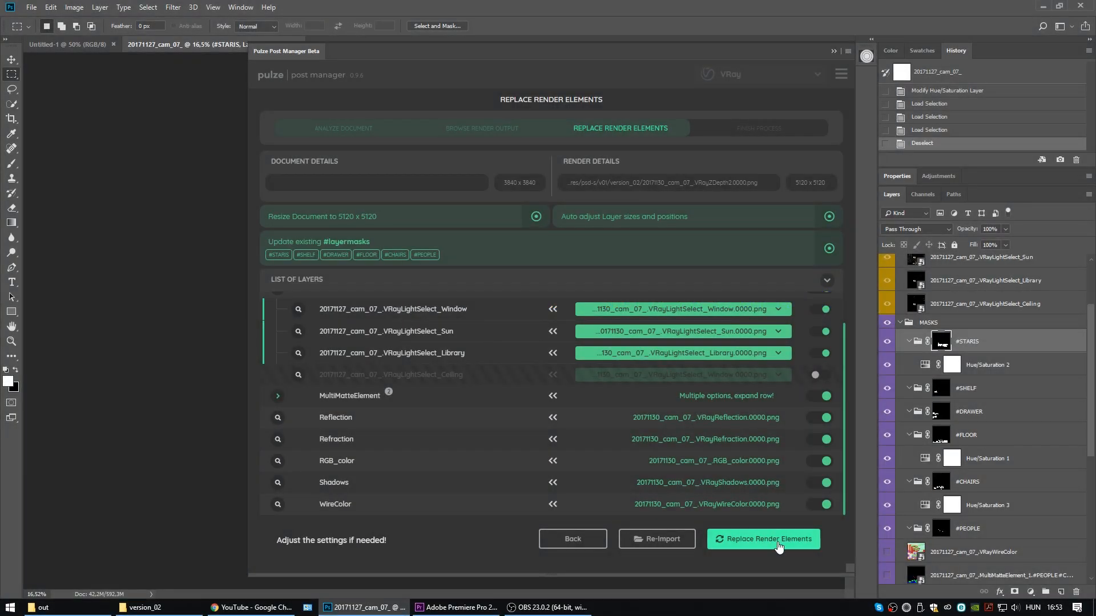
Step: Replace the render elements with the version_02 files, wait for completion and finish
left_click(762, 539)
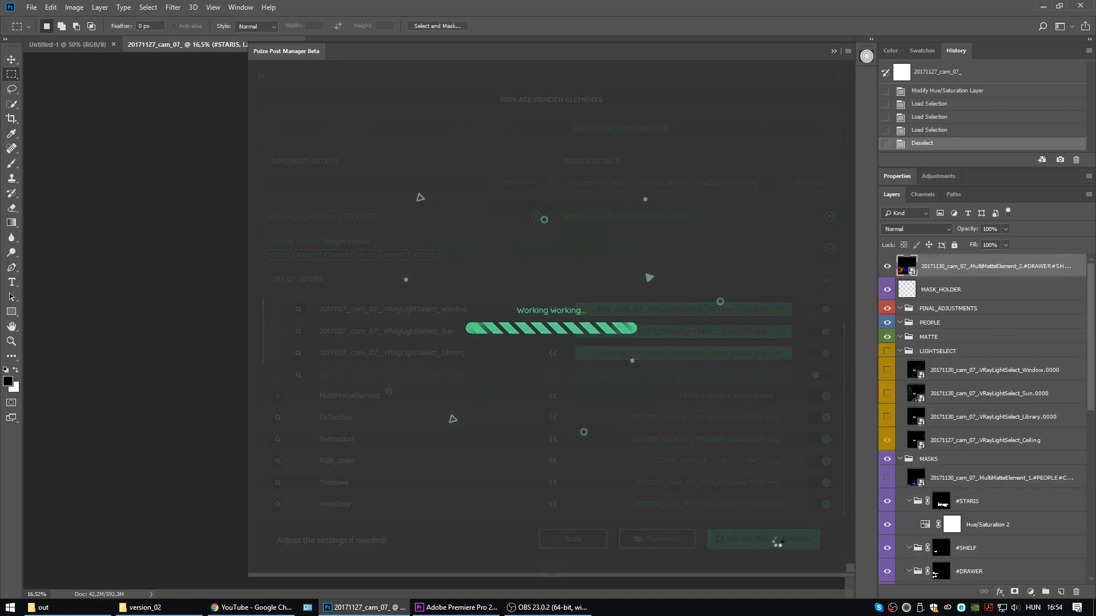
scroll("down", 3)
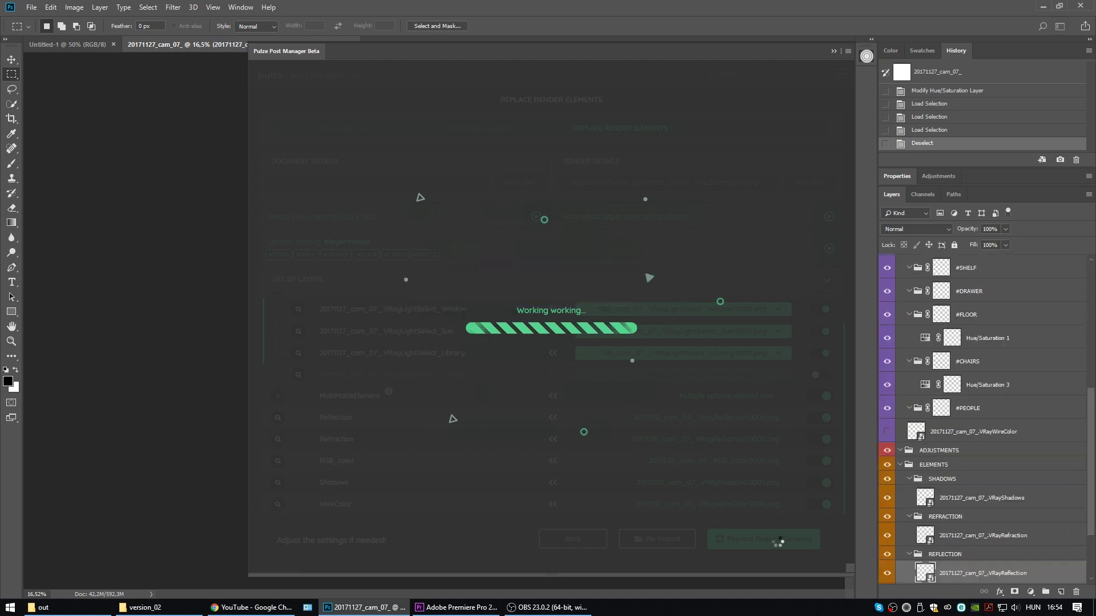
scroll("up", 3)
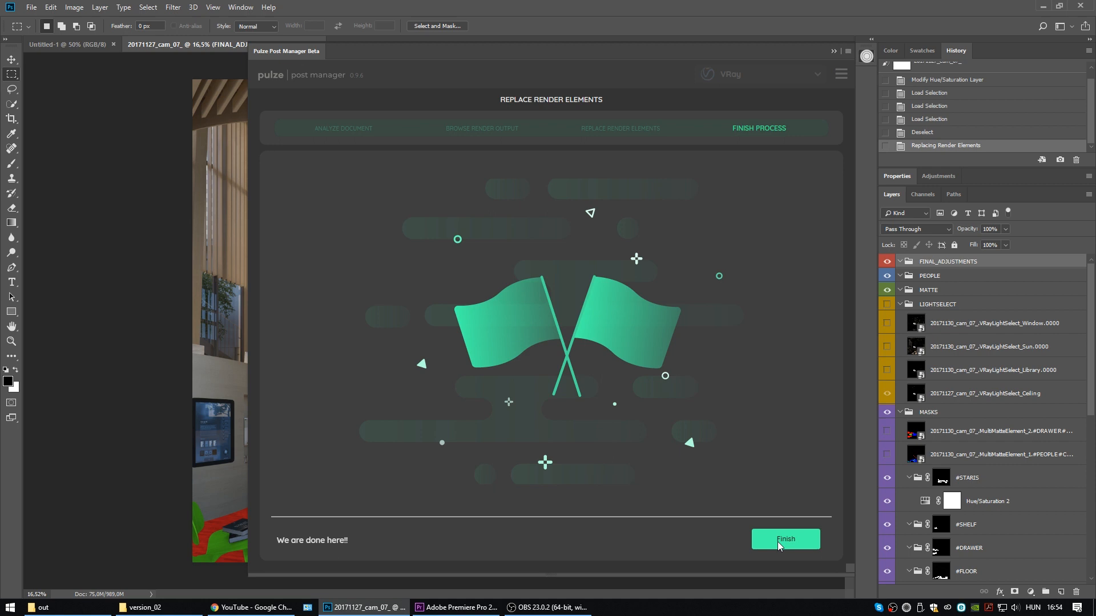
mouse_move(861, 48)
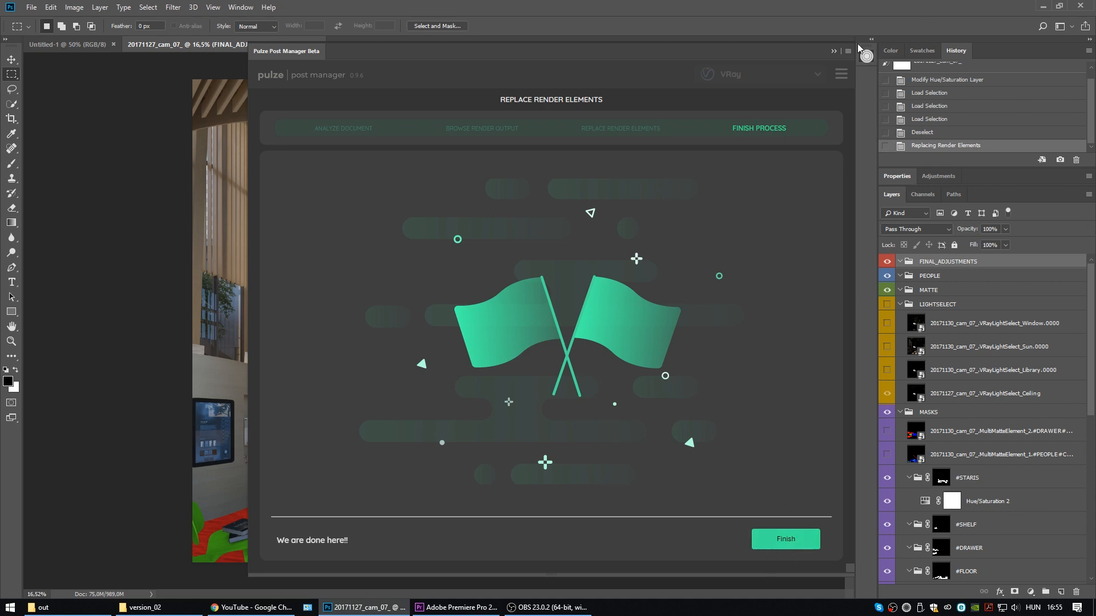
left_click(785, 539)
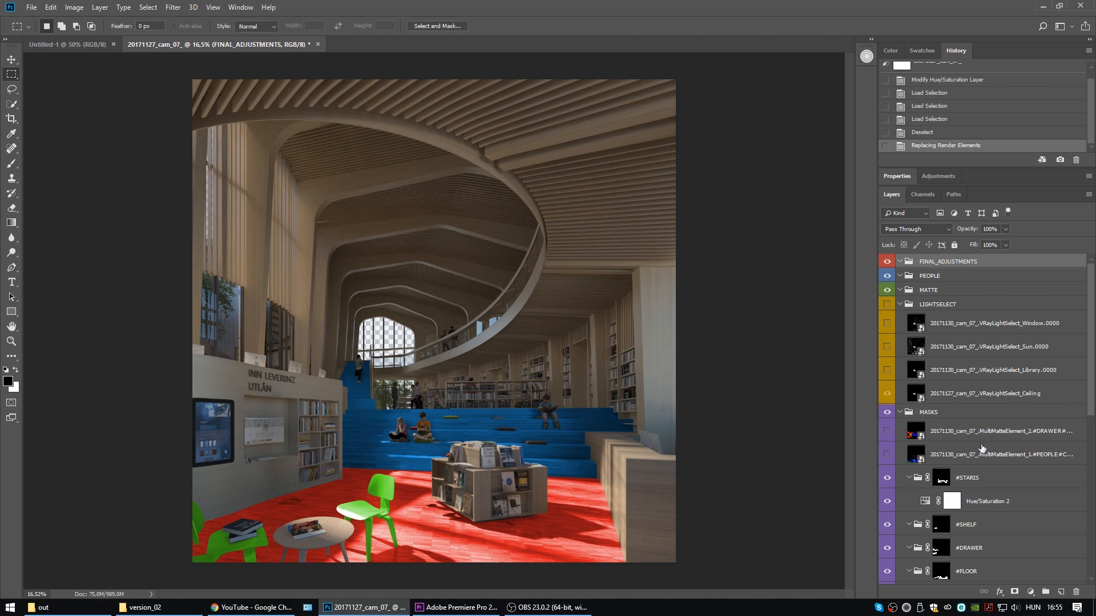
scroll("down", 3)
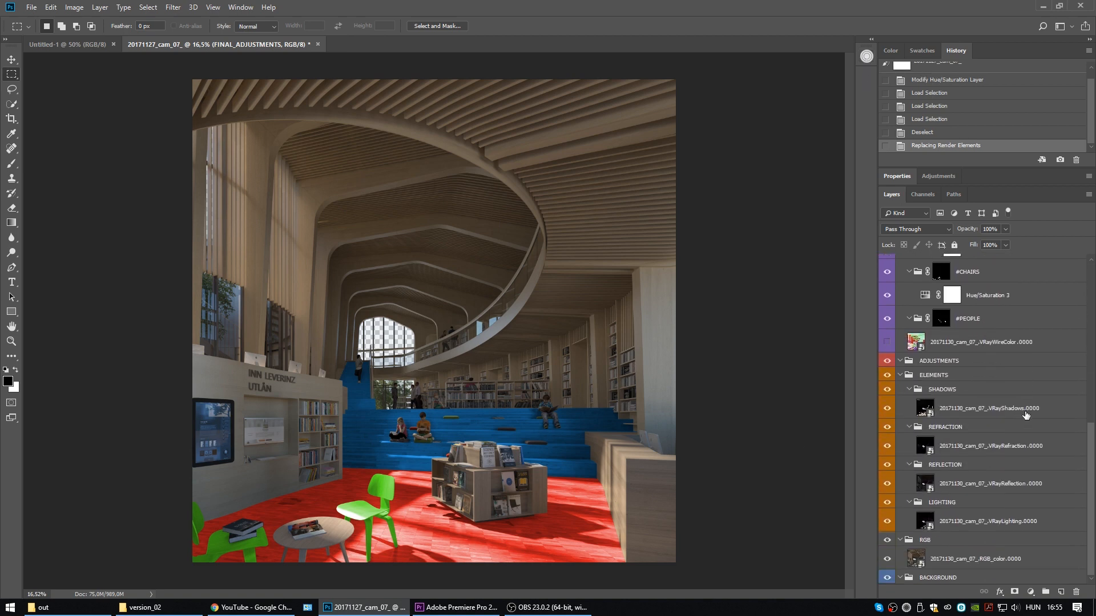
scroll("up", 3)
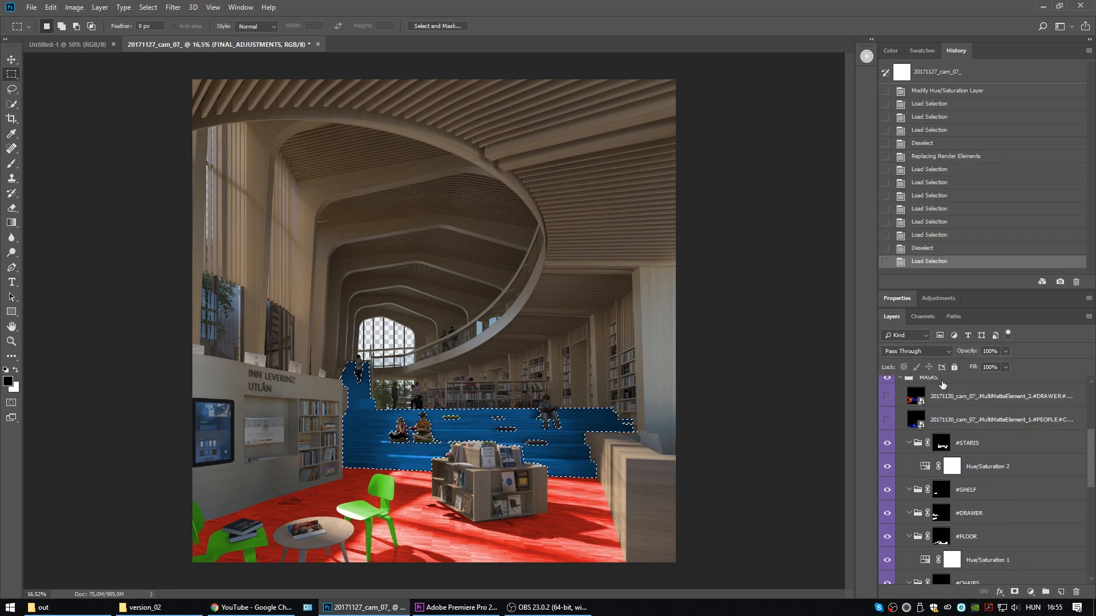
left_click(929, 130)
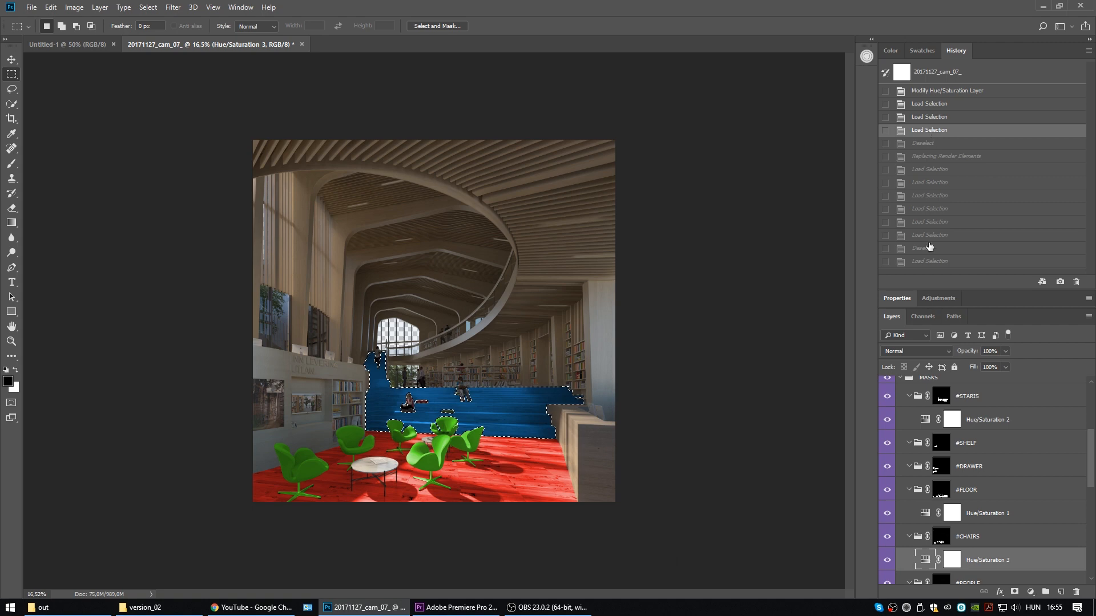
left_click(930, 261)
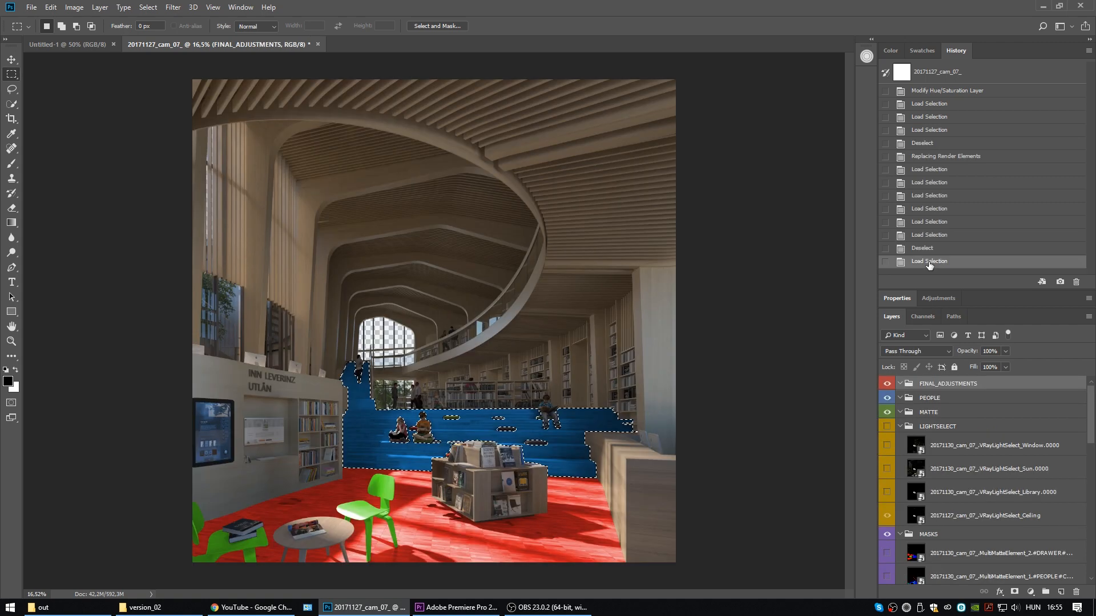
left_click(930, 130)
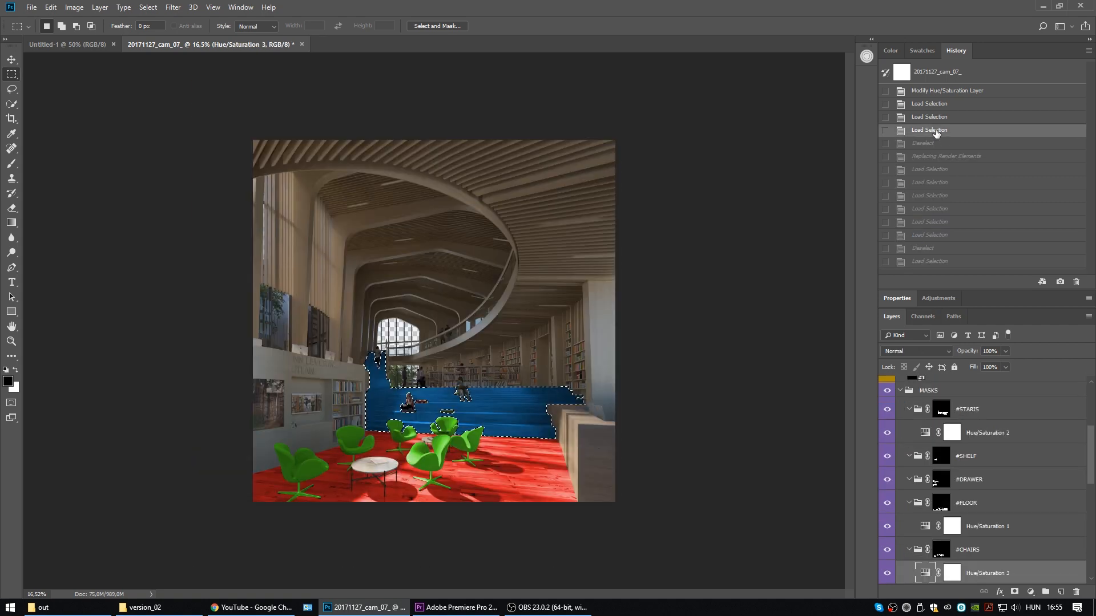
left_click(930, 261)
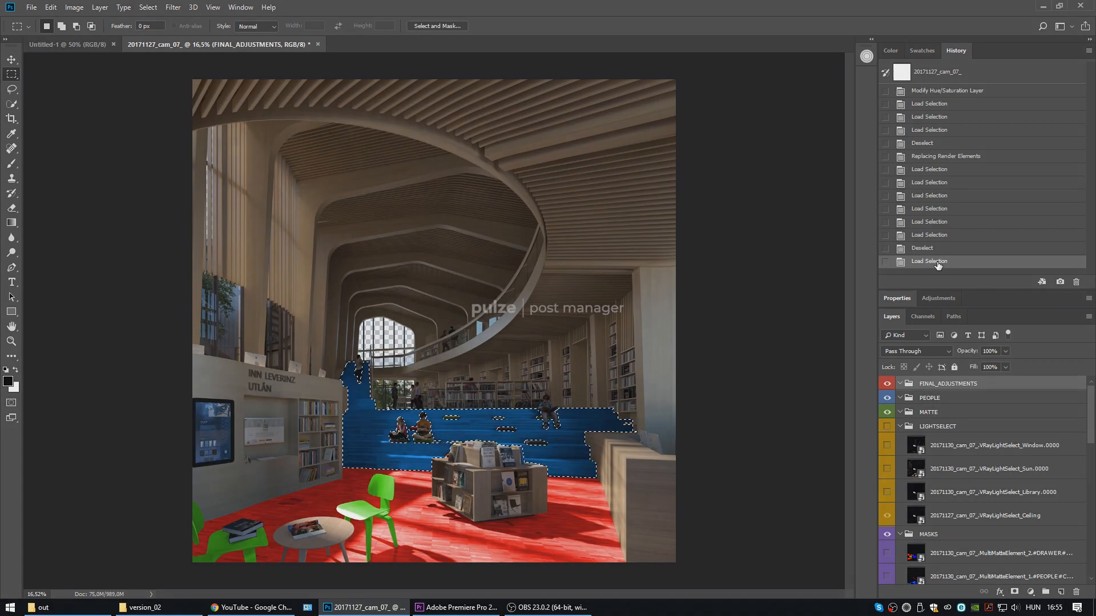